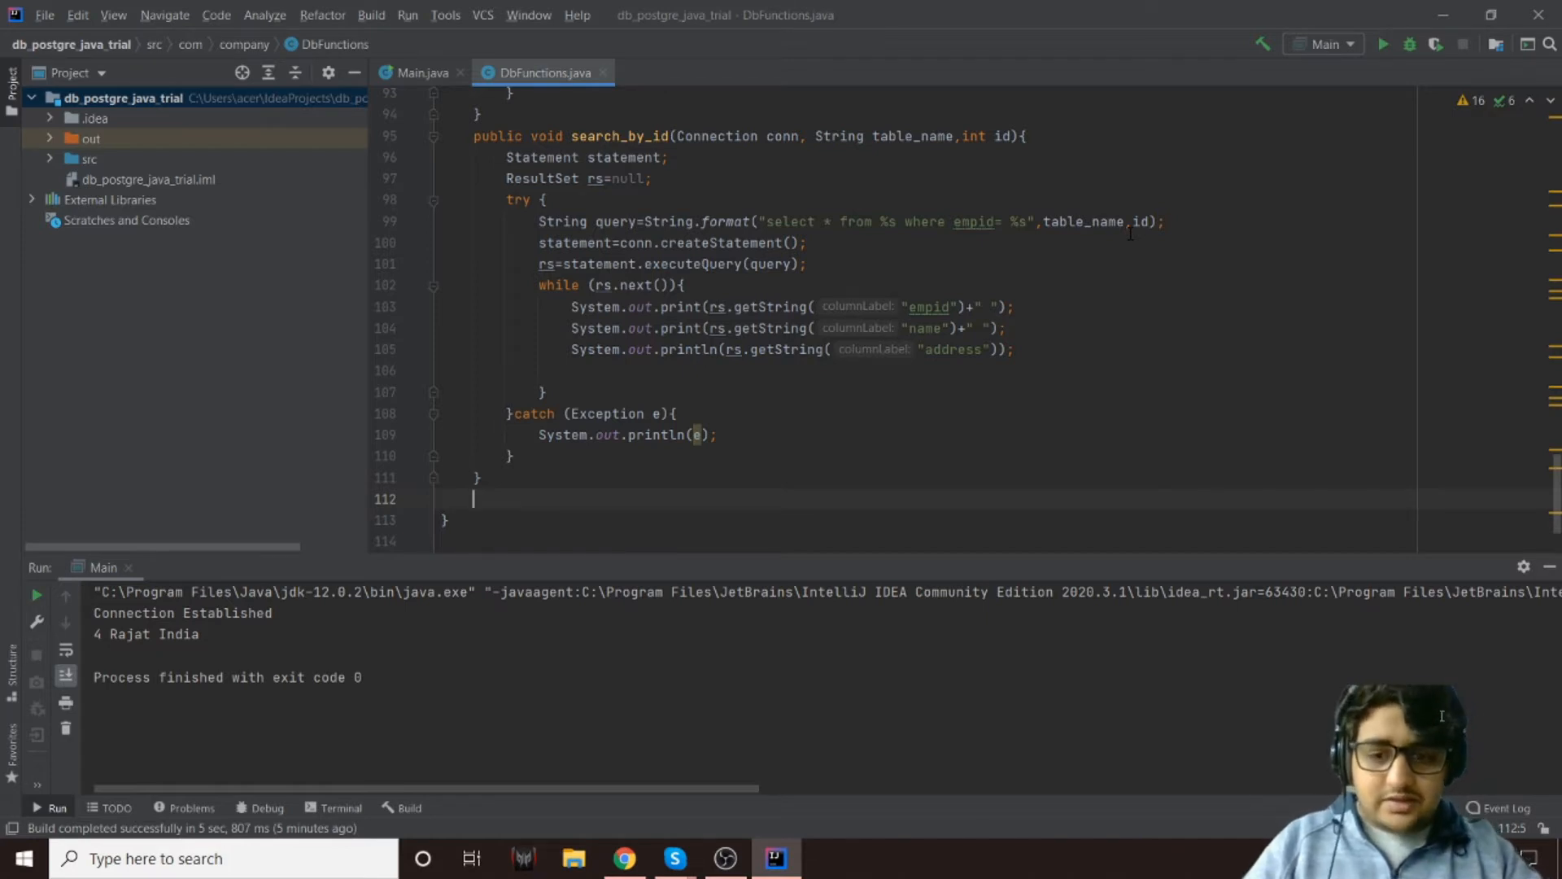
# Type the signature public void delete_row_by_name(Connection conn, String table_name, String name) below search_by_id
pyautogui.write('p')
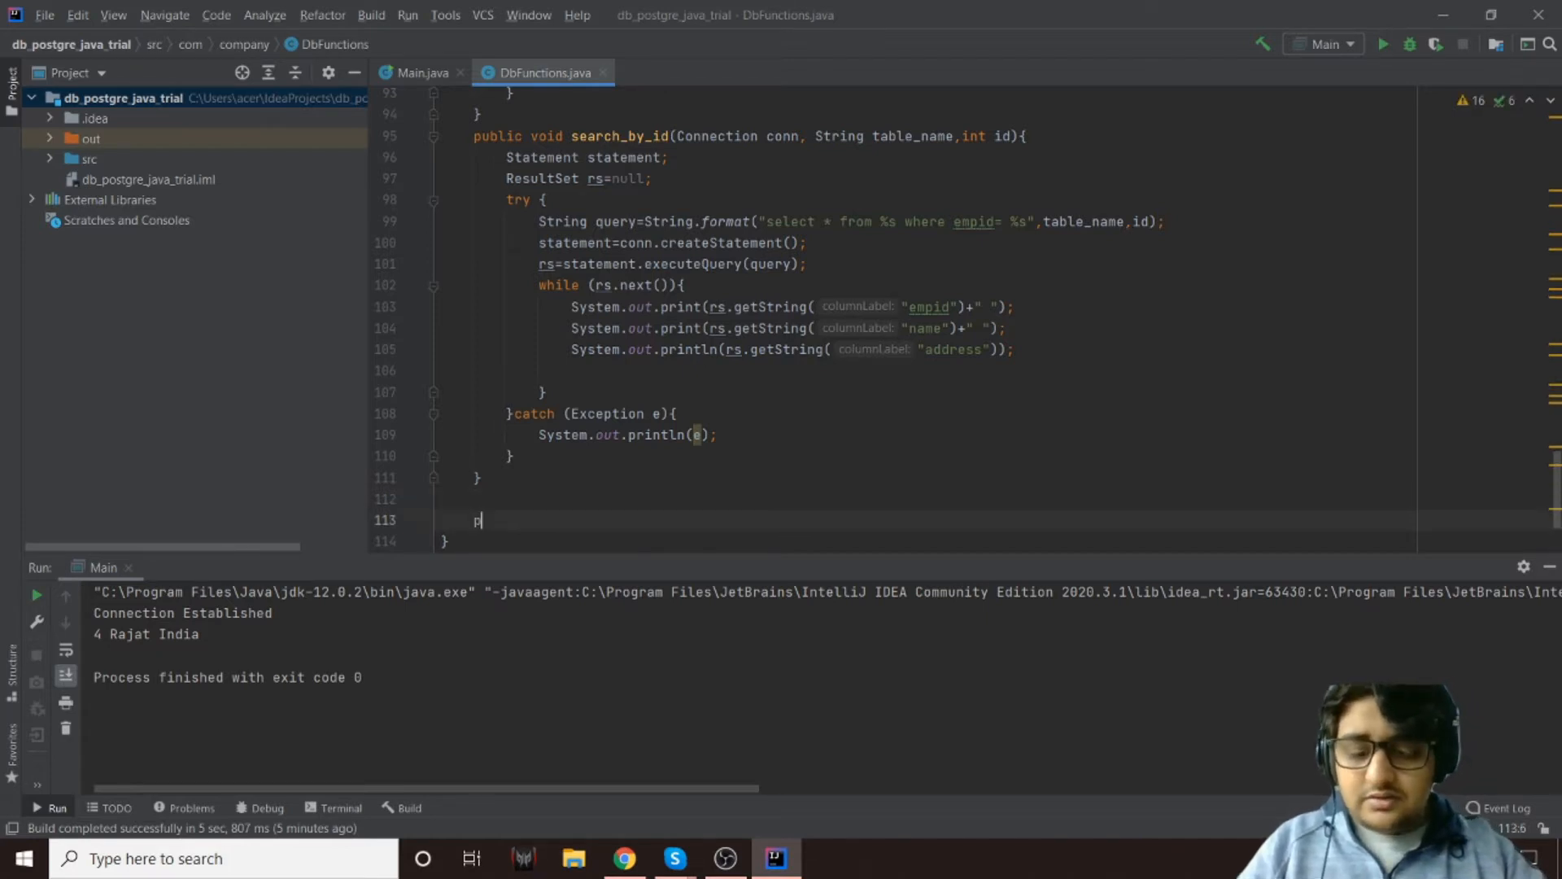
pyautogui.write('ublic')
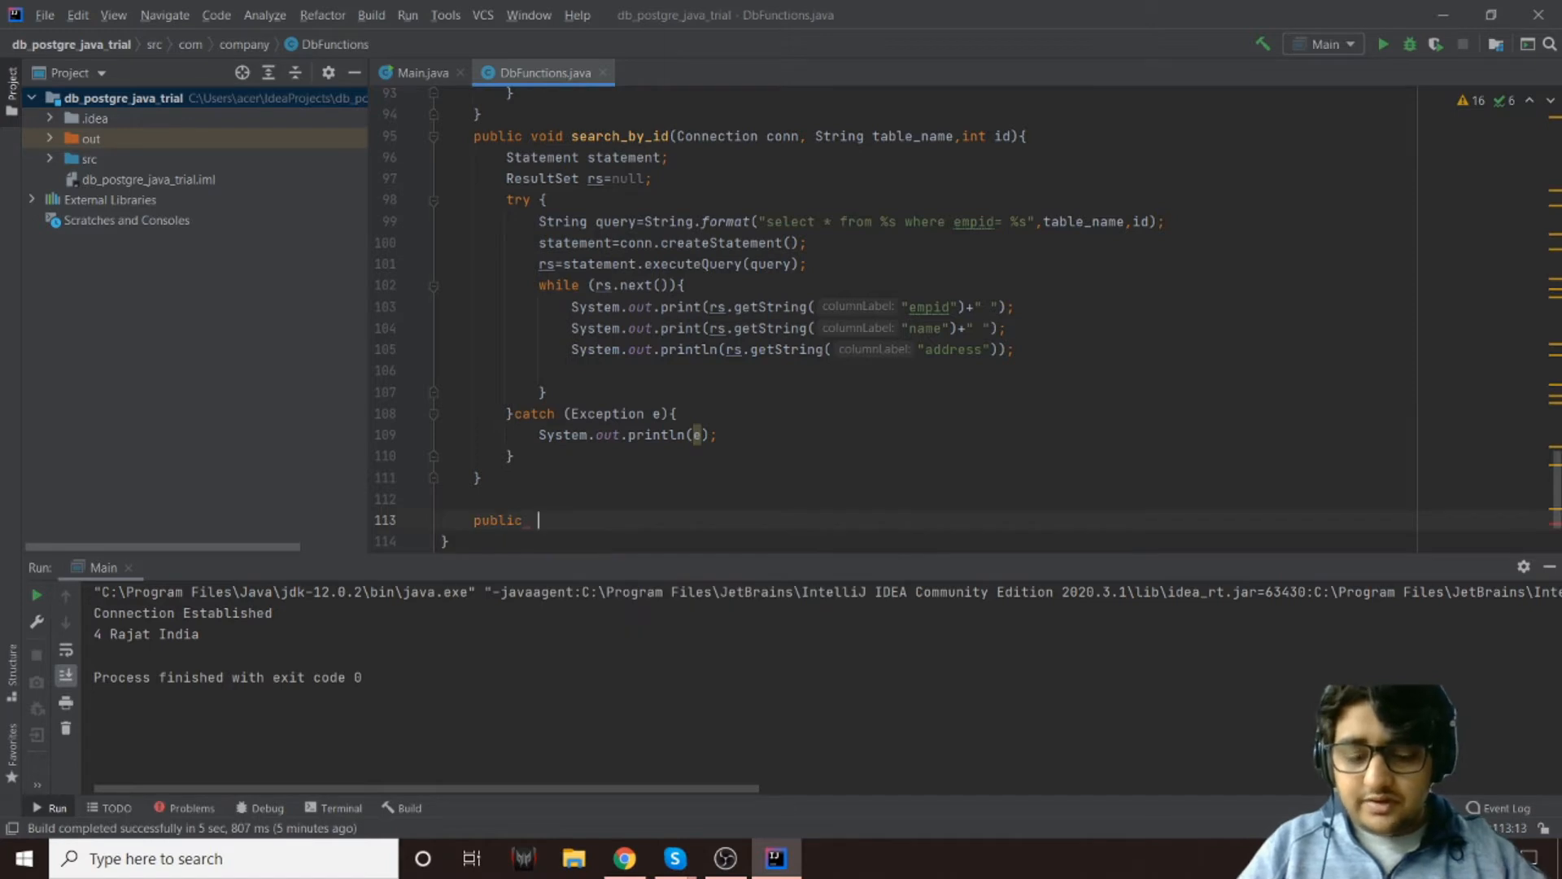
pyautogui.write('void')
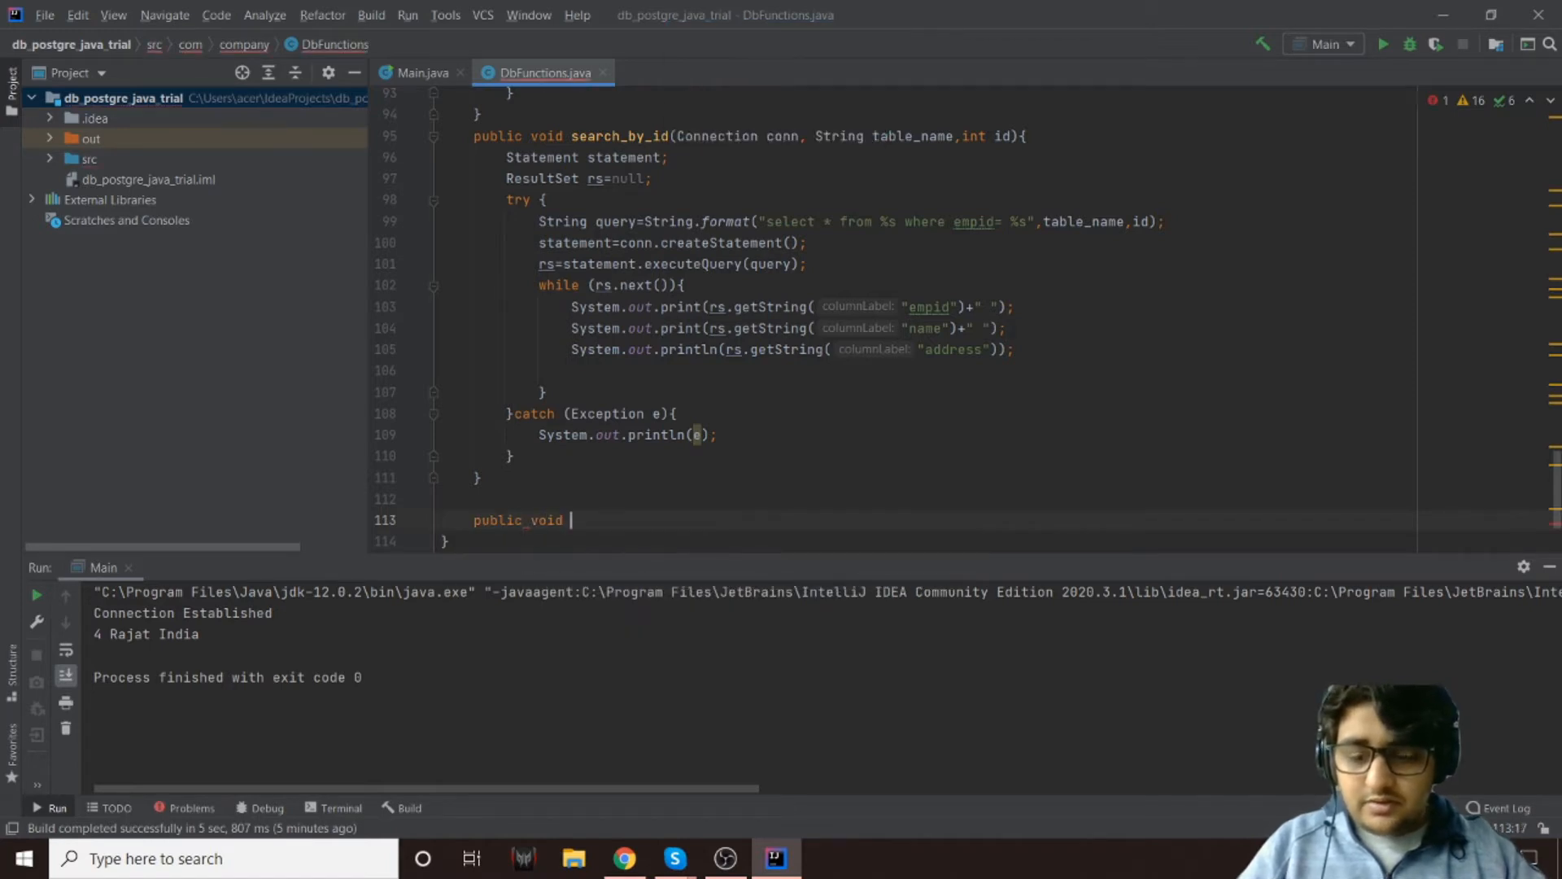
pyautogui.write('delete')
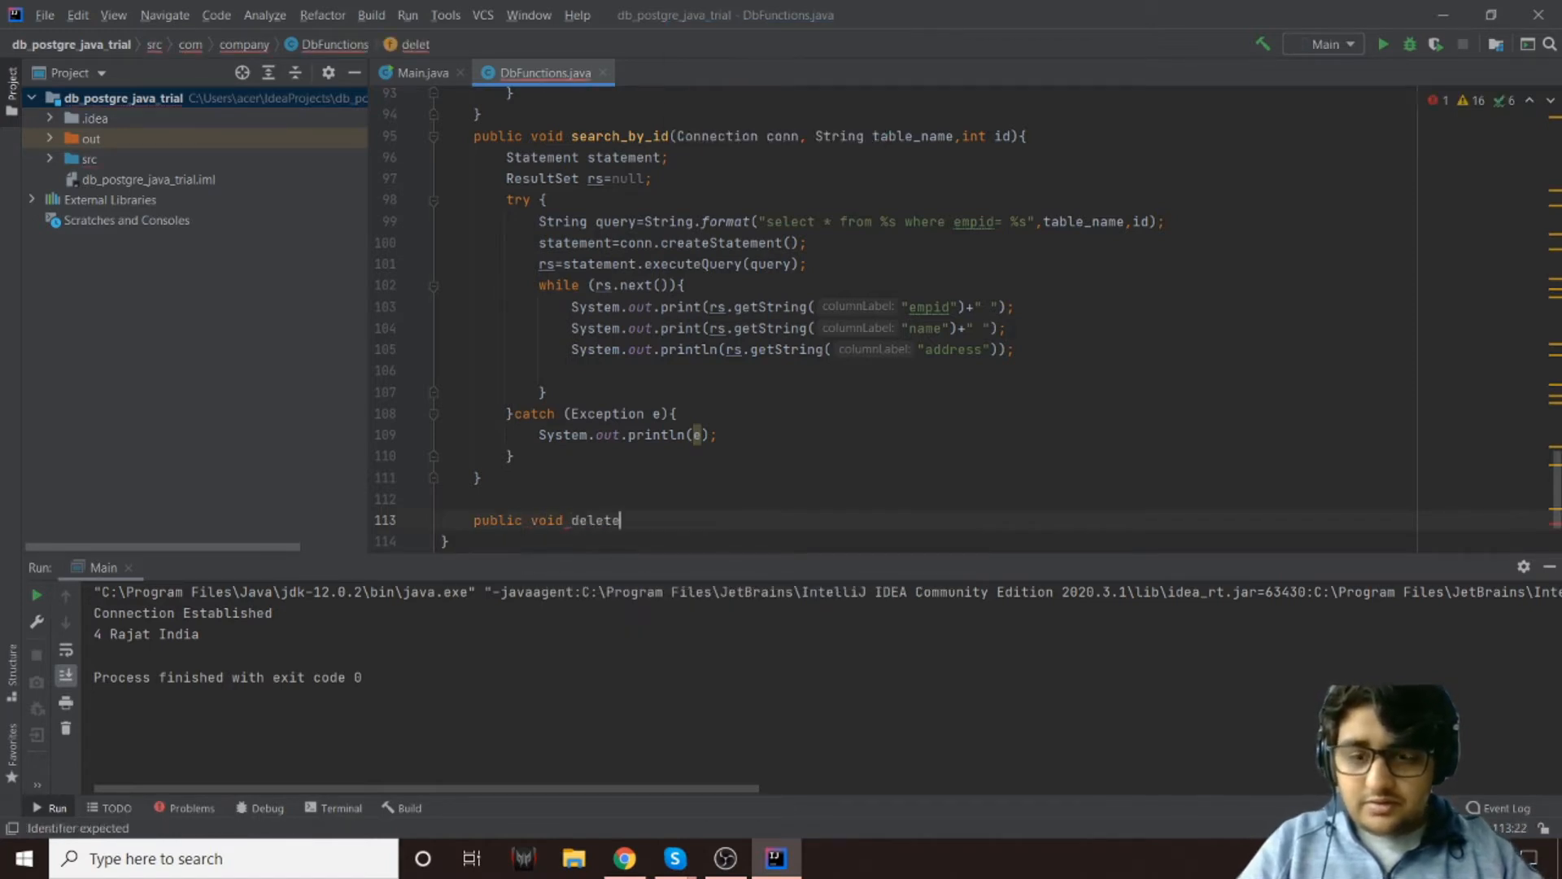
pyautogui.write('_row')
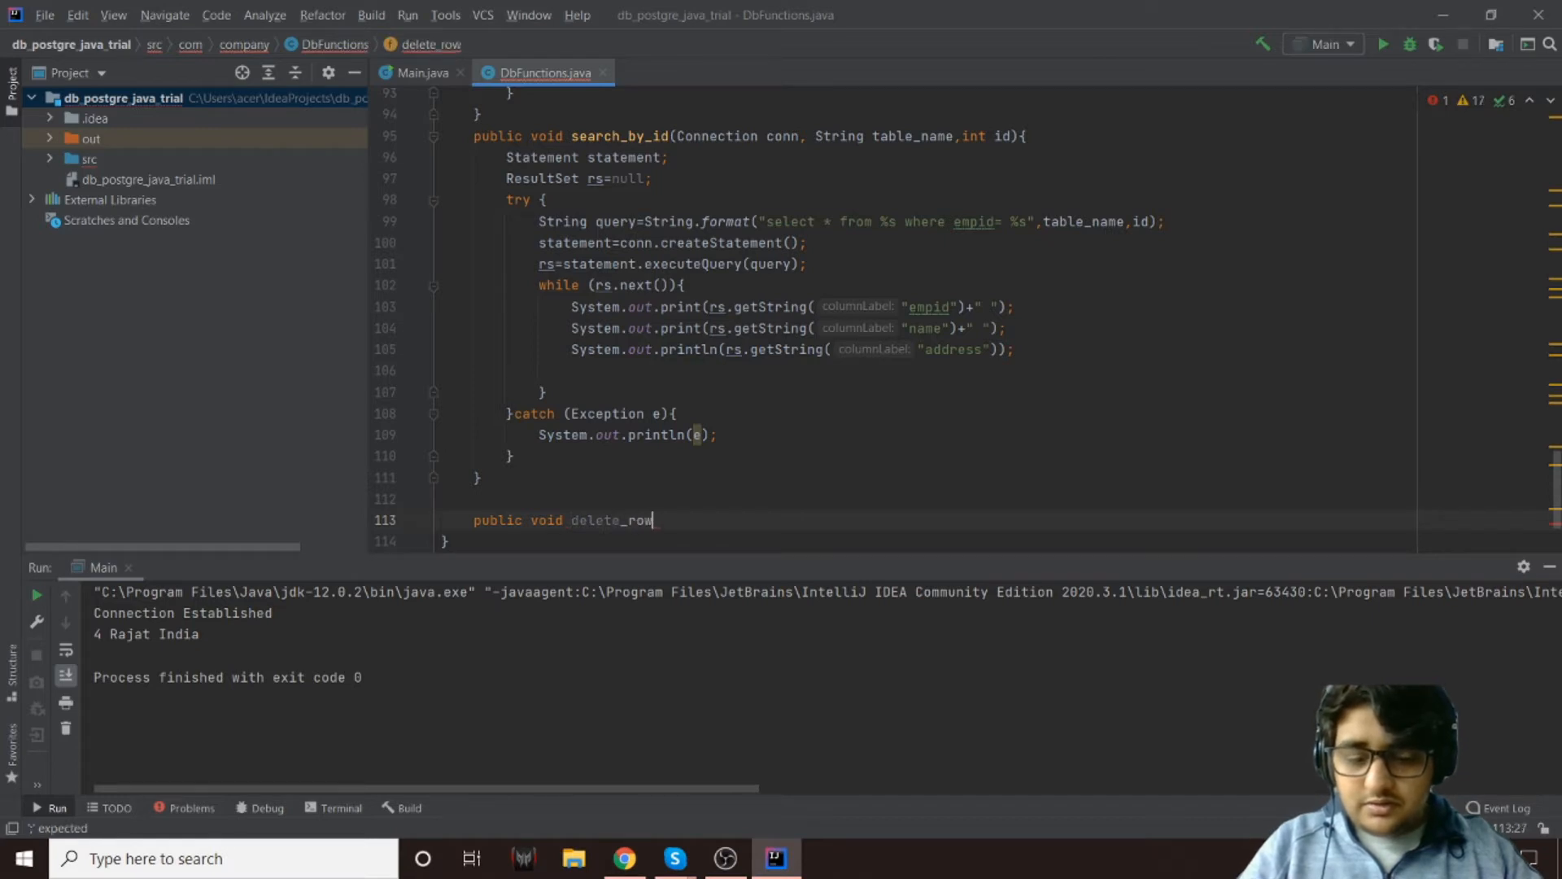
pyautogui.write('_by_name')
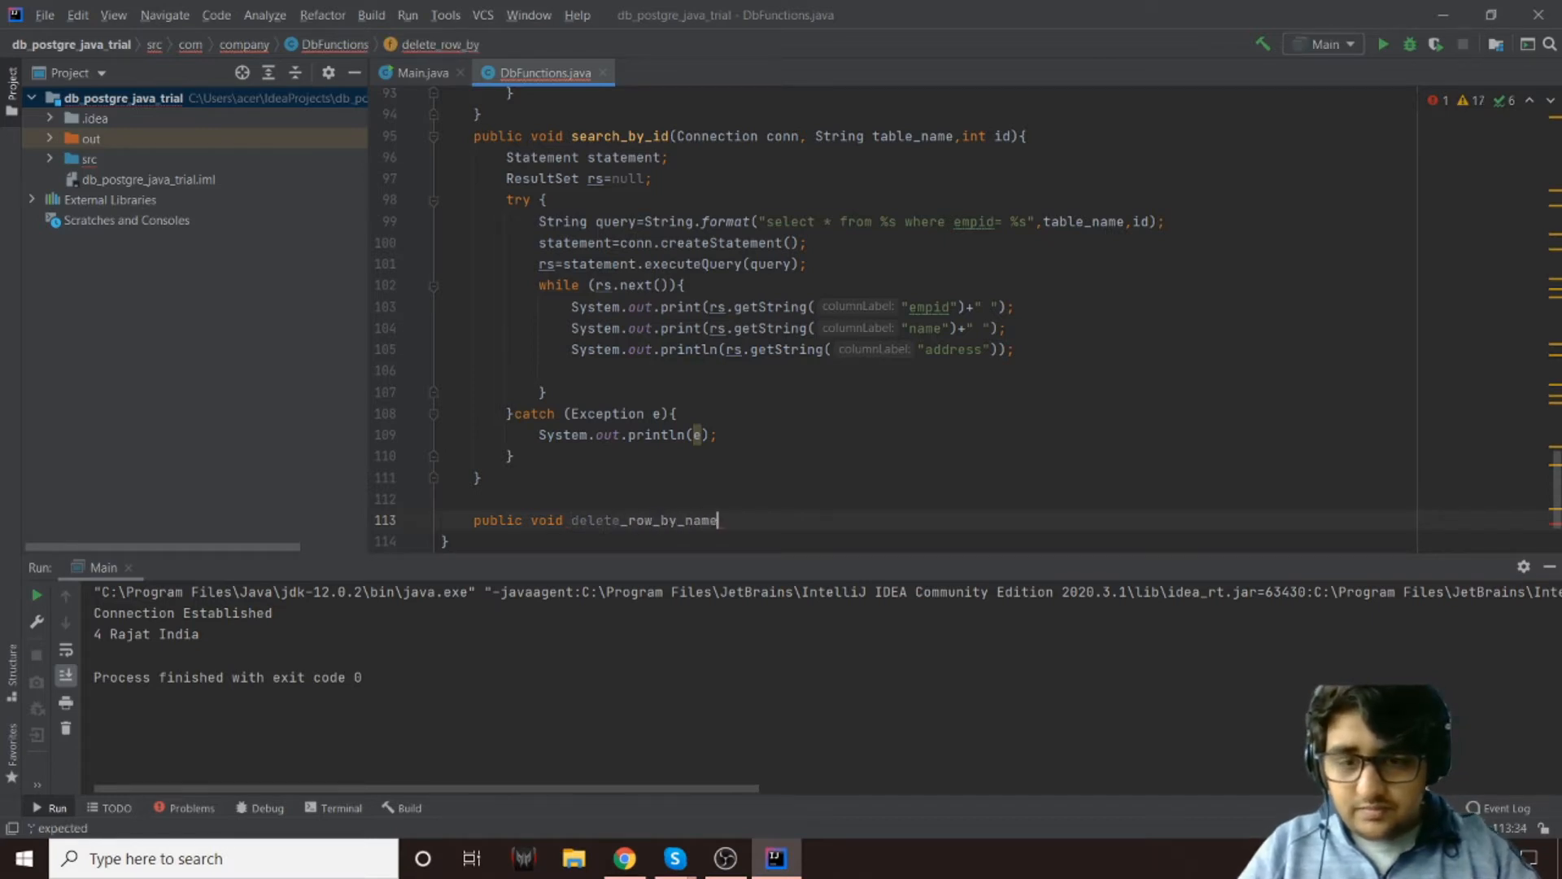
pyautogui.write('()')
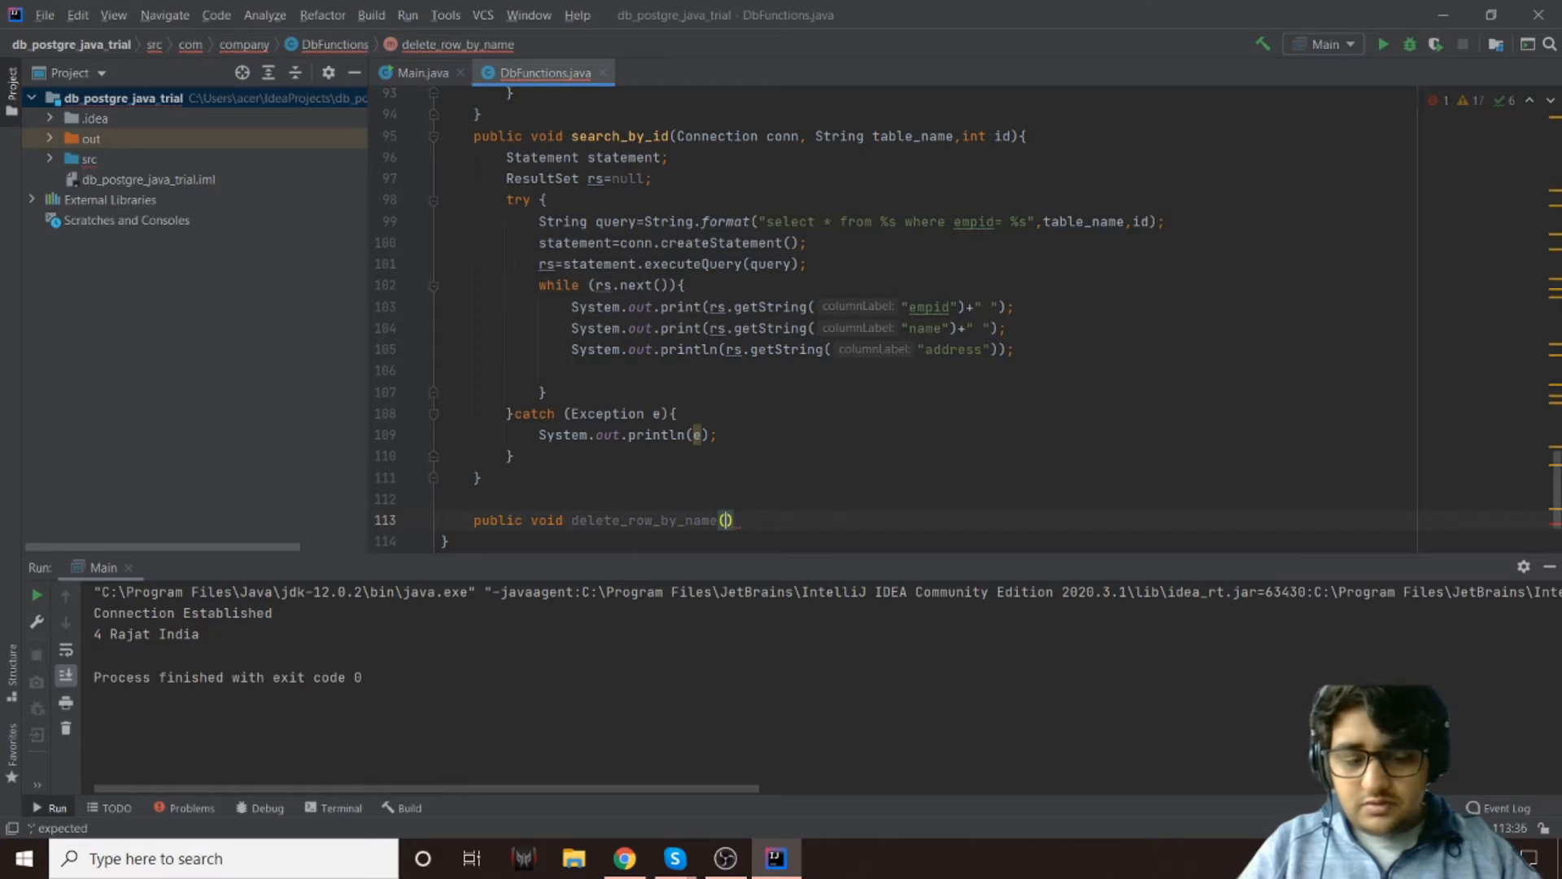
pyautogui.write('Co')
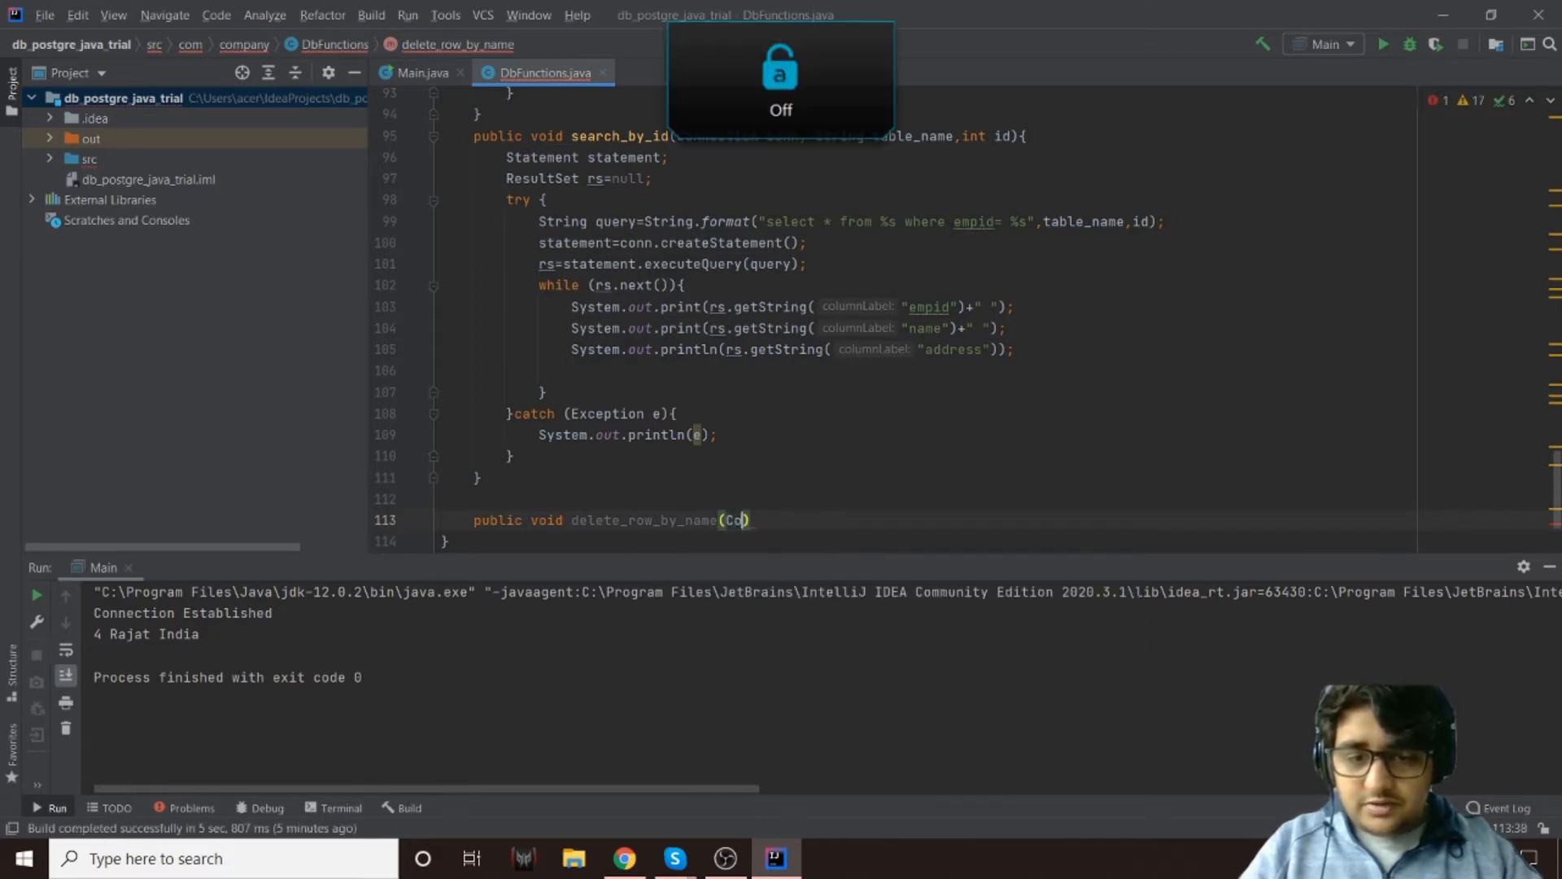
pyautogui.write('Connection conn,')
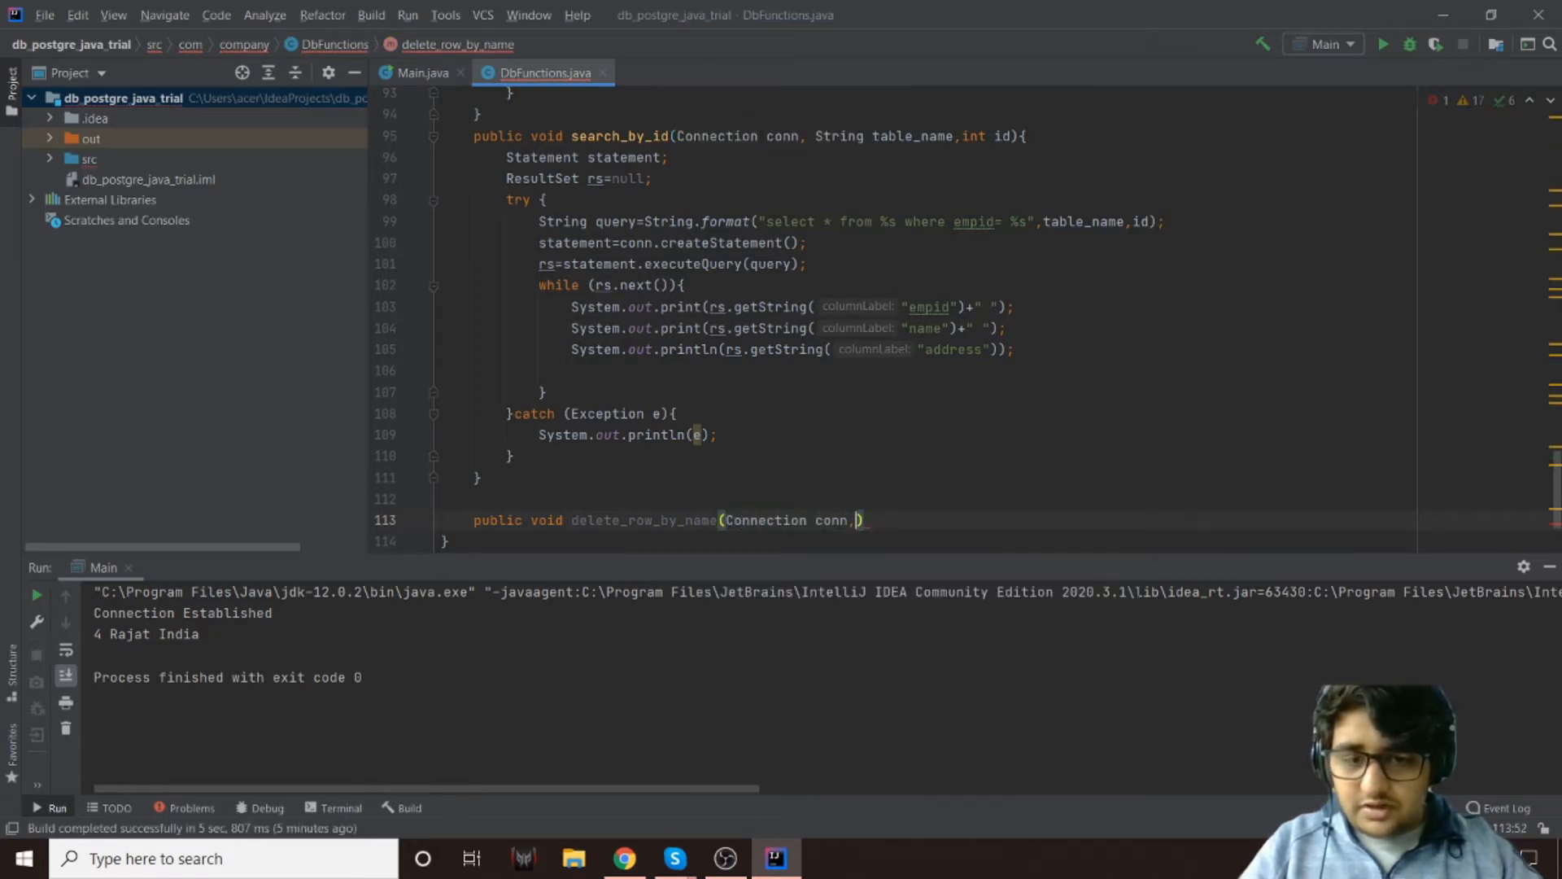
pyautogui.write('String')
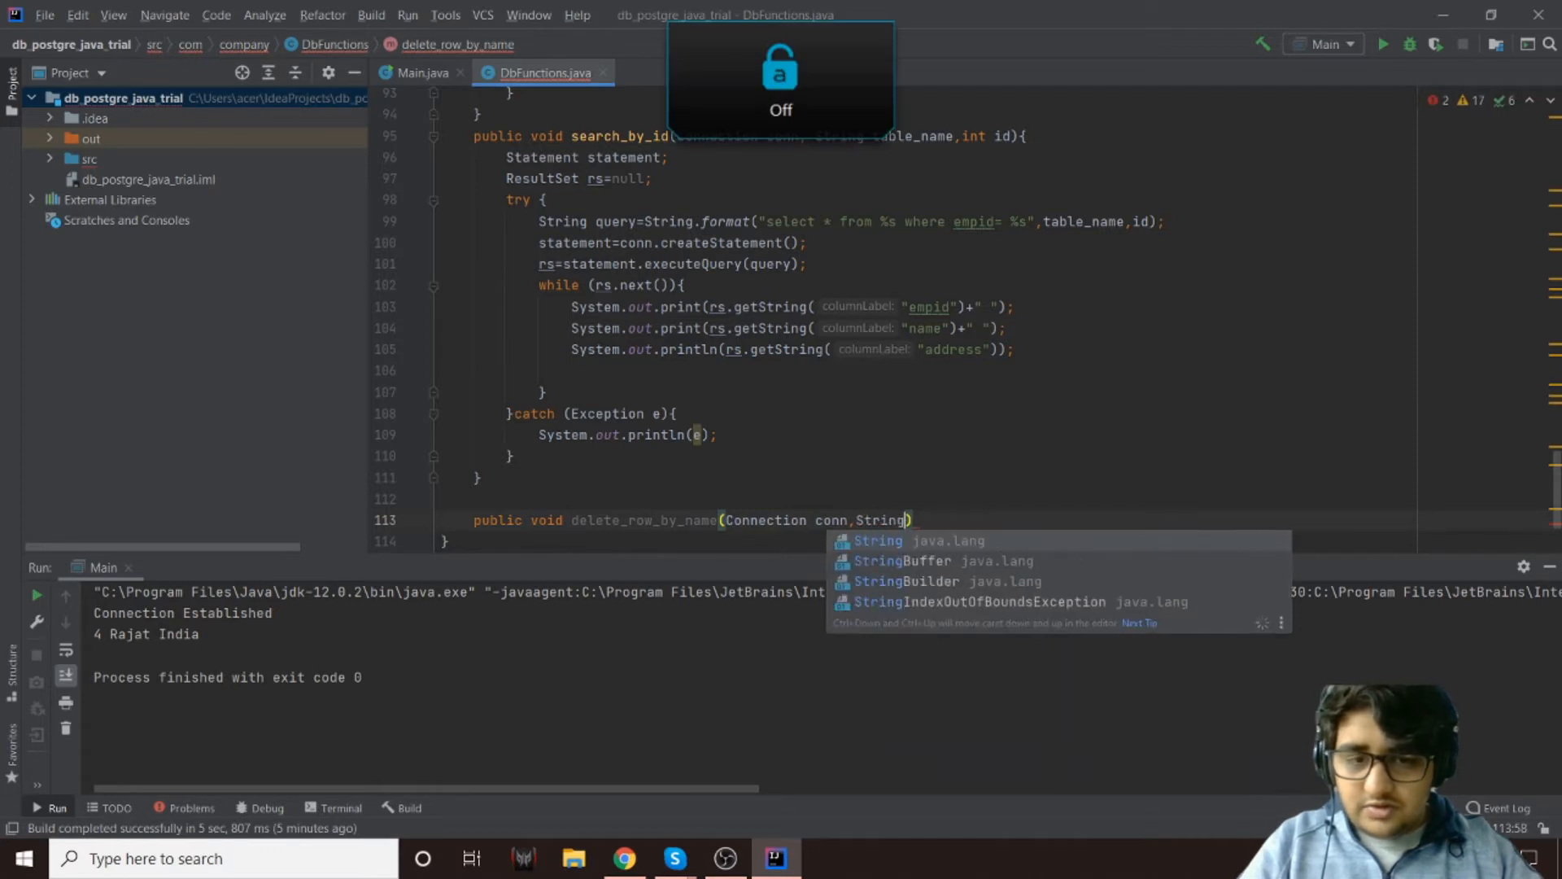
pyautogui.write('t')
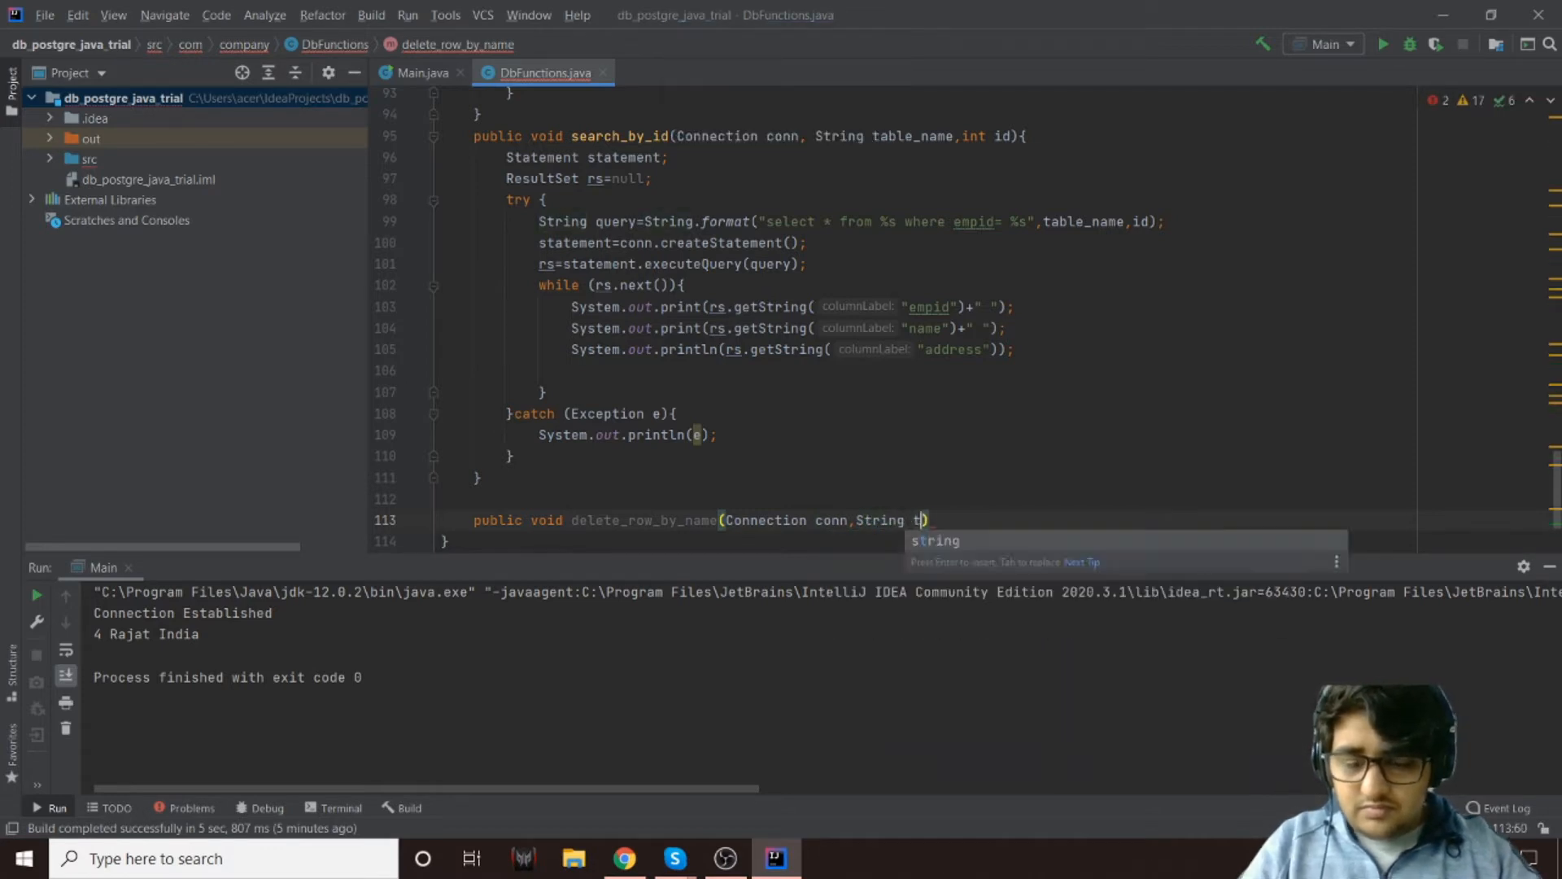
pyautogui.write('able_name')
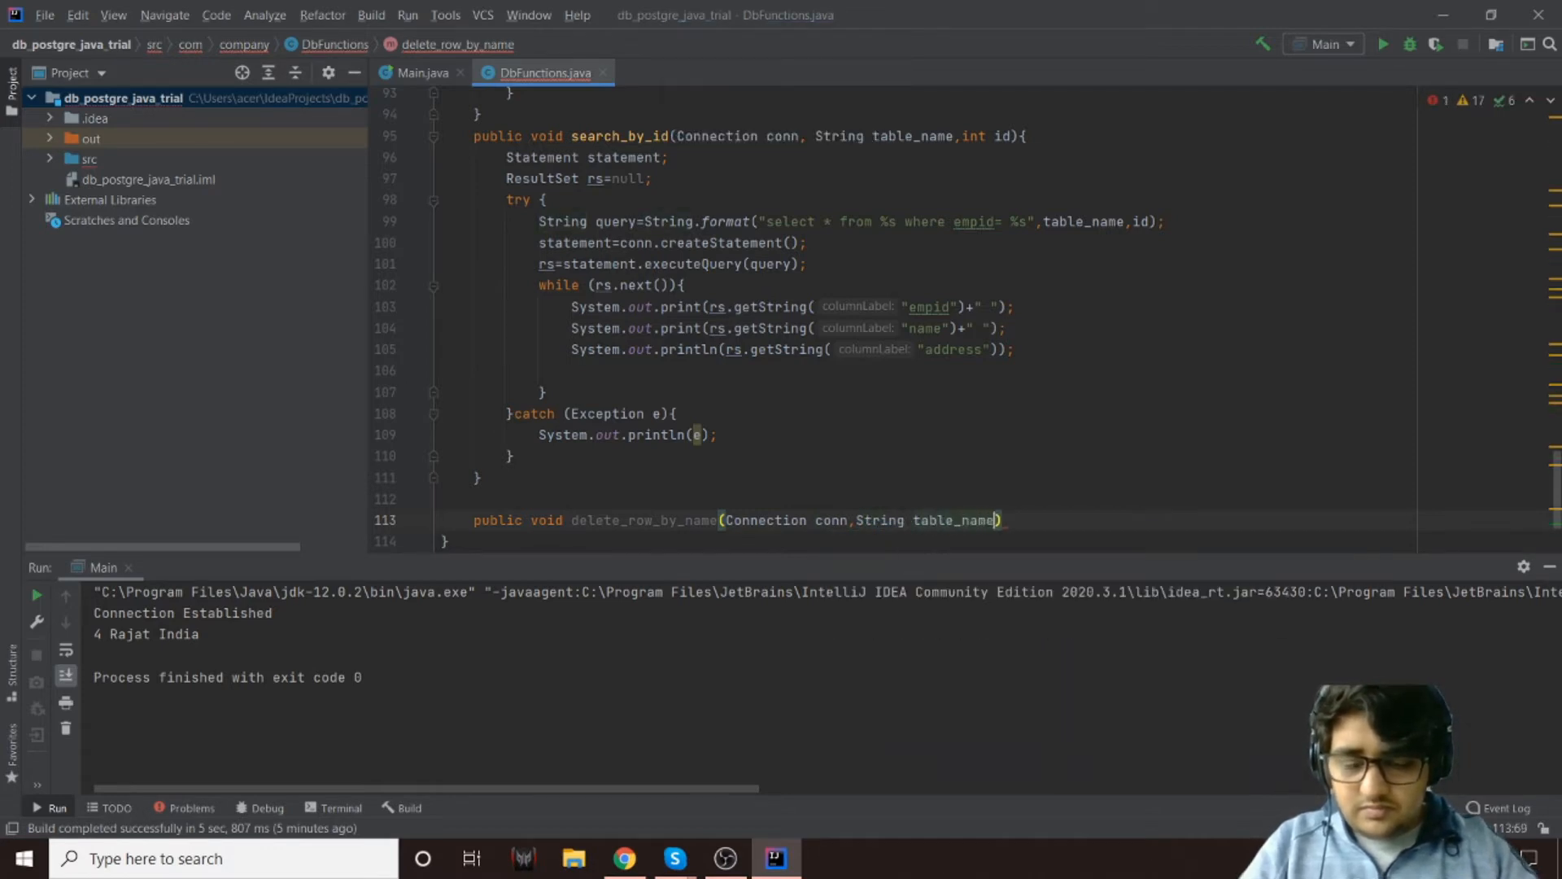
pyautogui.write(', String')
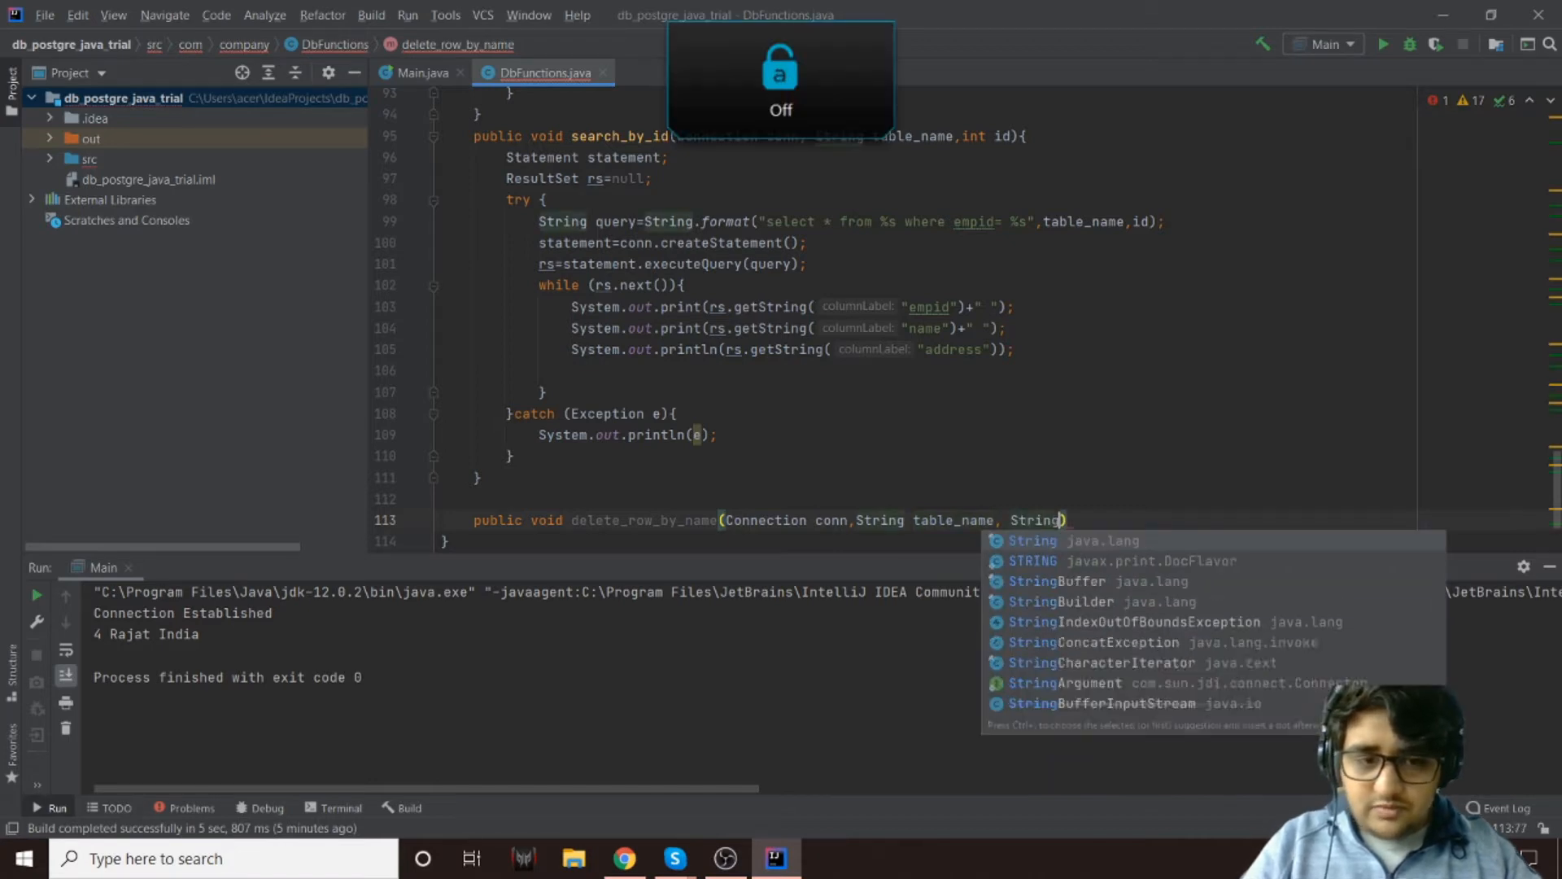
pyautogui.write('name')
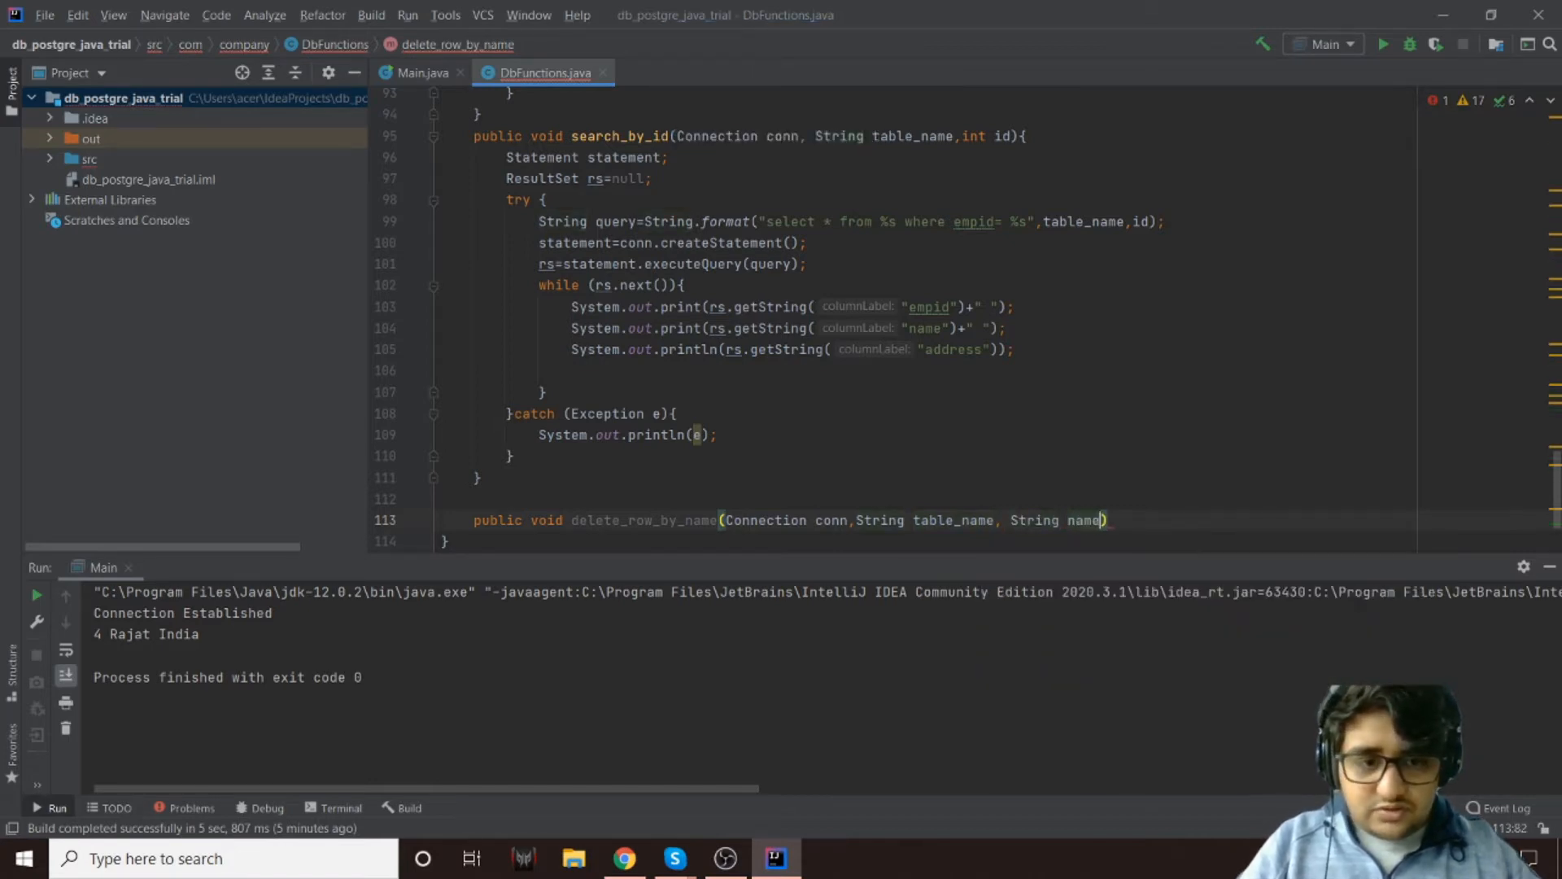
# Open the method body and declare a Statement variable
pyautogui.write('{')
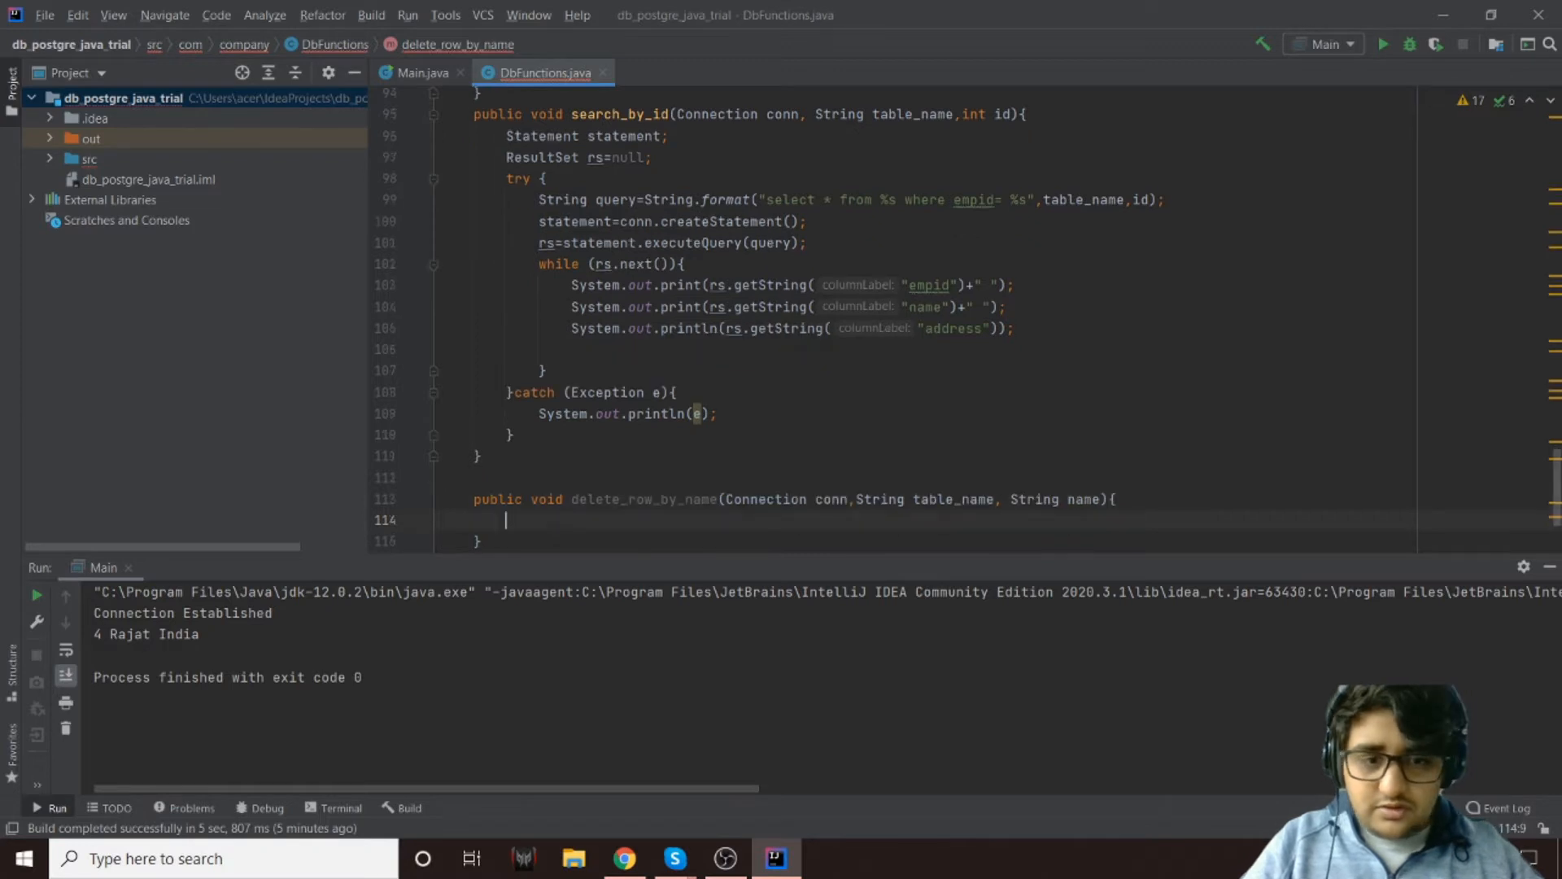
pyautogui.write('Ste')
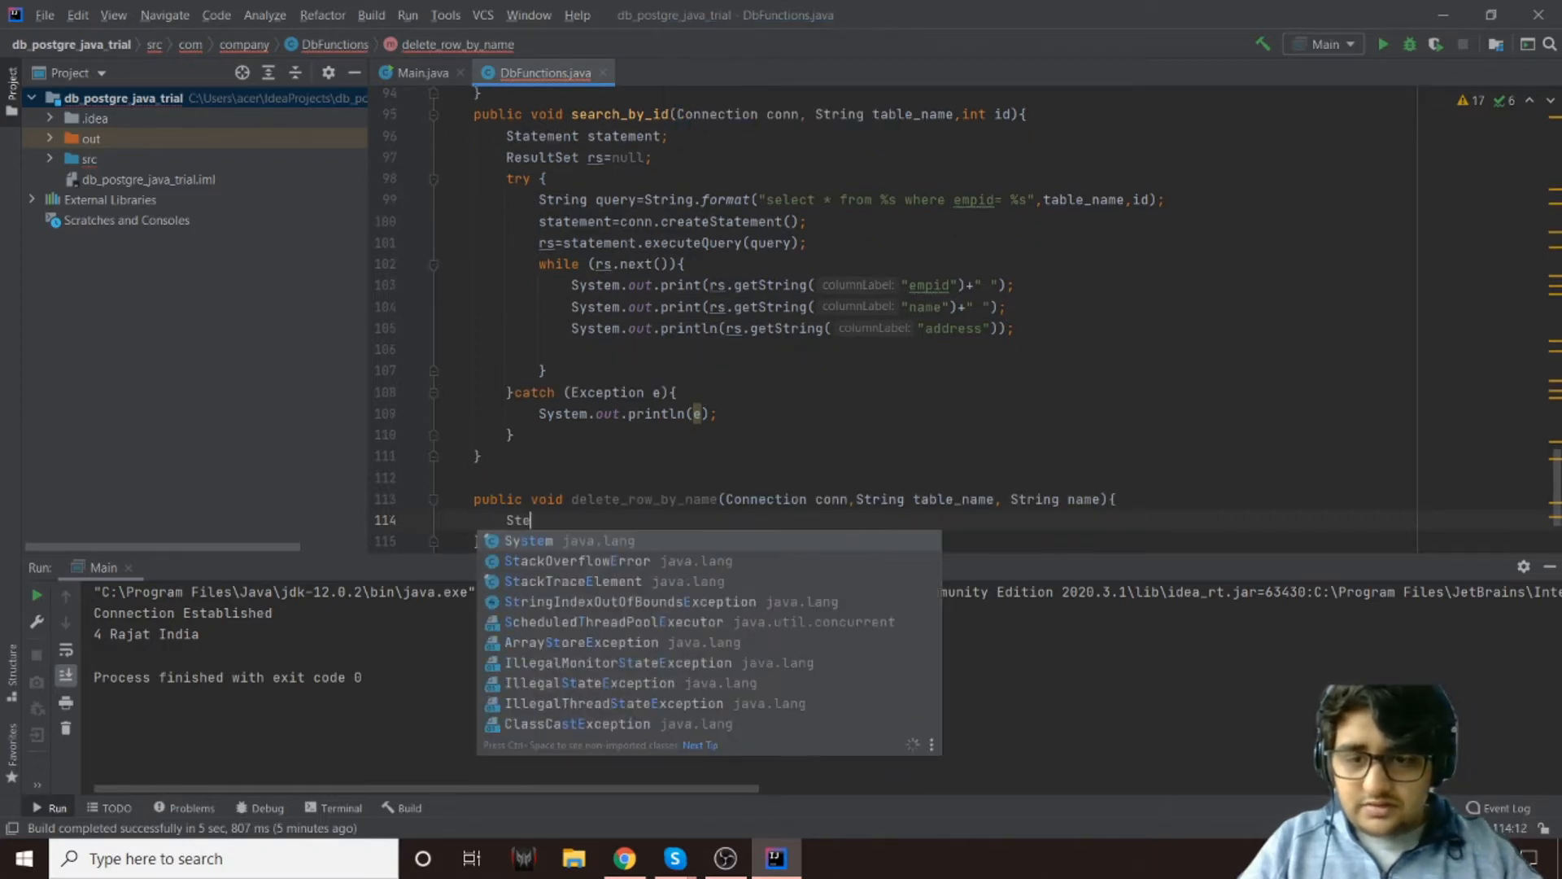
pyautogui.write('atement statement;')
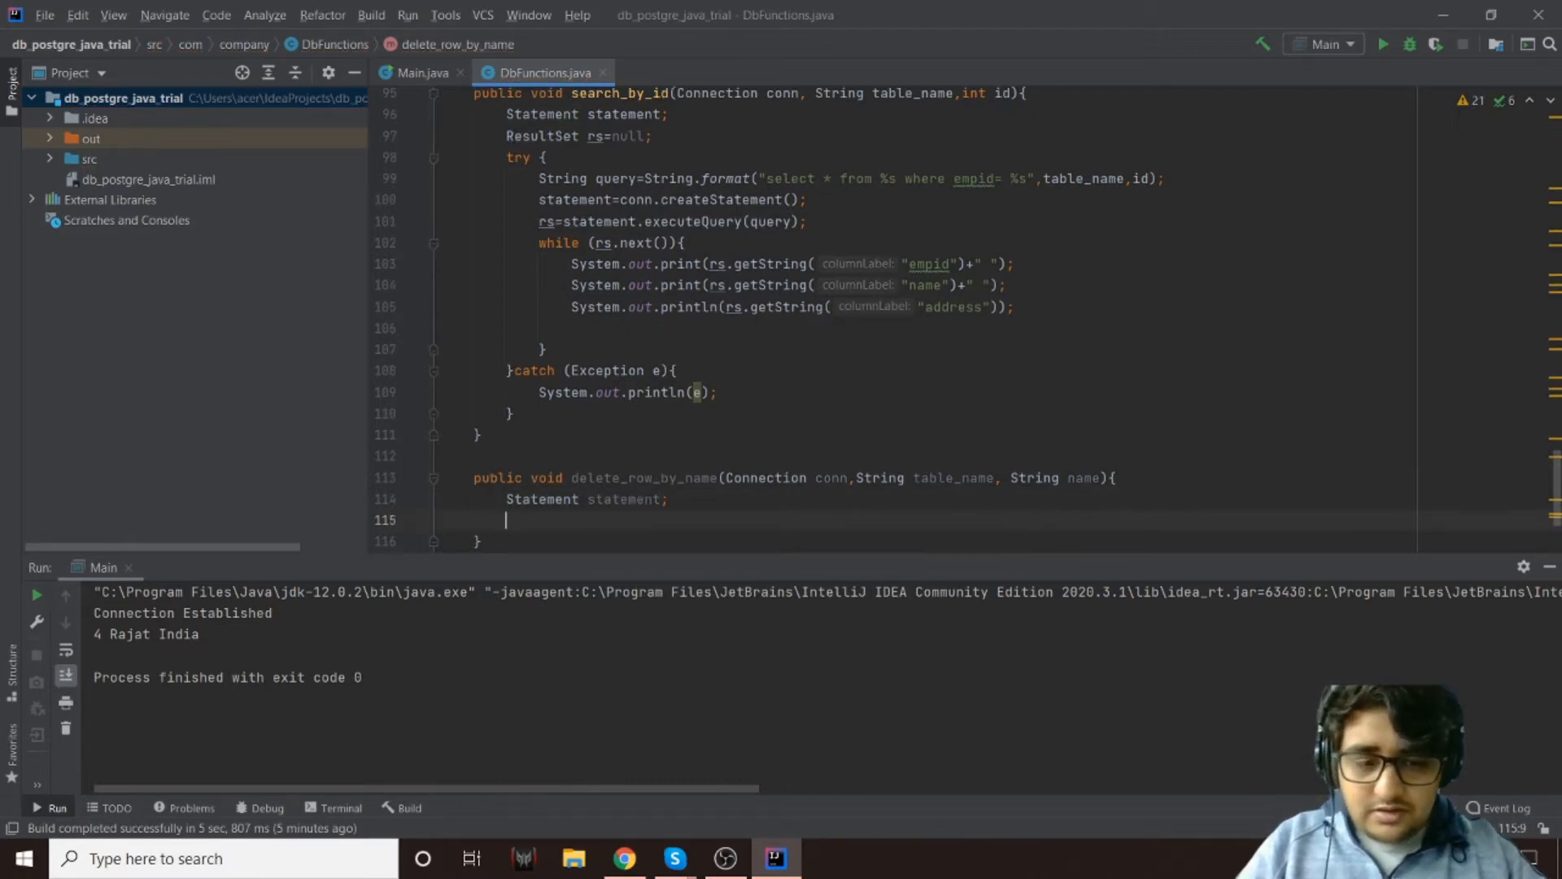
pyautogui.write('t')
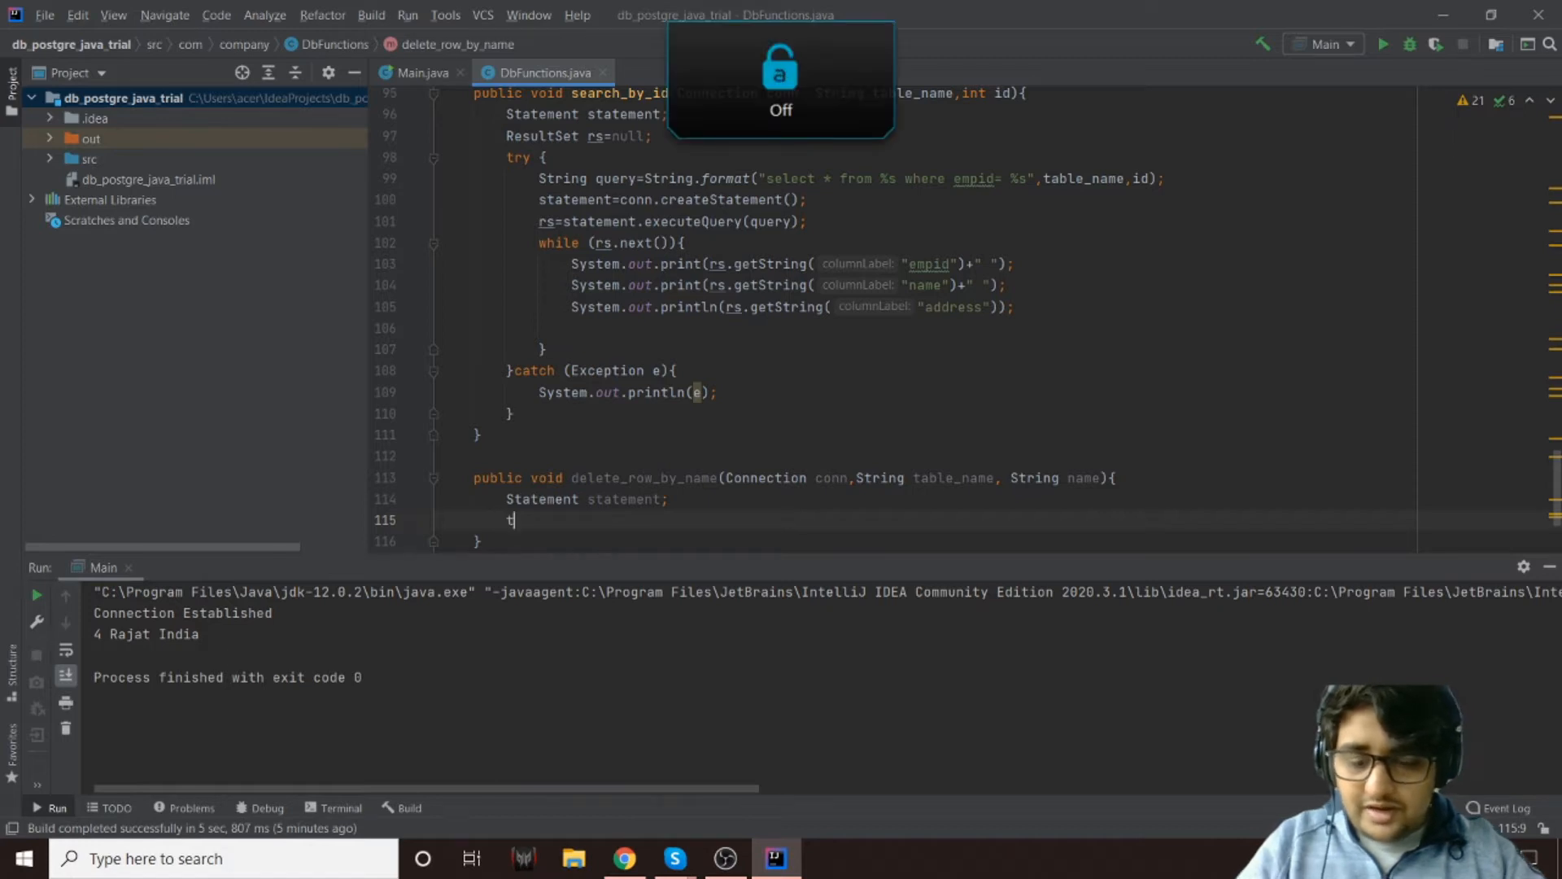
# Add a try/catch block whose catch prints the exception with System.out.println(e)
pyautogui.write('ry{')
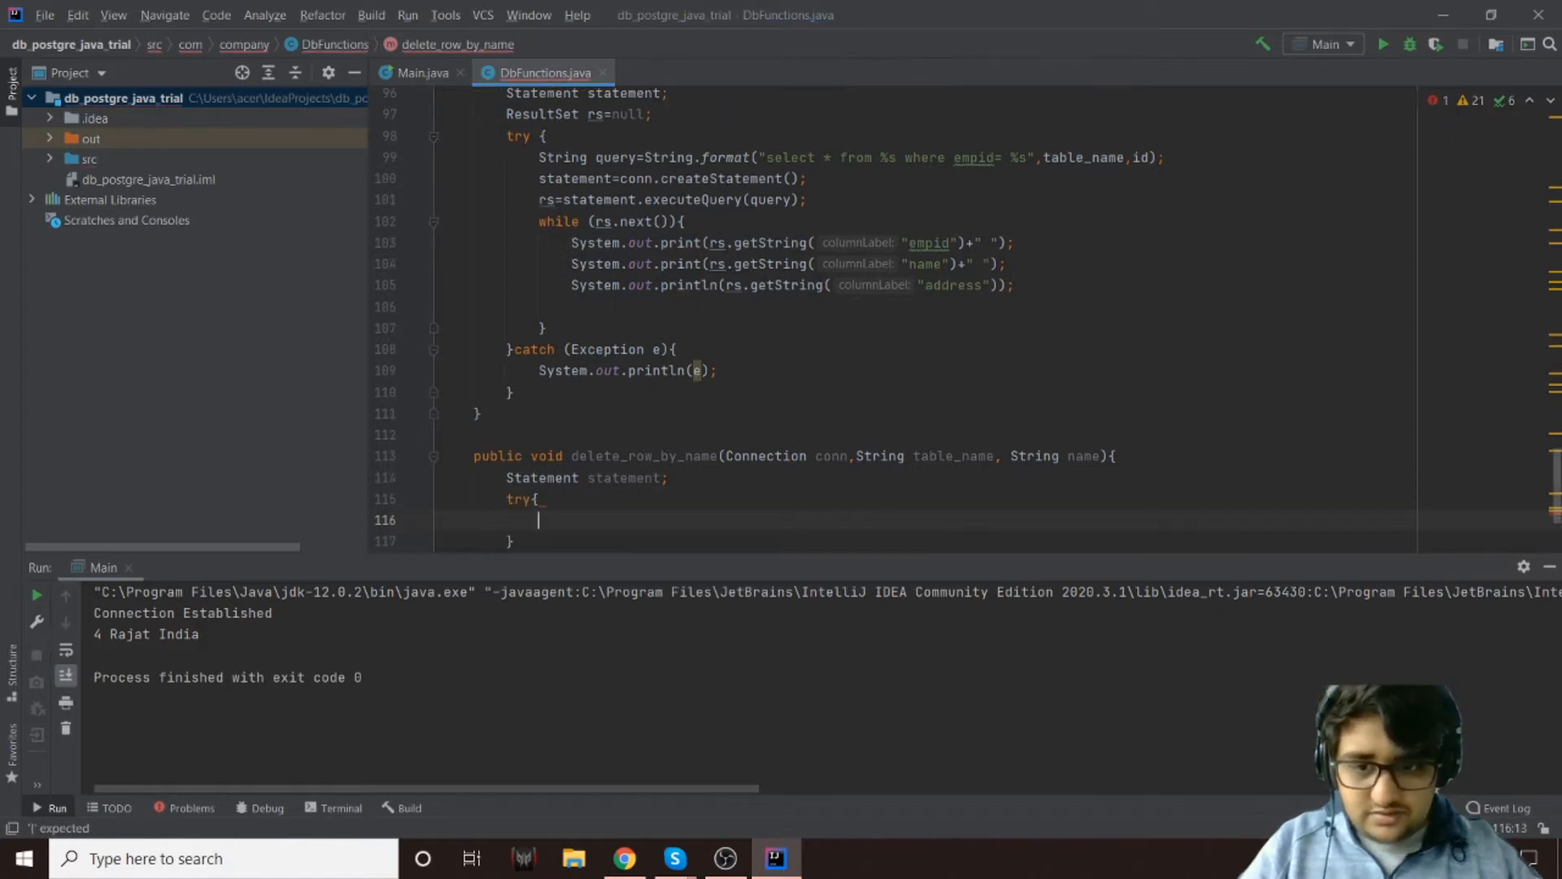
pyautogui.write('}c')
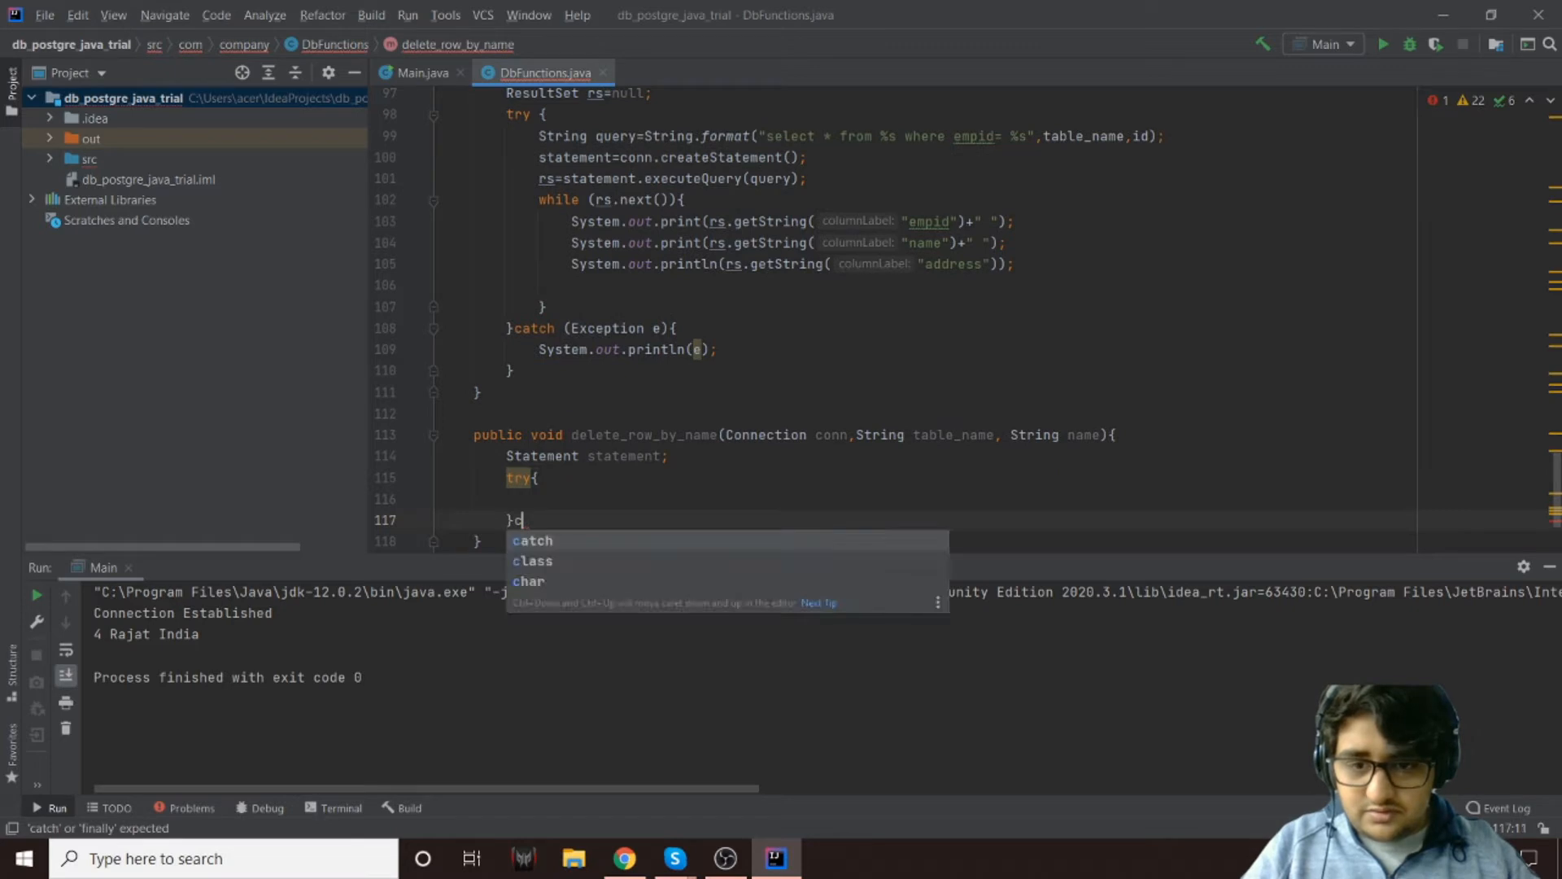
pyautogui.write('catch (EX')
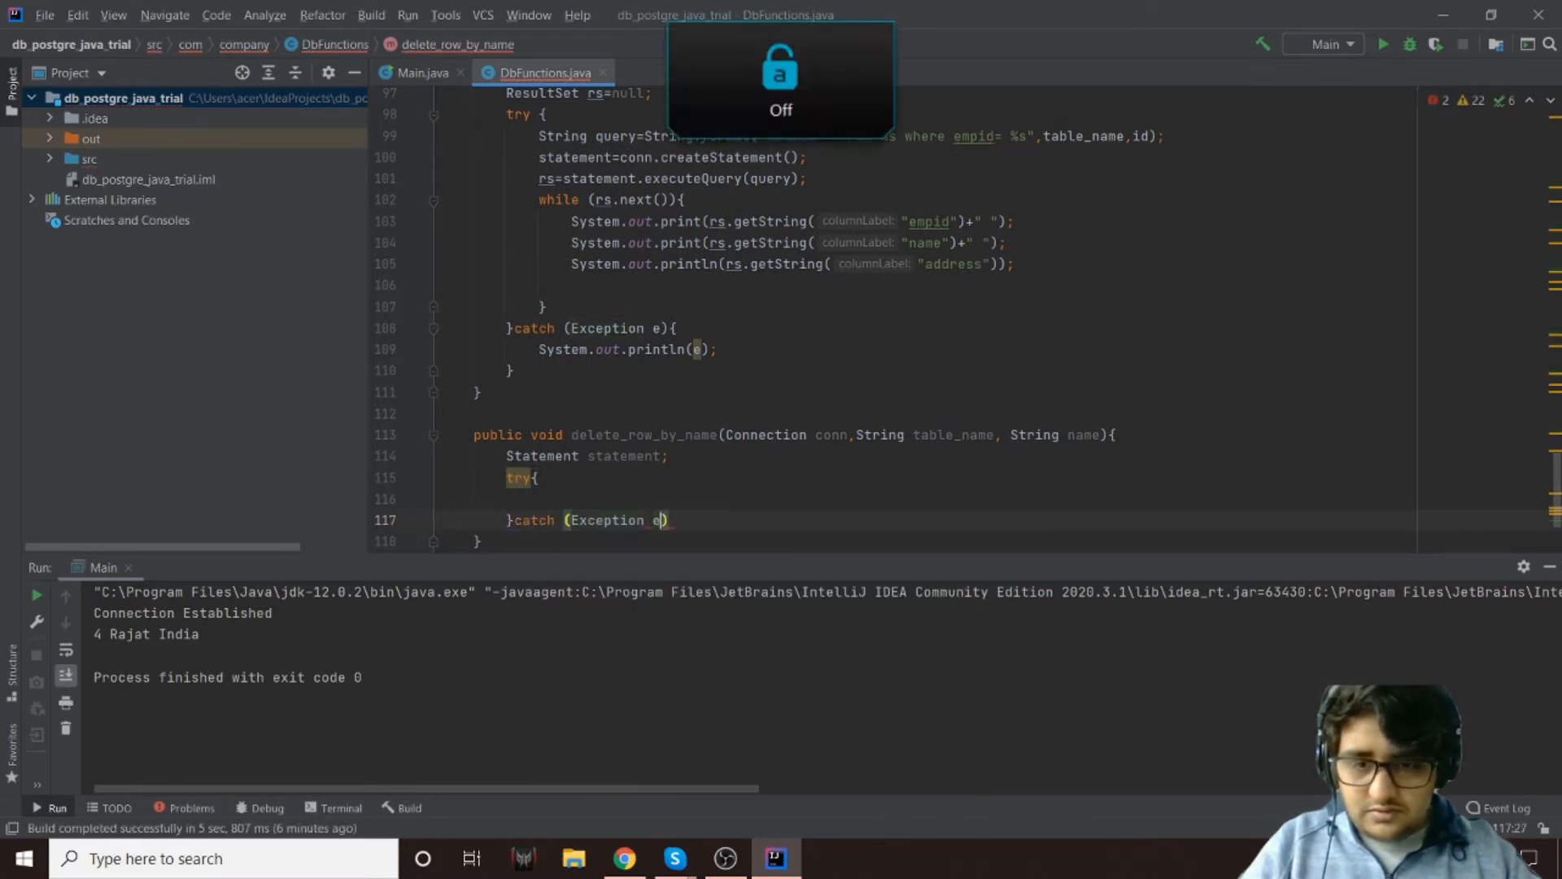
pyautogui.write('{')
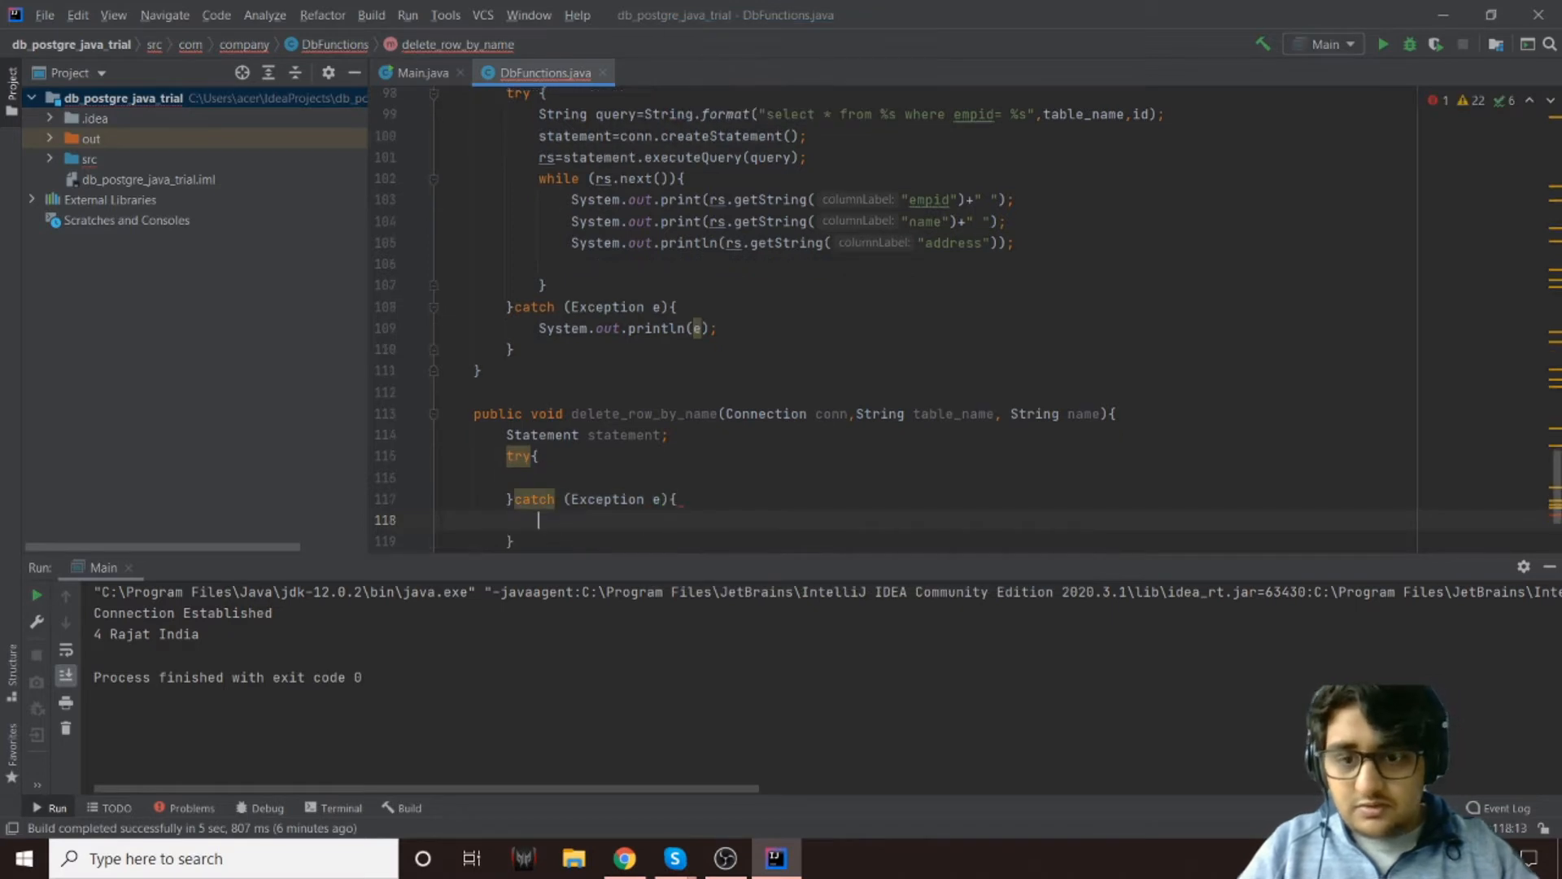
pyautogui.write('Syste')
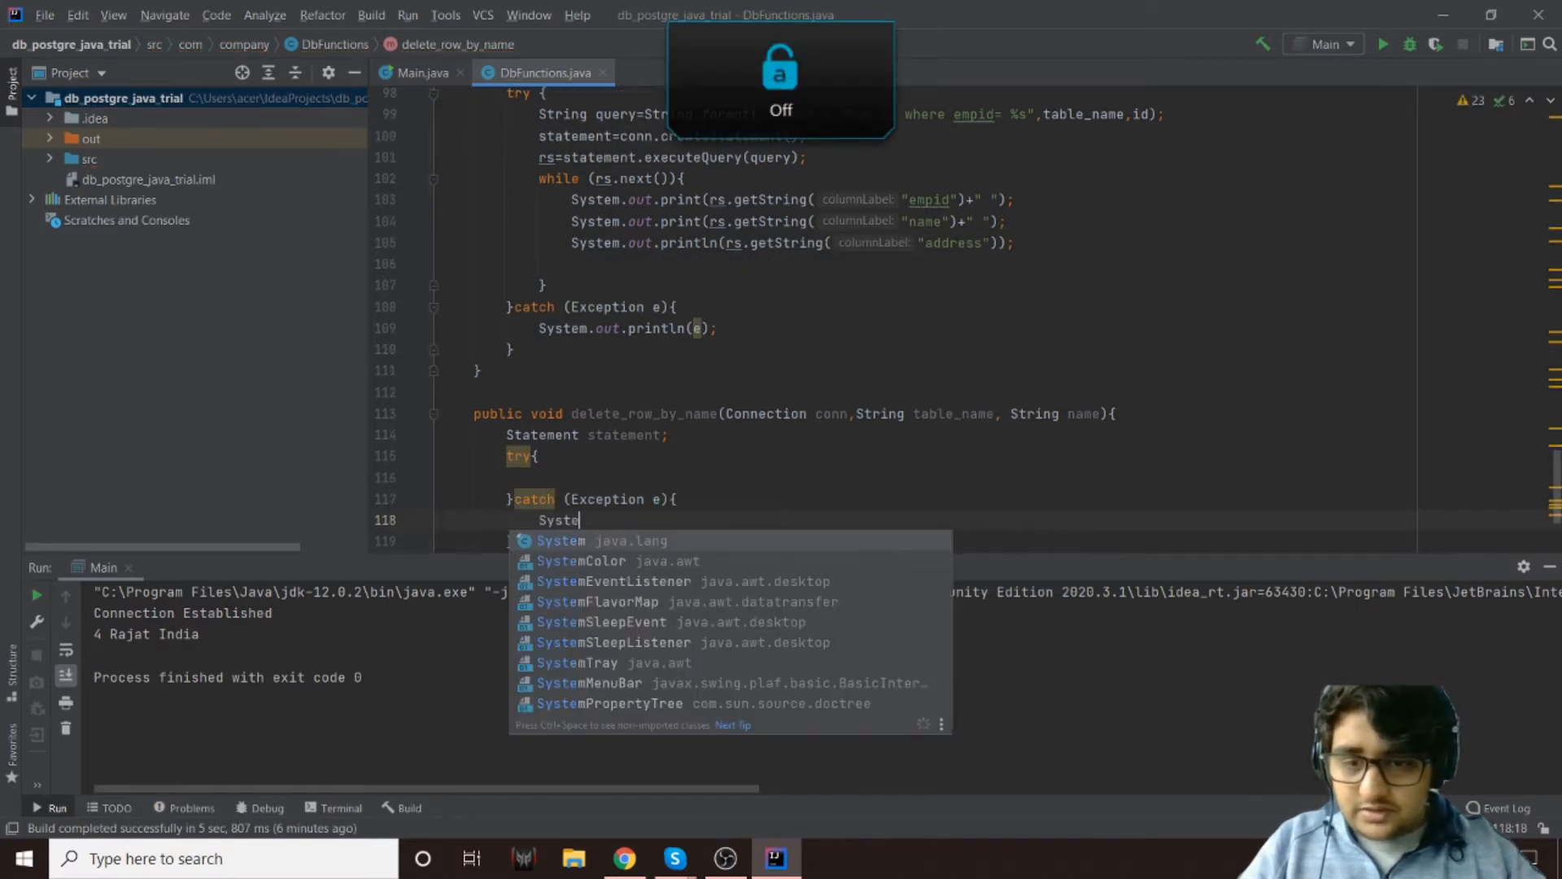
pyautogui.write('m.out.println(e);')
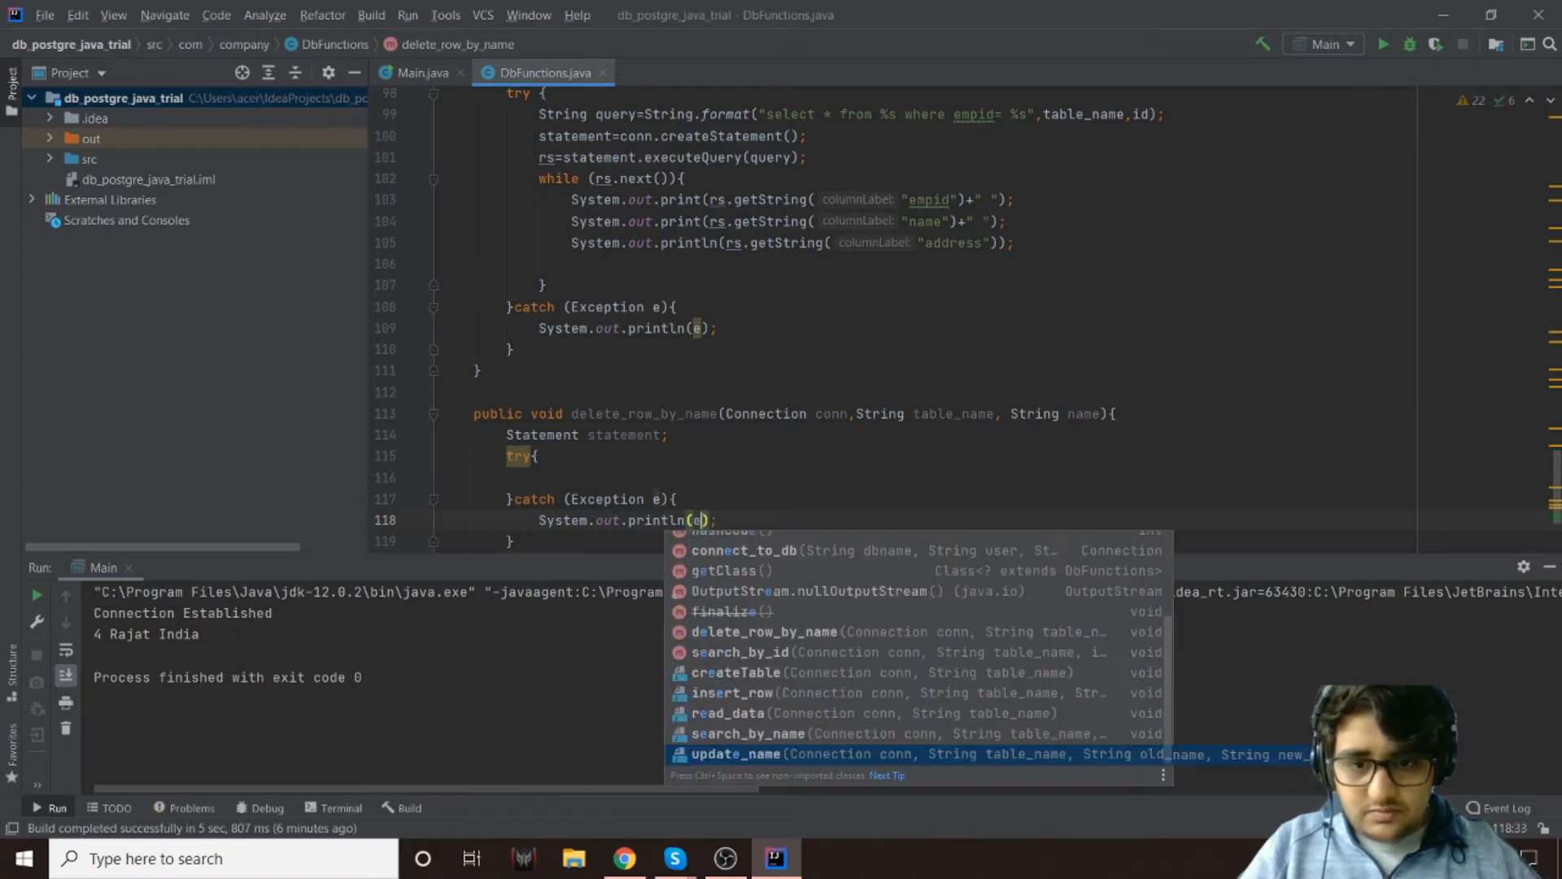
pyautogui.press('Escape')
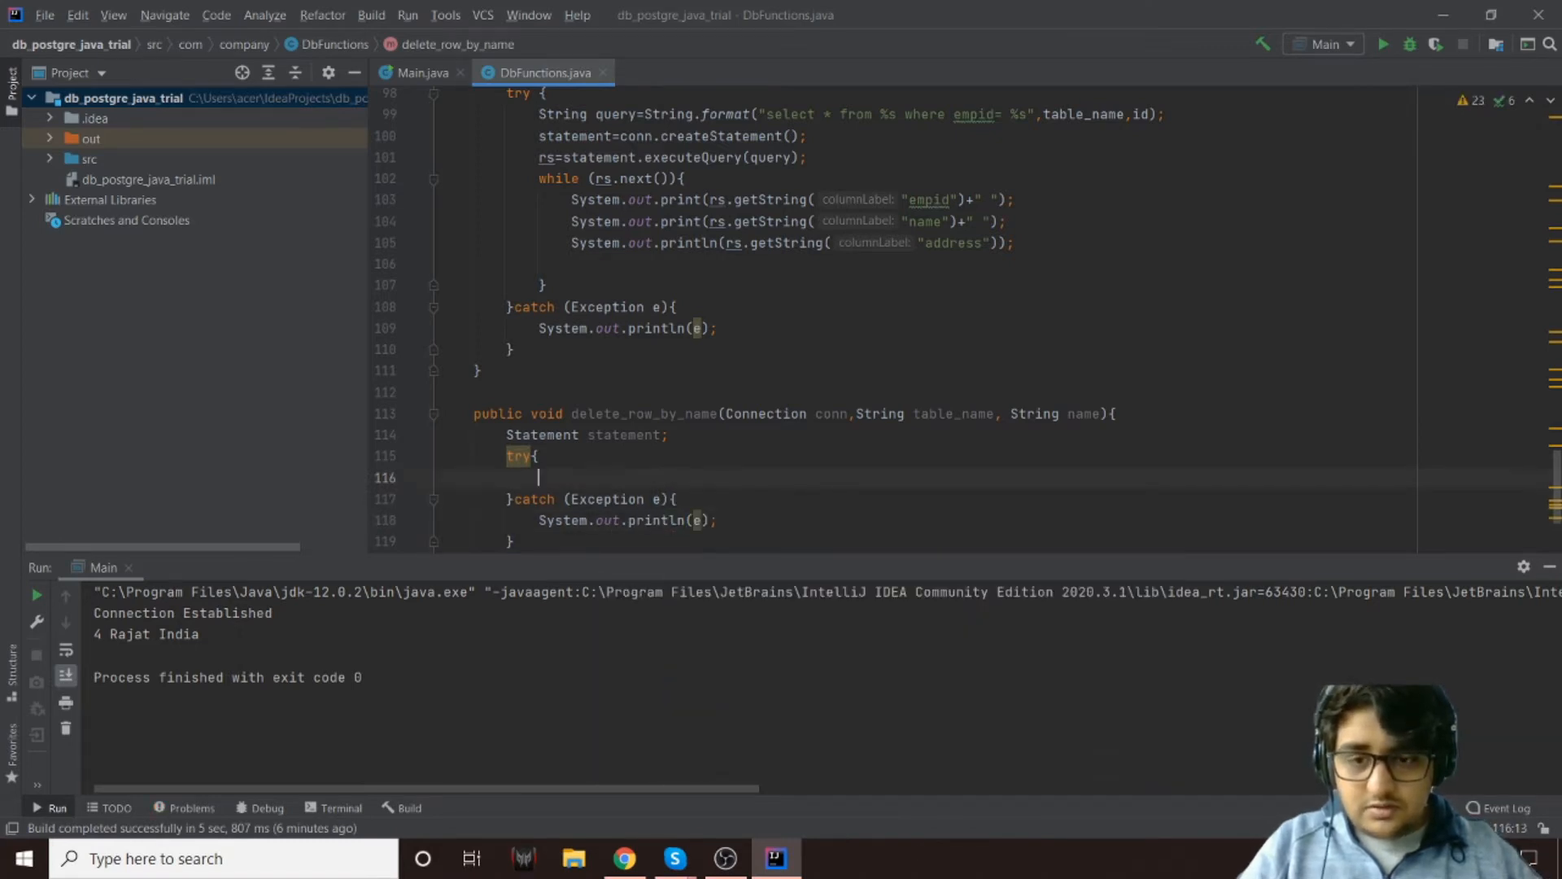
# Build String query with String.format("delete ... where name='%s'", table_name, name)
pyautogui.write('String')
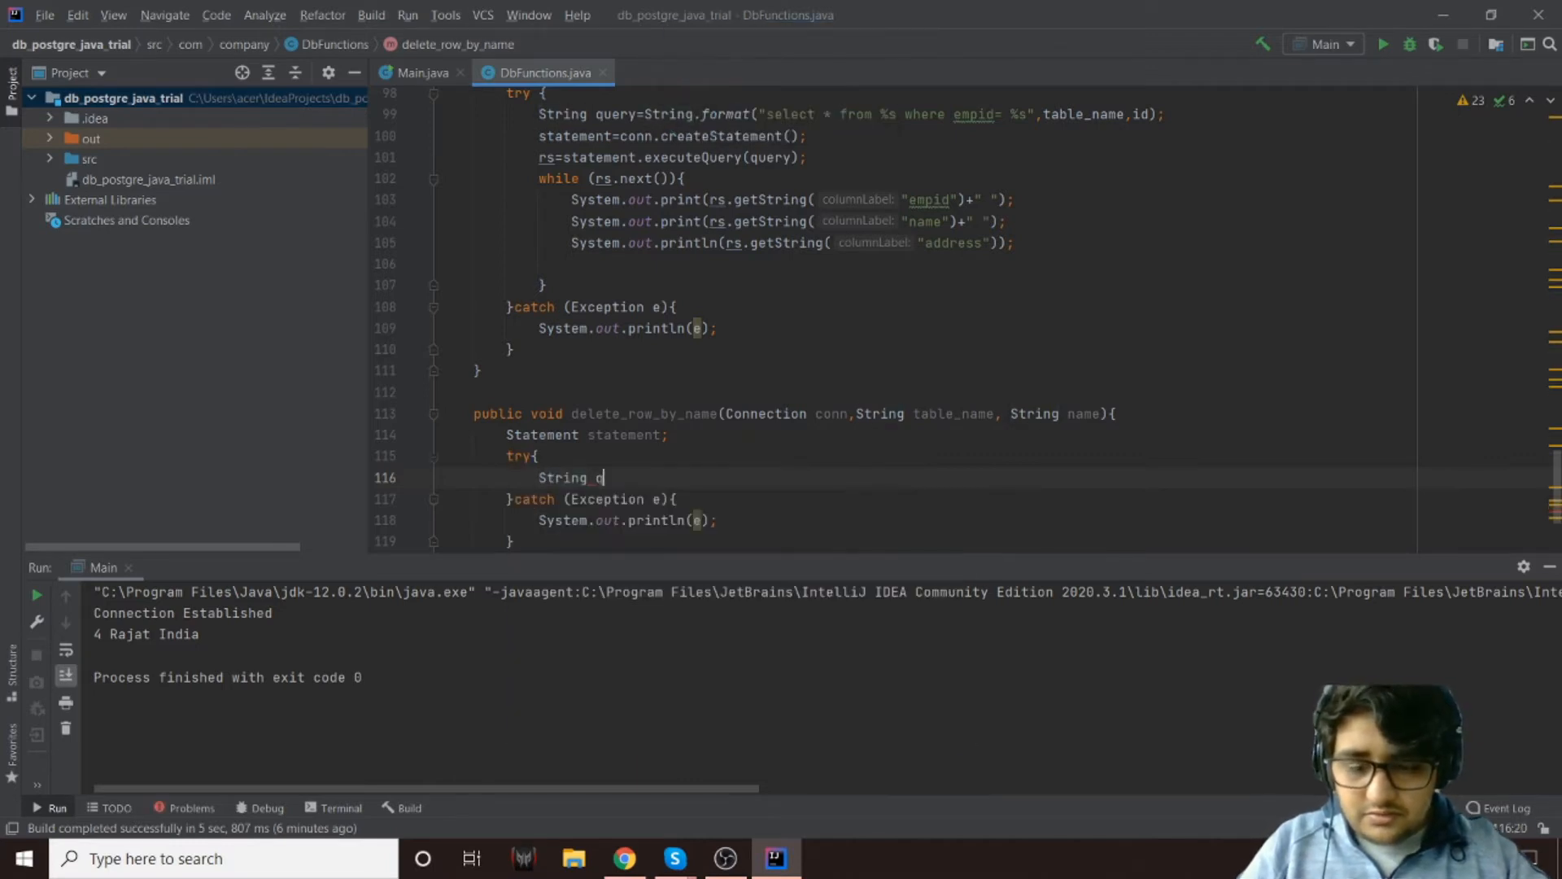
pyautogui.write('query=')
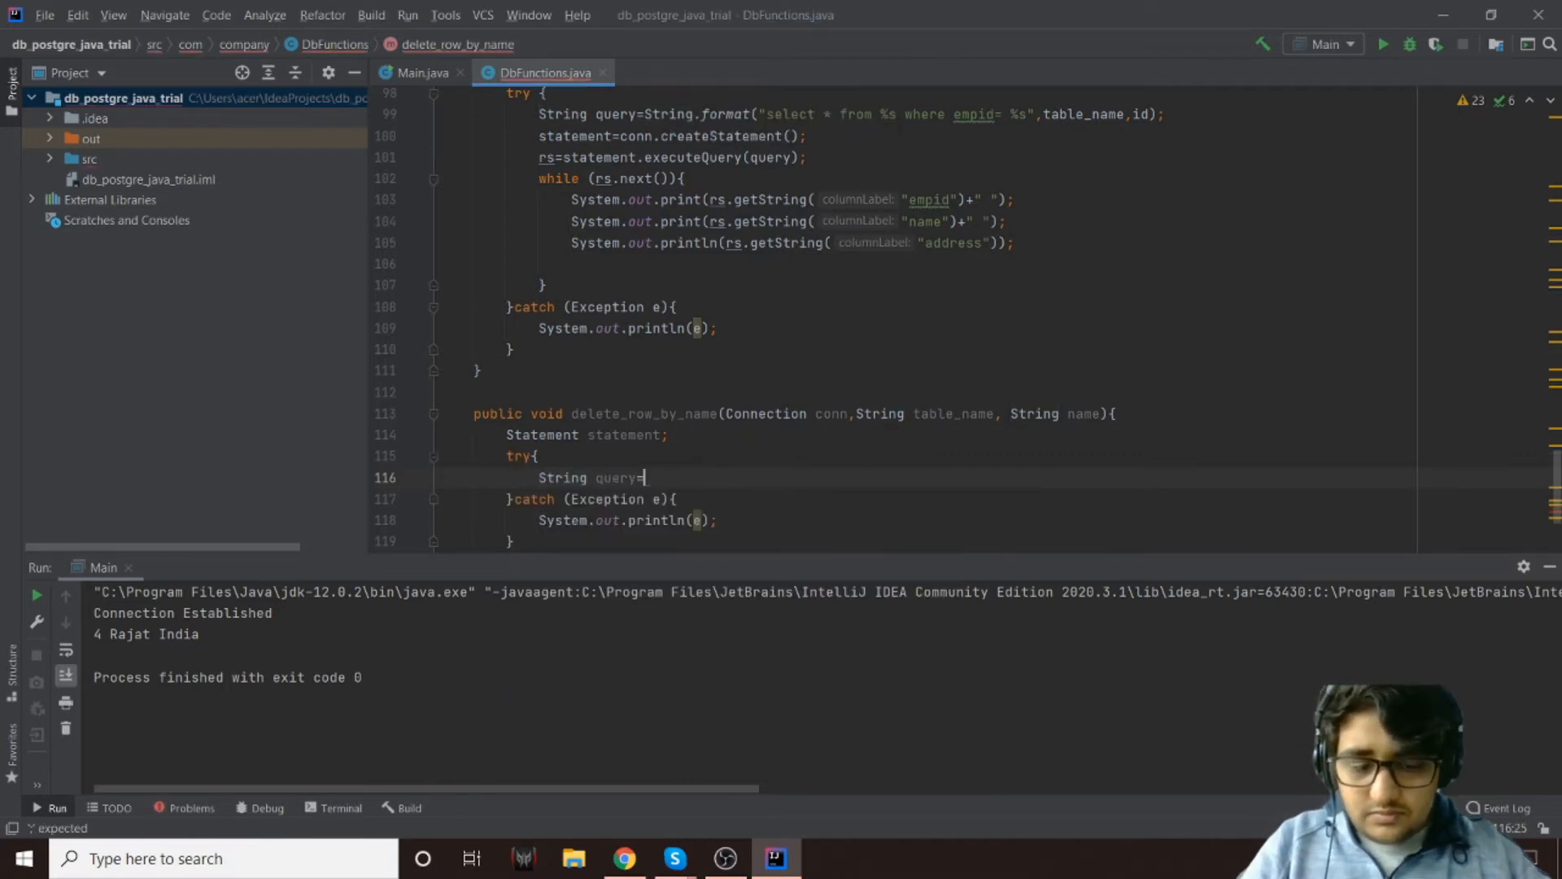
pyautogui.write('""')
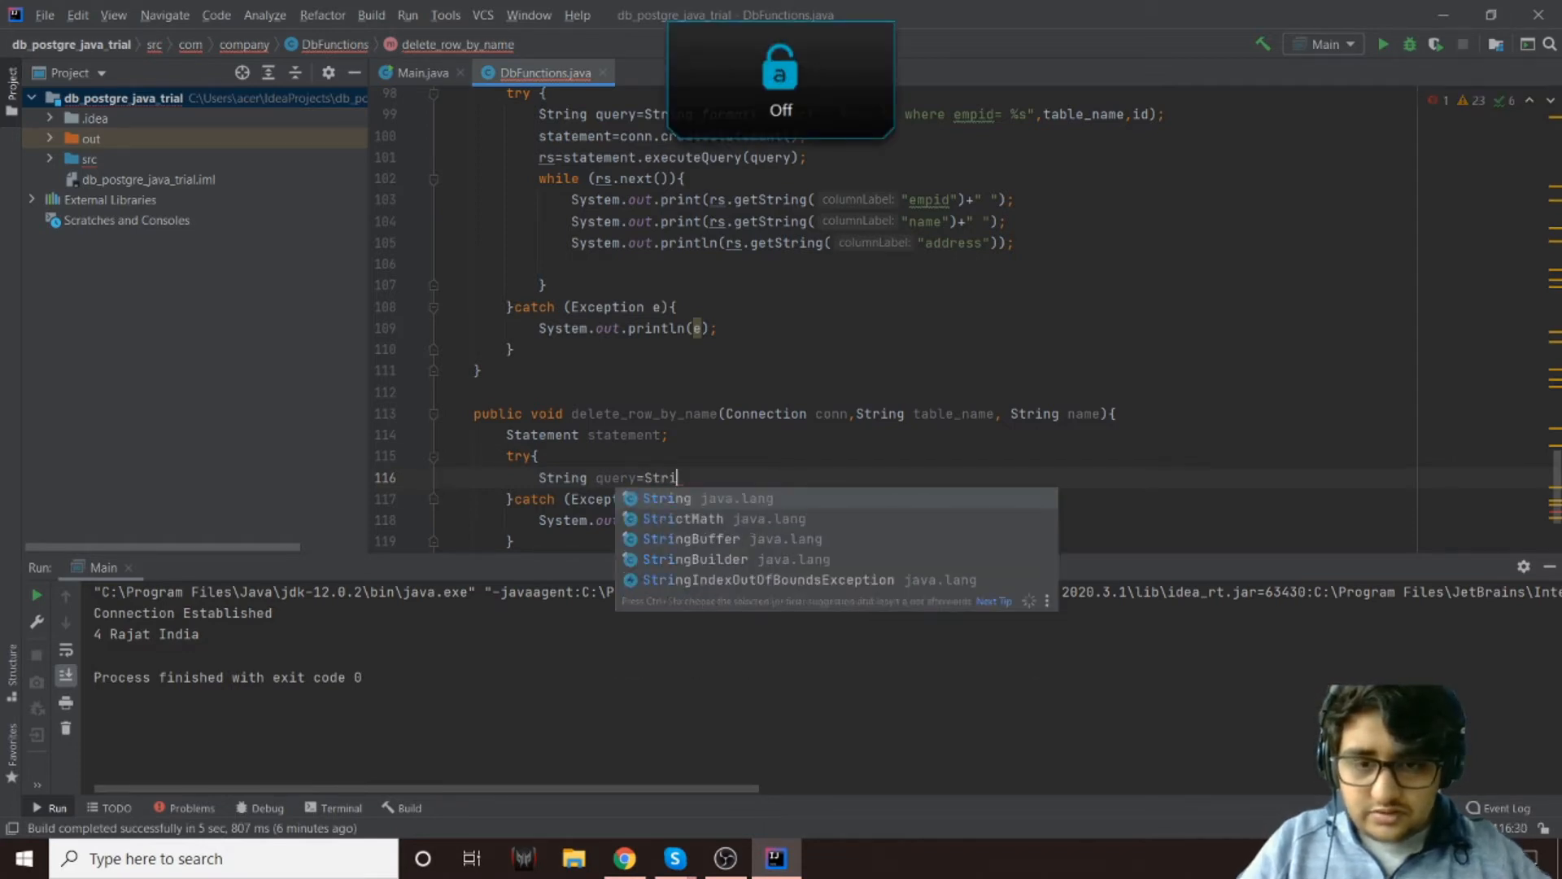
pyautogui.write('.format()')
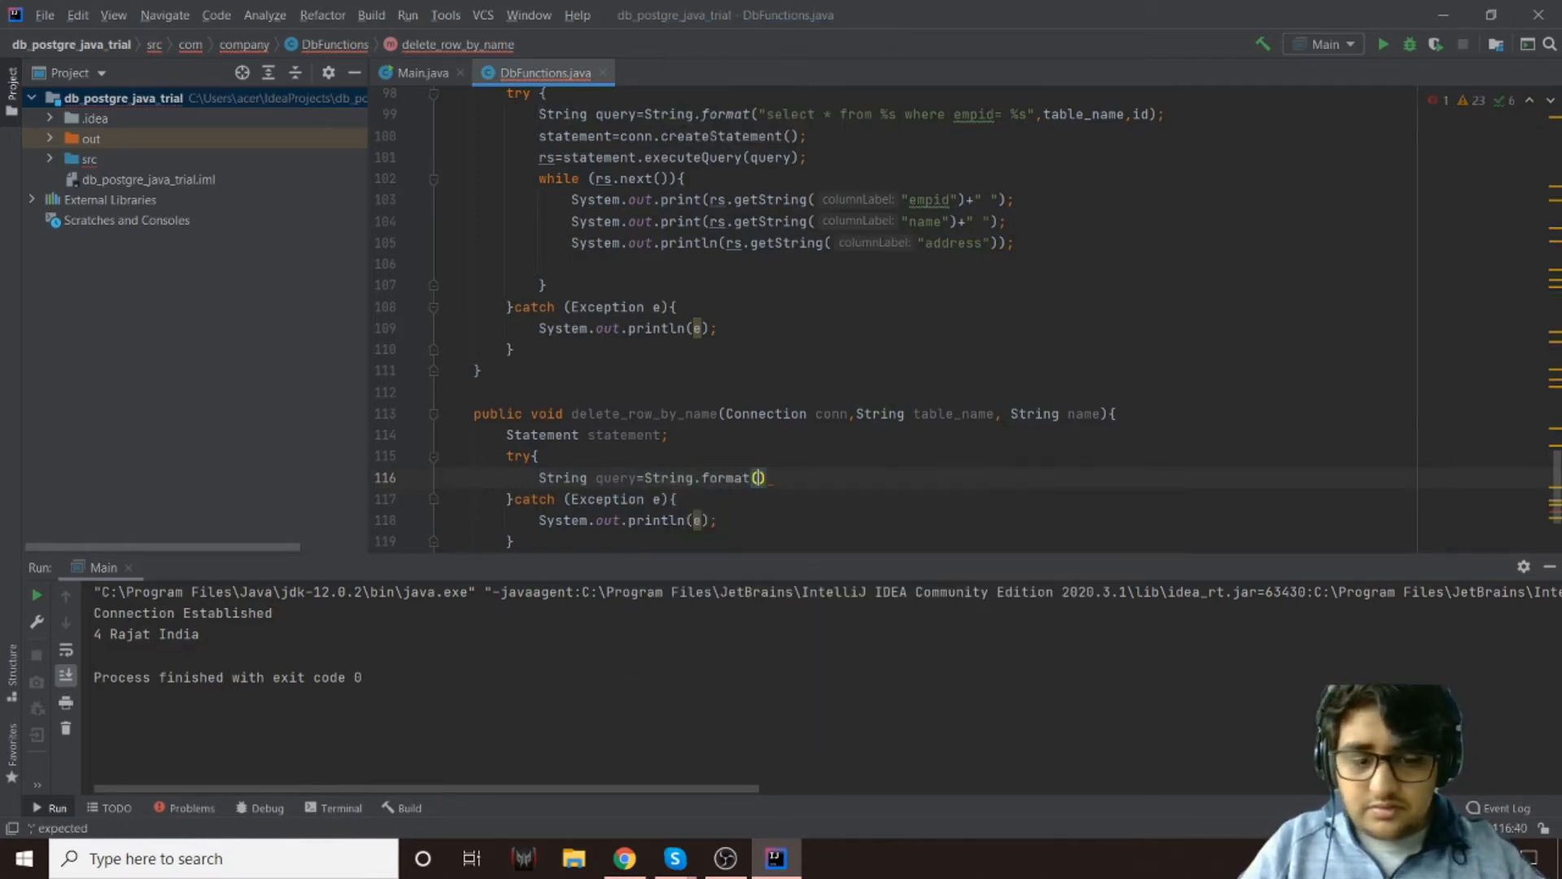
pyautogui.write('"delete from %s')
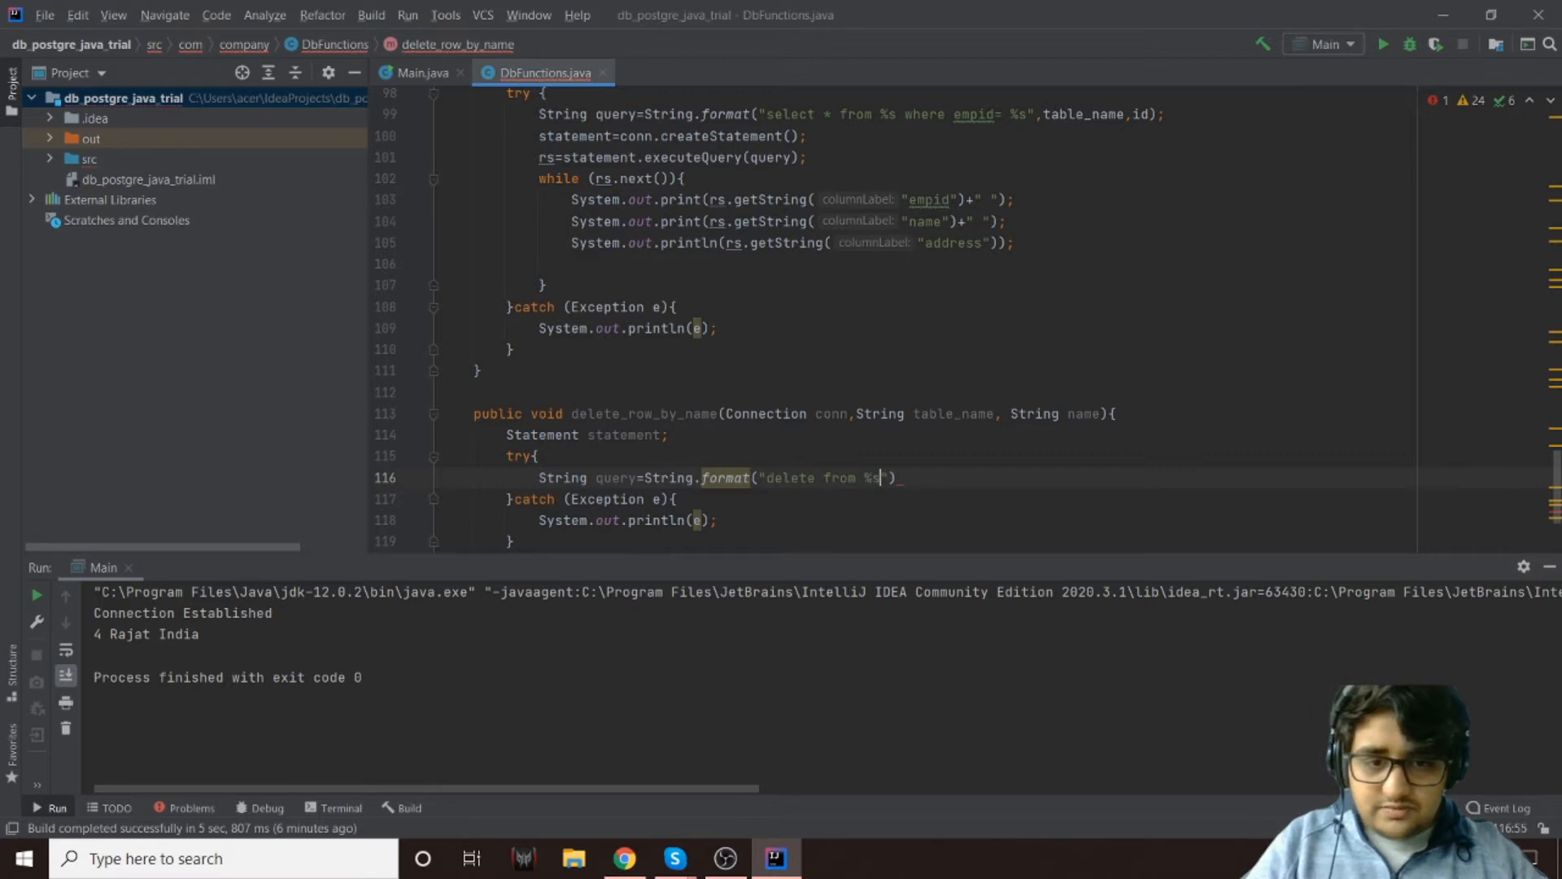
pyautogui.write('where')
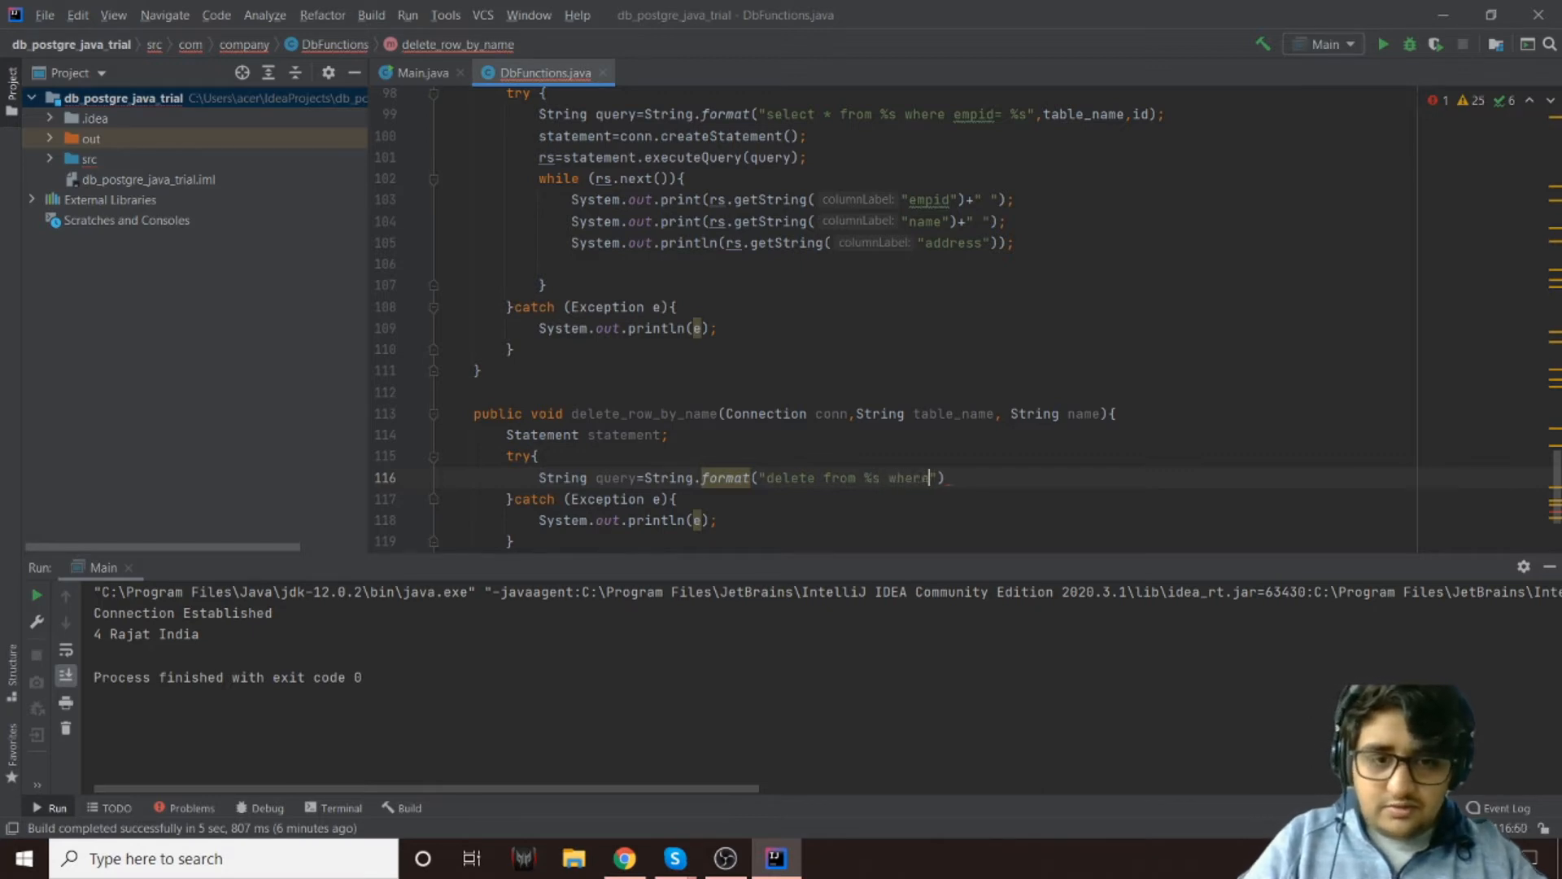
pyautogui.write("name='")
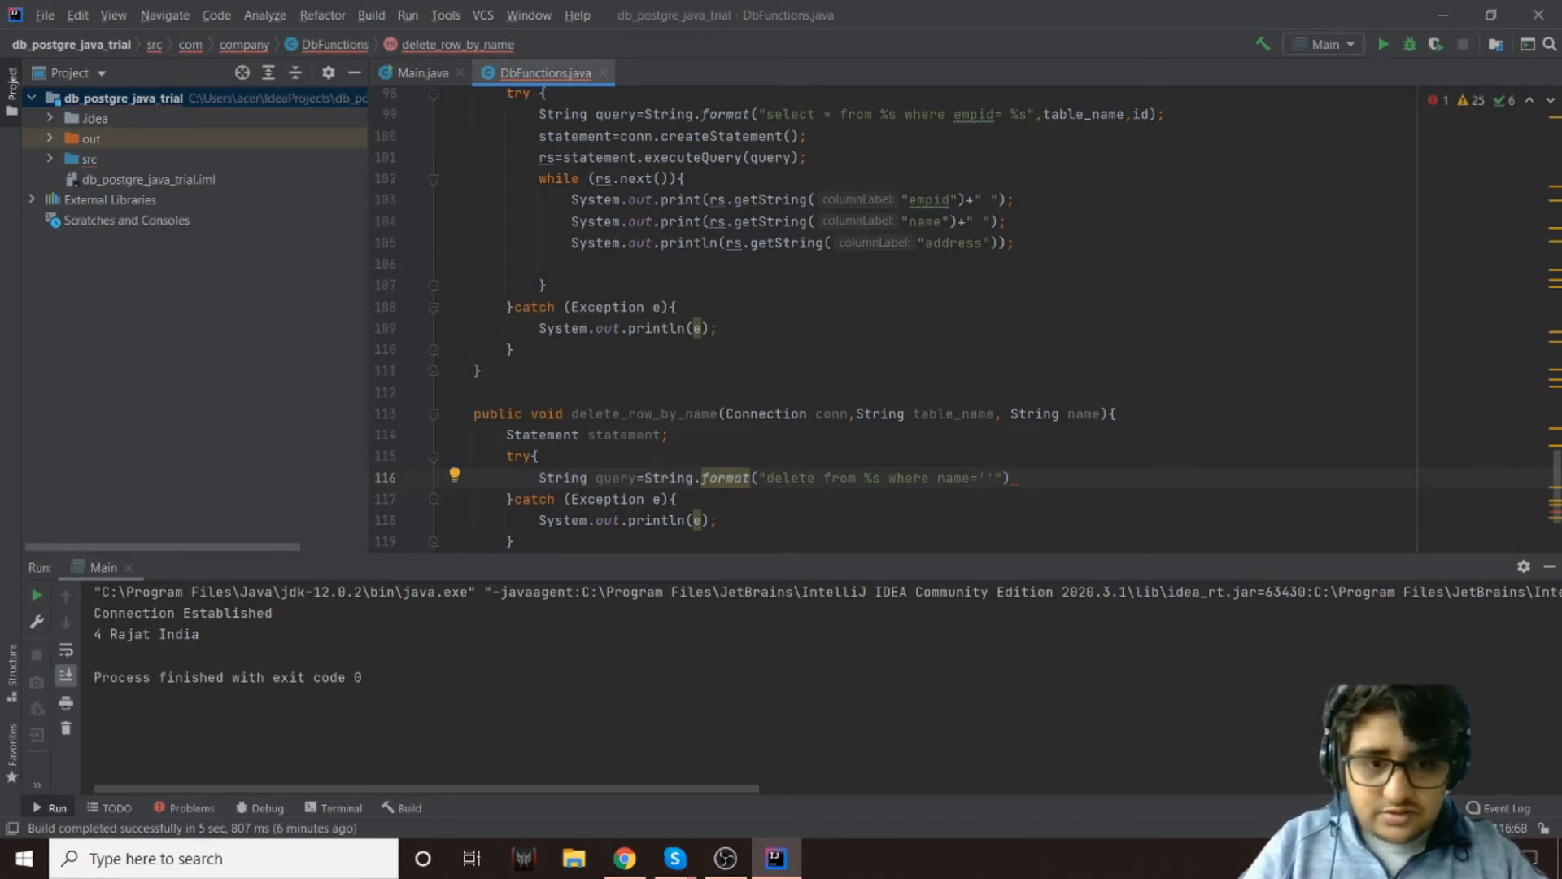
pyautogui.write('%s')
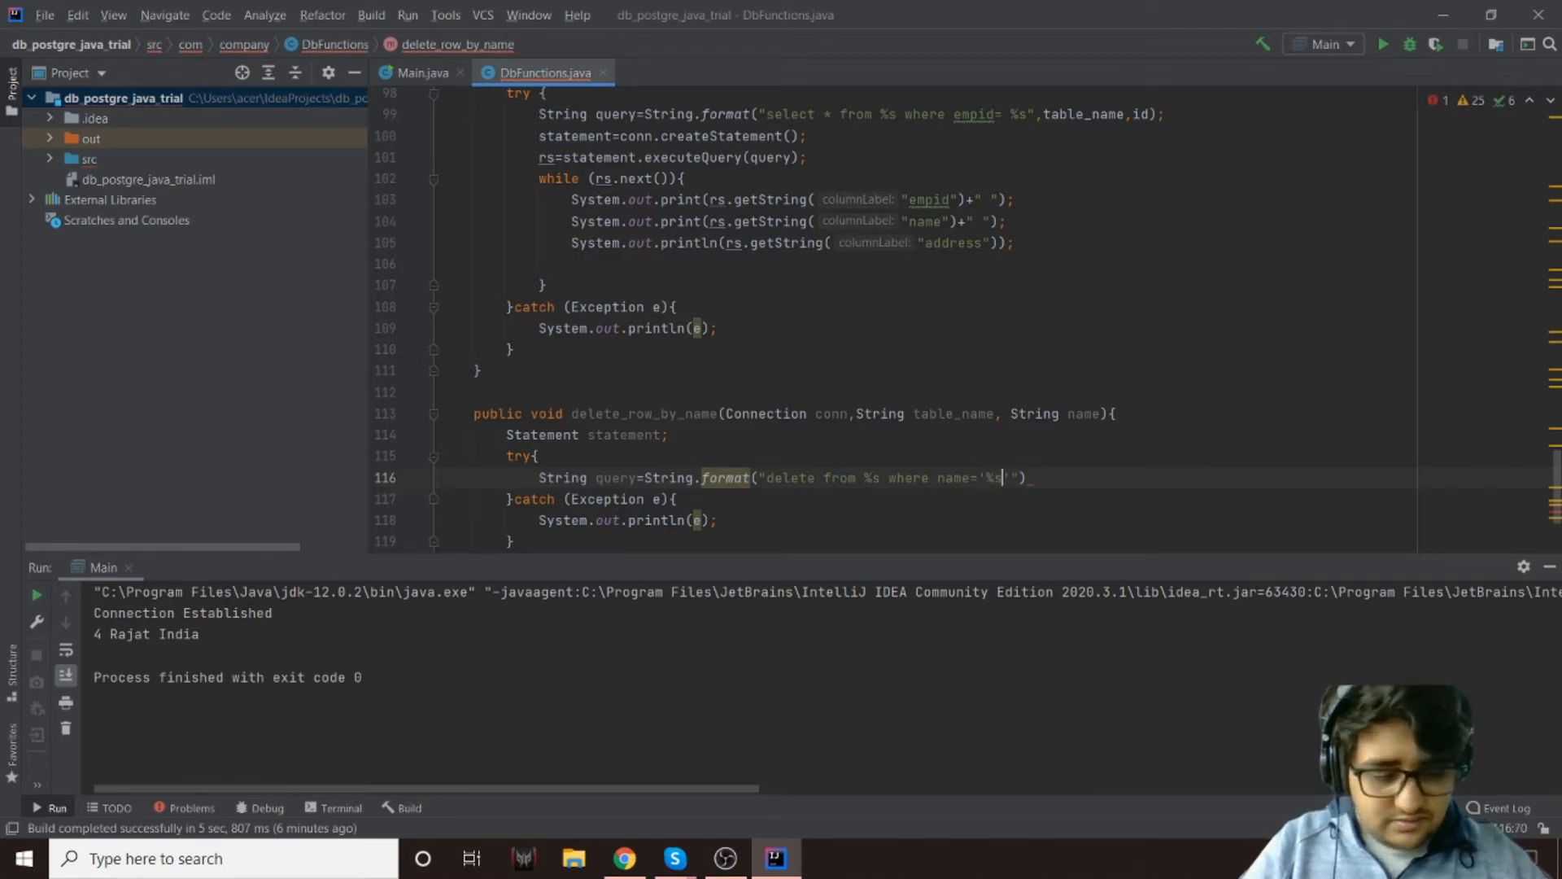
pyautogui.write(',')
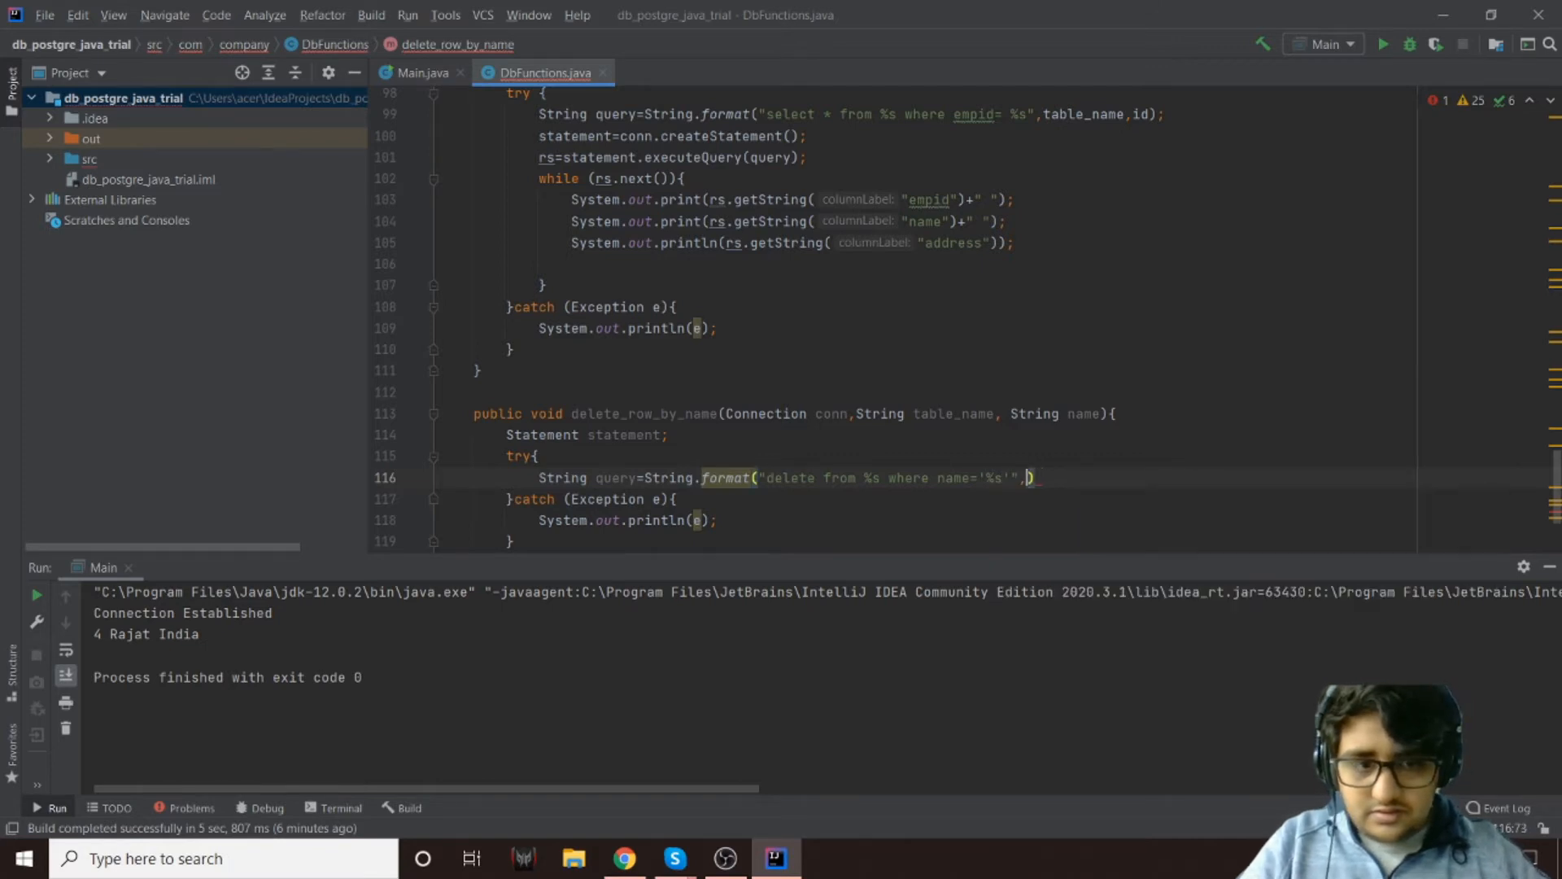
pyautogui.write(',table_name,')
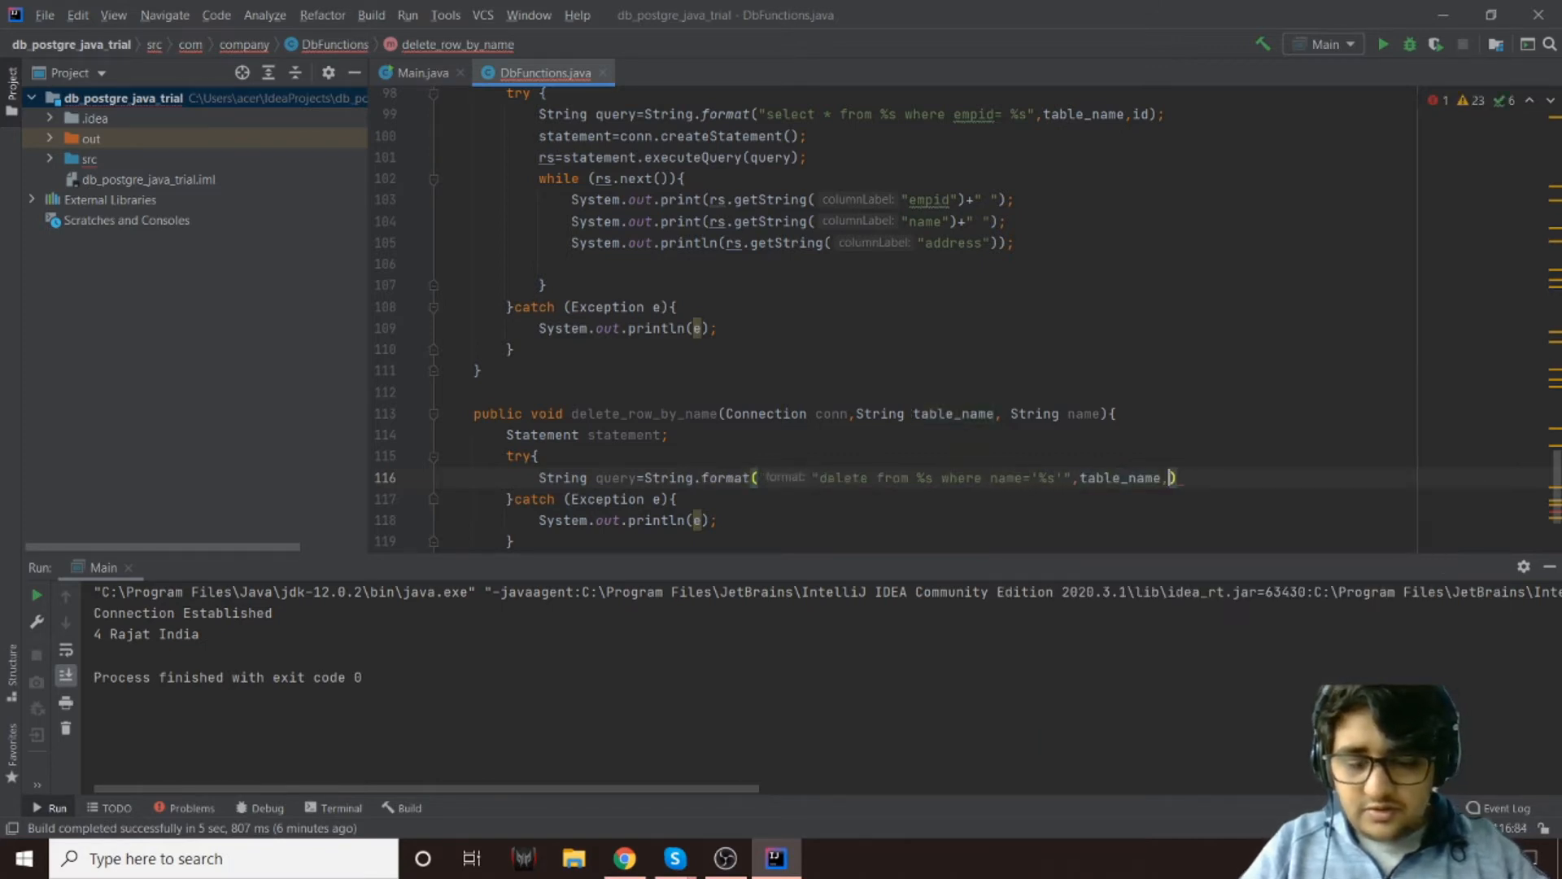
pyautogui.write('name')
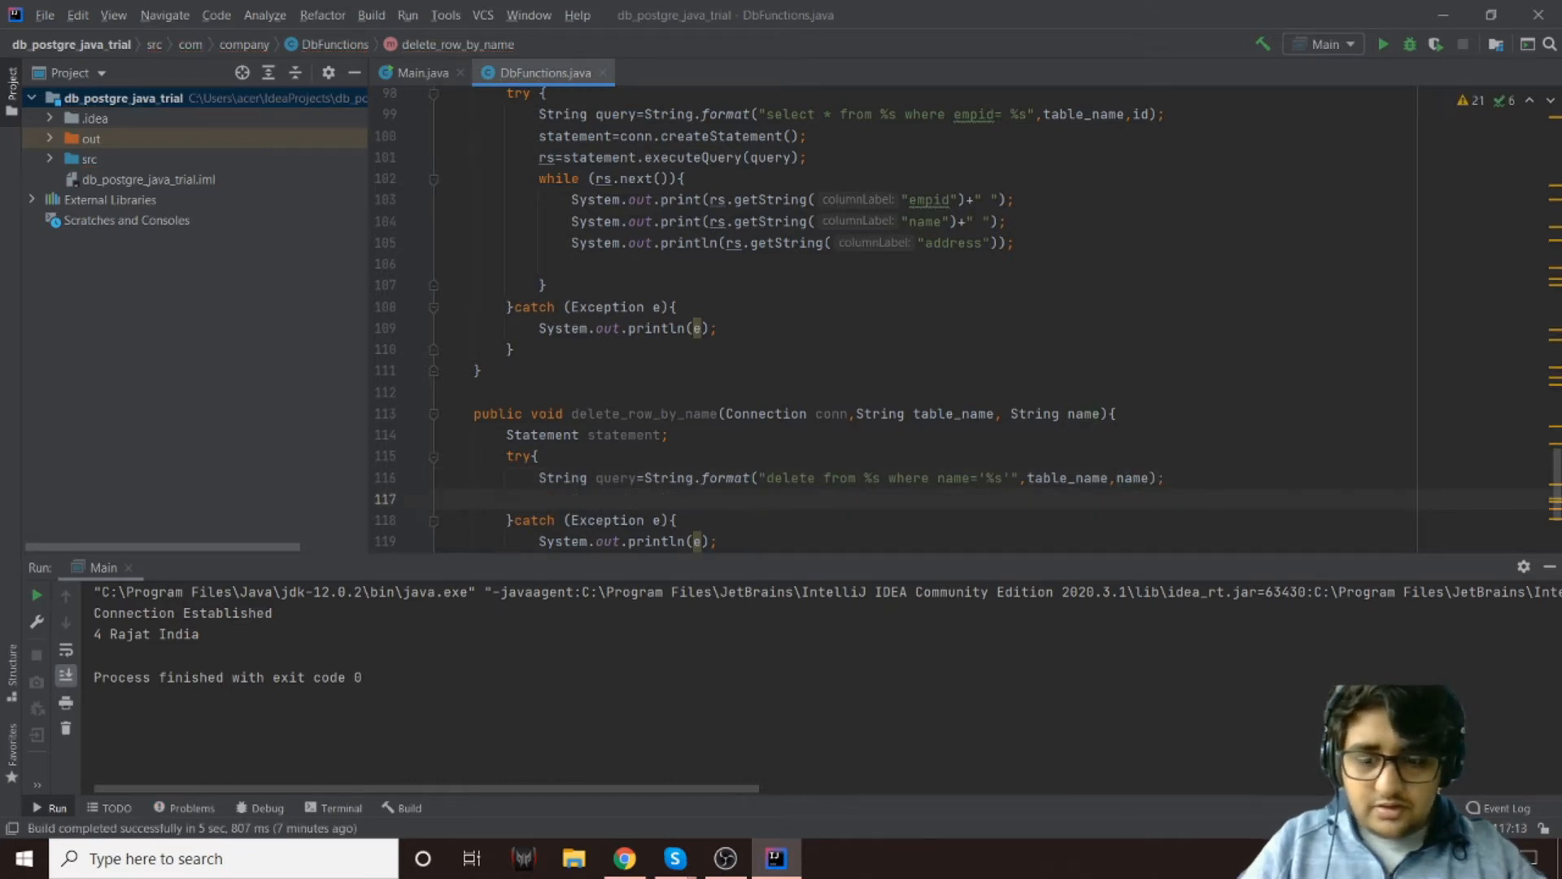
# Create the statement with conn.createStatement(), run executeUpdate(query), and print "Data Deleted"
pyautogui.write('statement=')
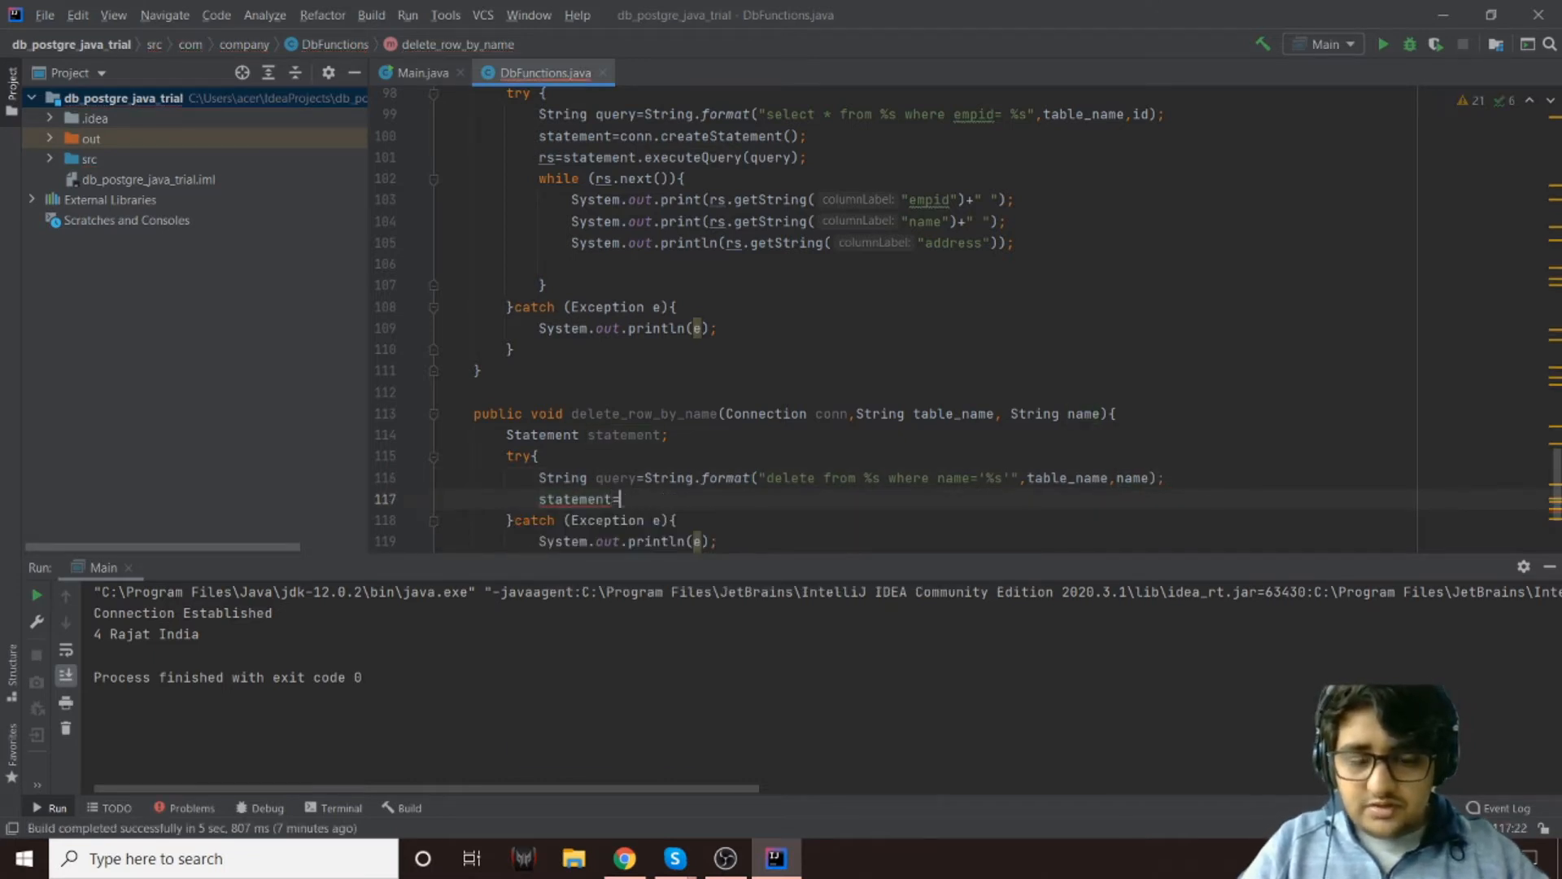
pyautogui.write('conn.cr')
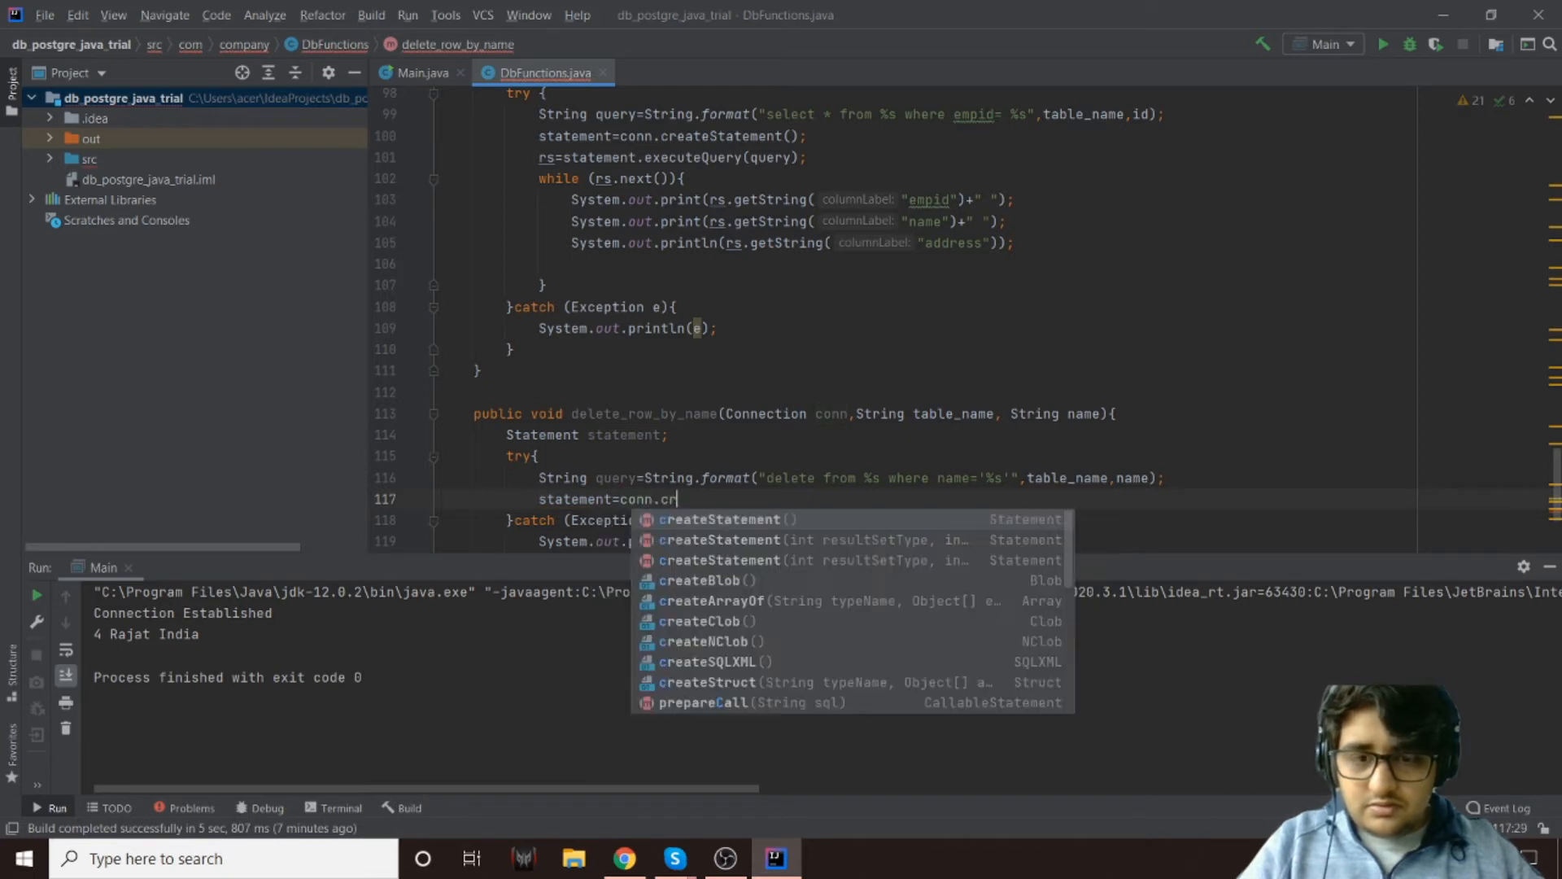
pyautogui.press('Enter')
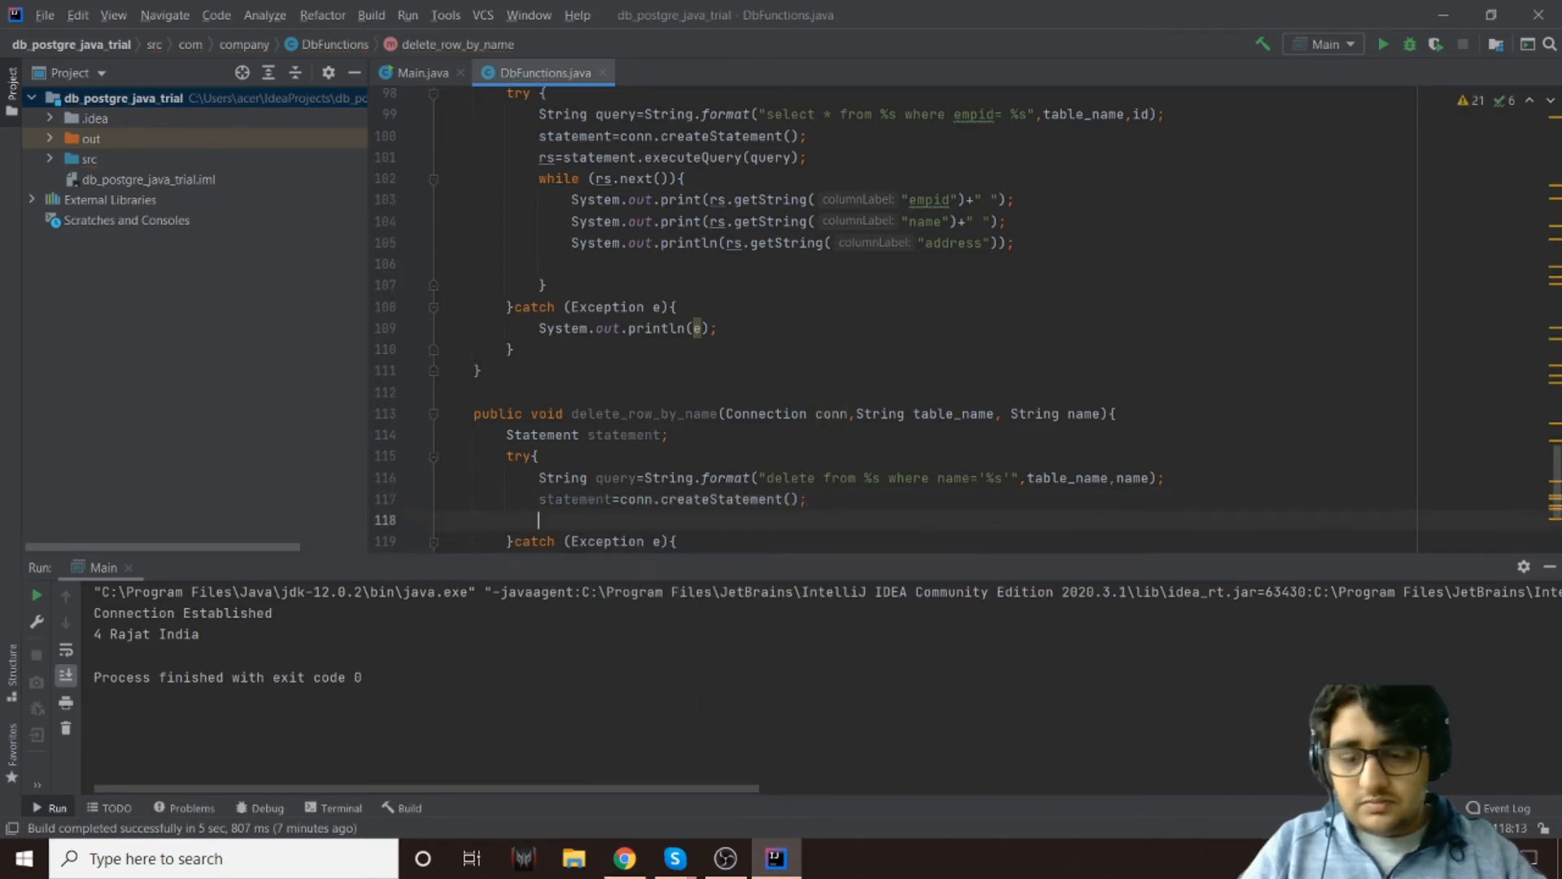
pyautogui.write('statement')
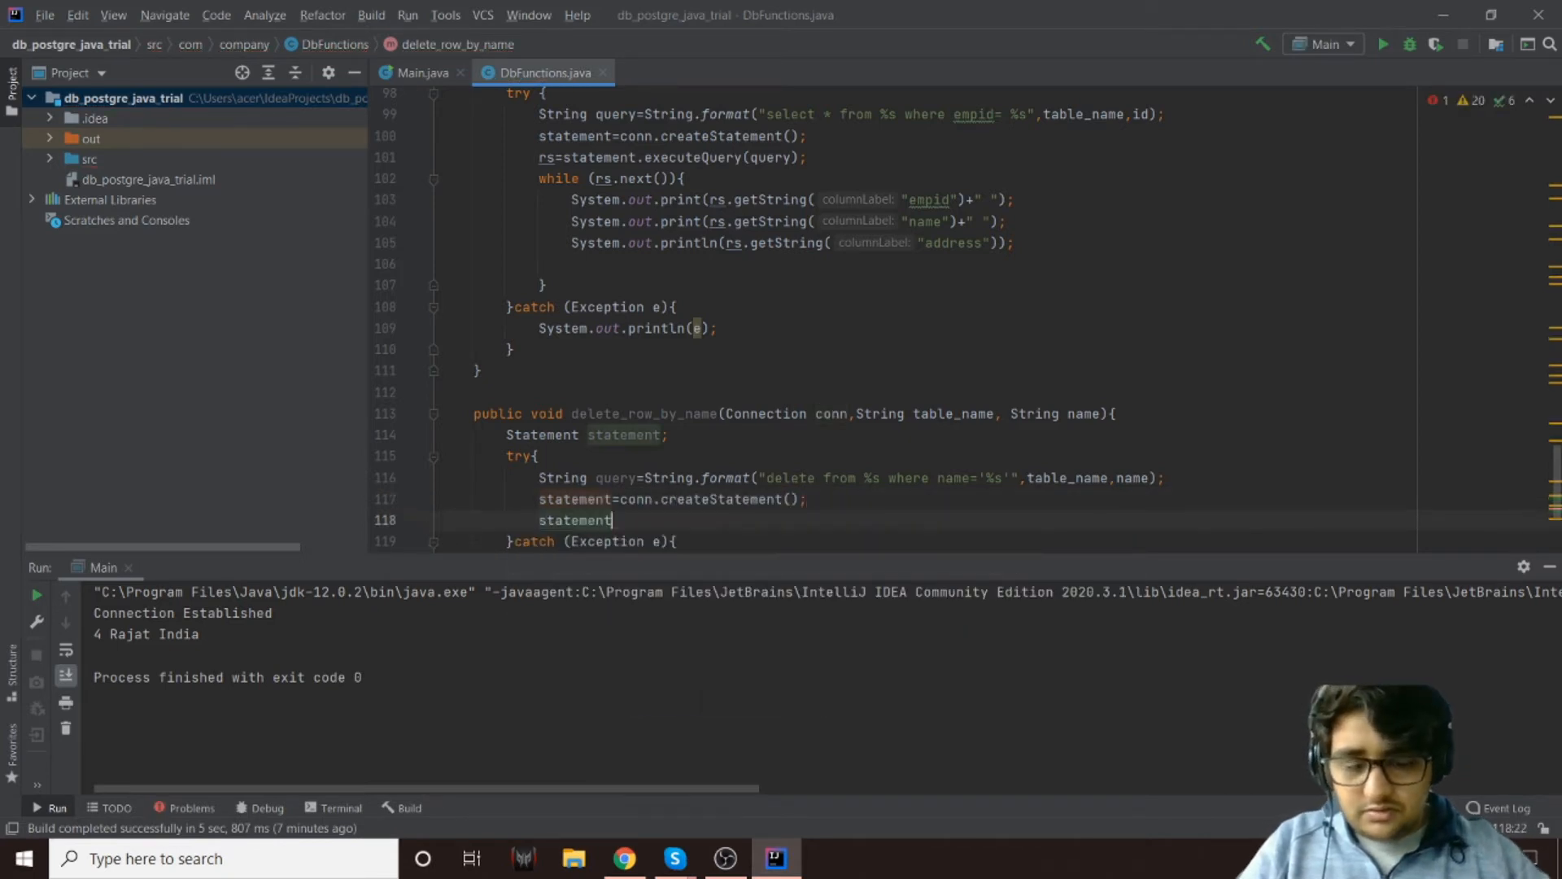
pyautogui.write('.executeUpdate(que')
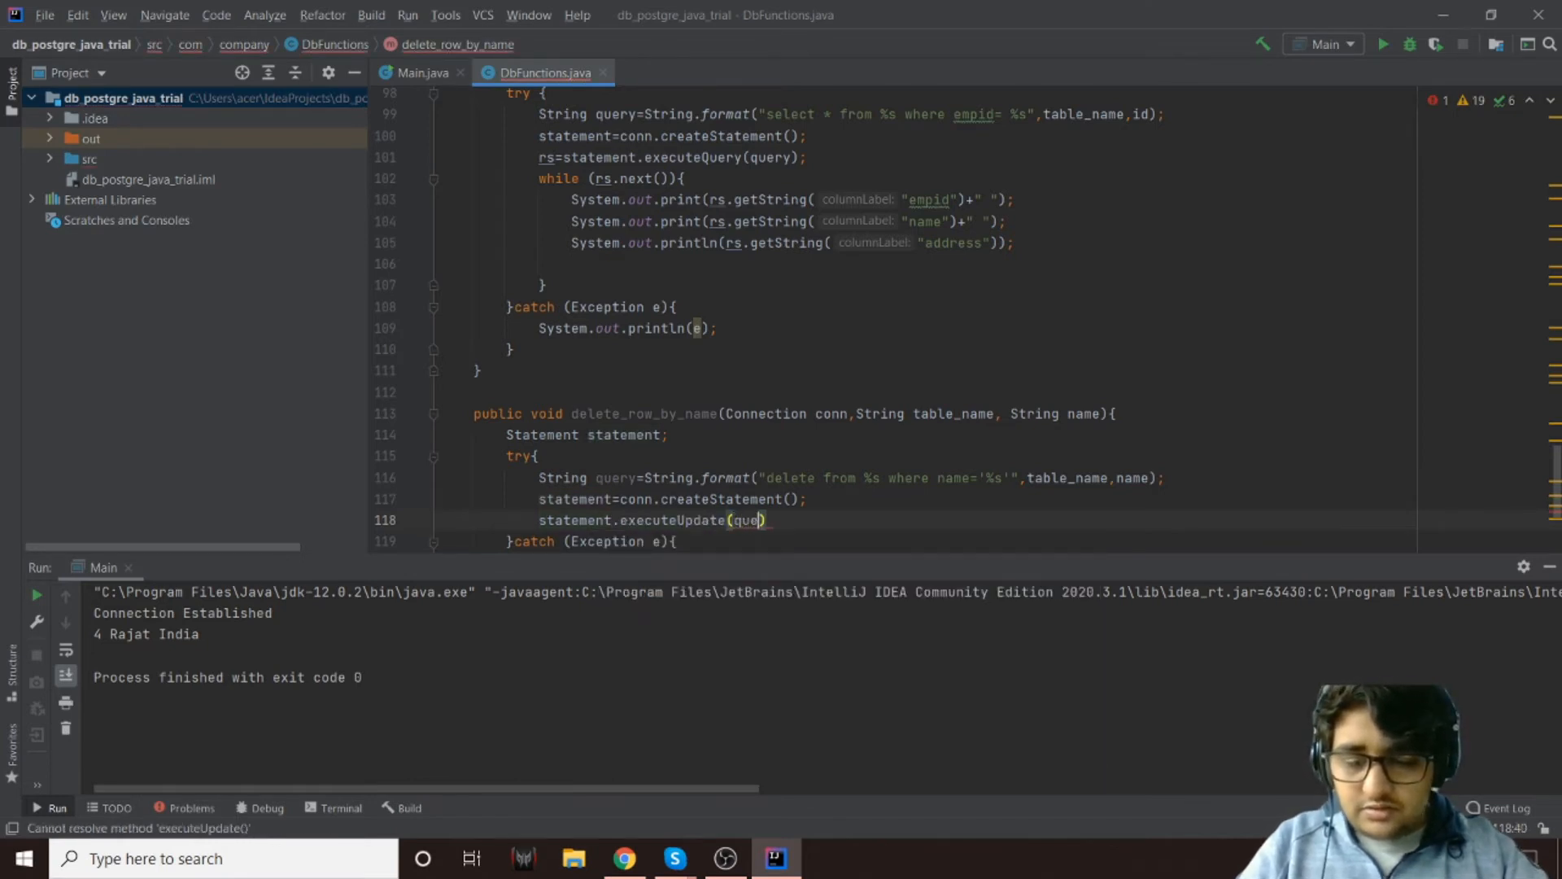
pyautogui.write('ry)')
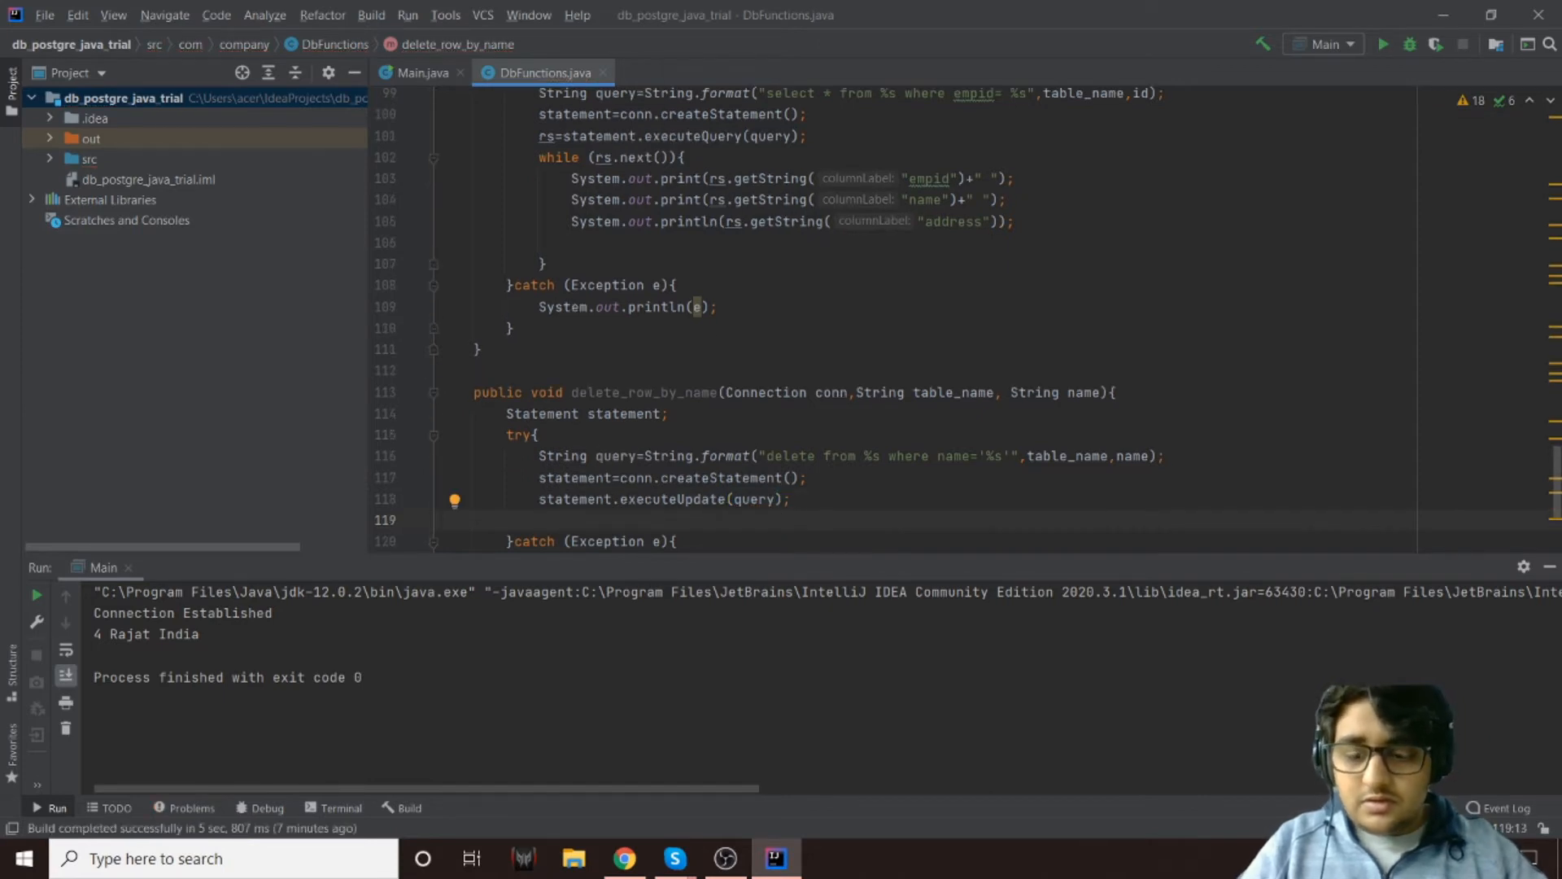
pyautogui.write('System.out.println("");')
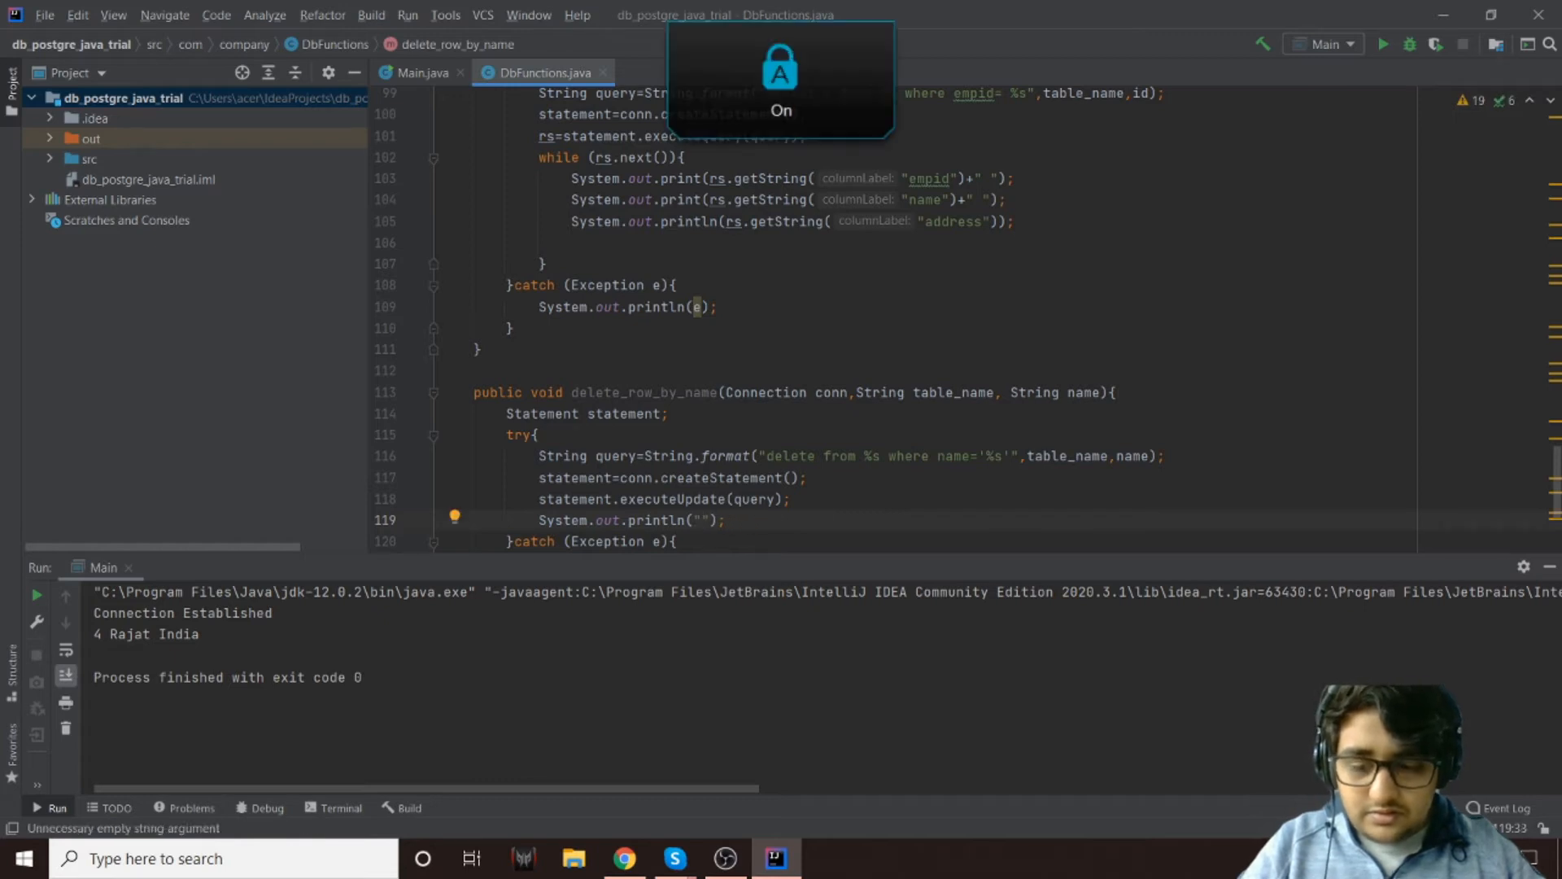
pyautogui.write('Data')
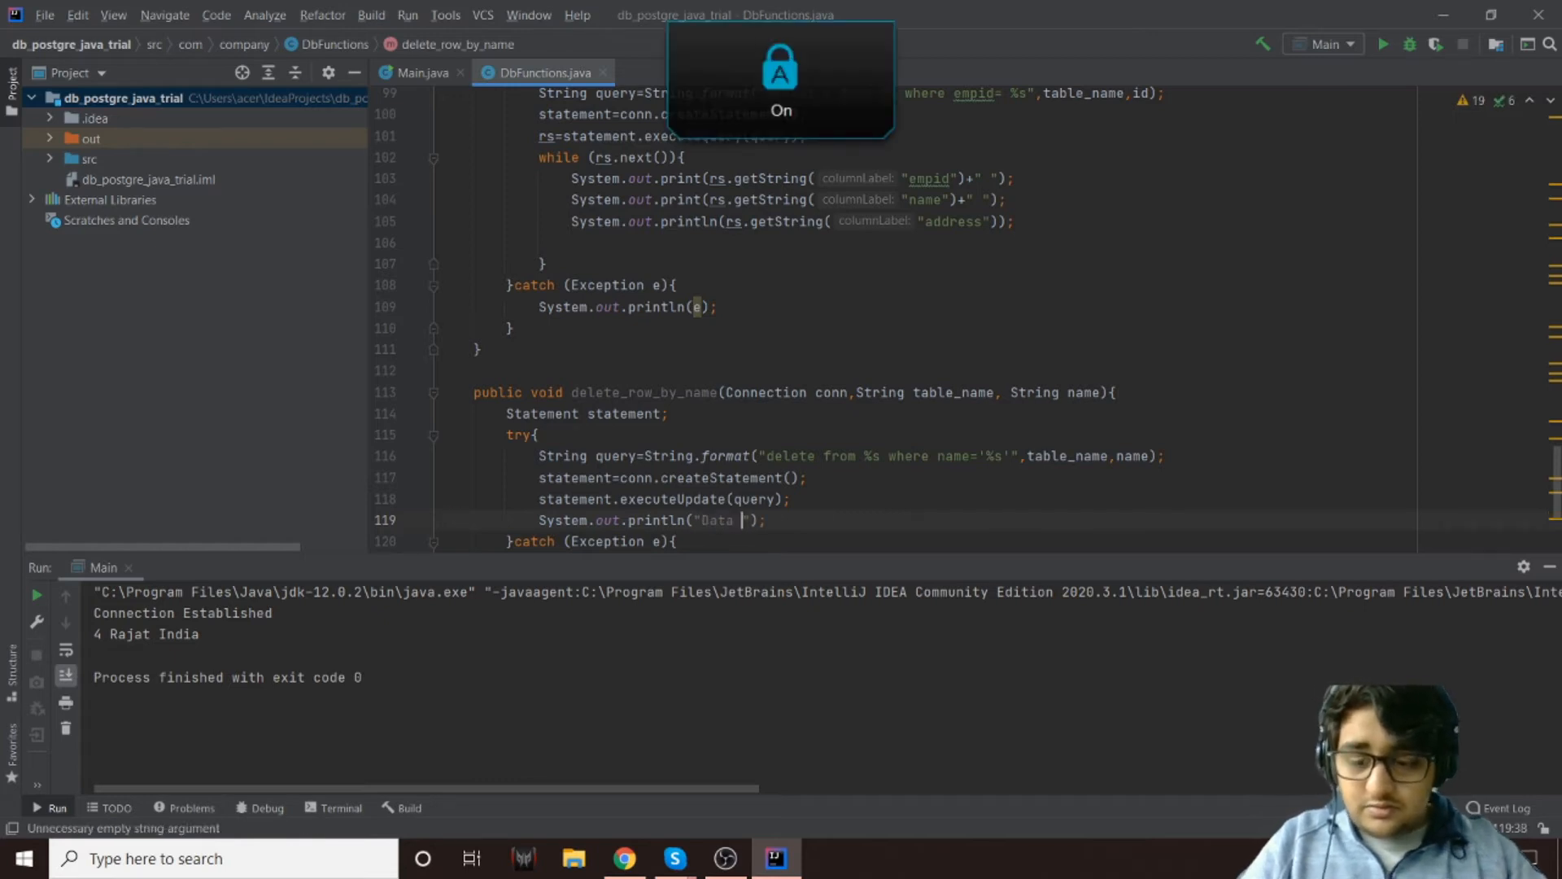
pyautogui.write('Deleted')
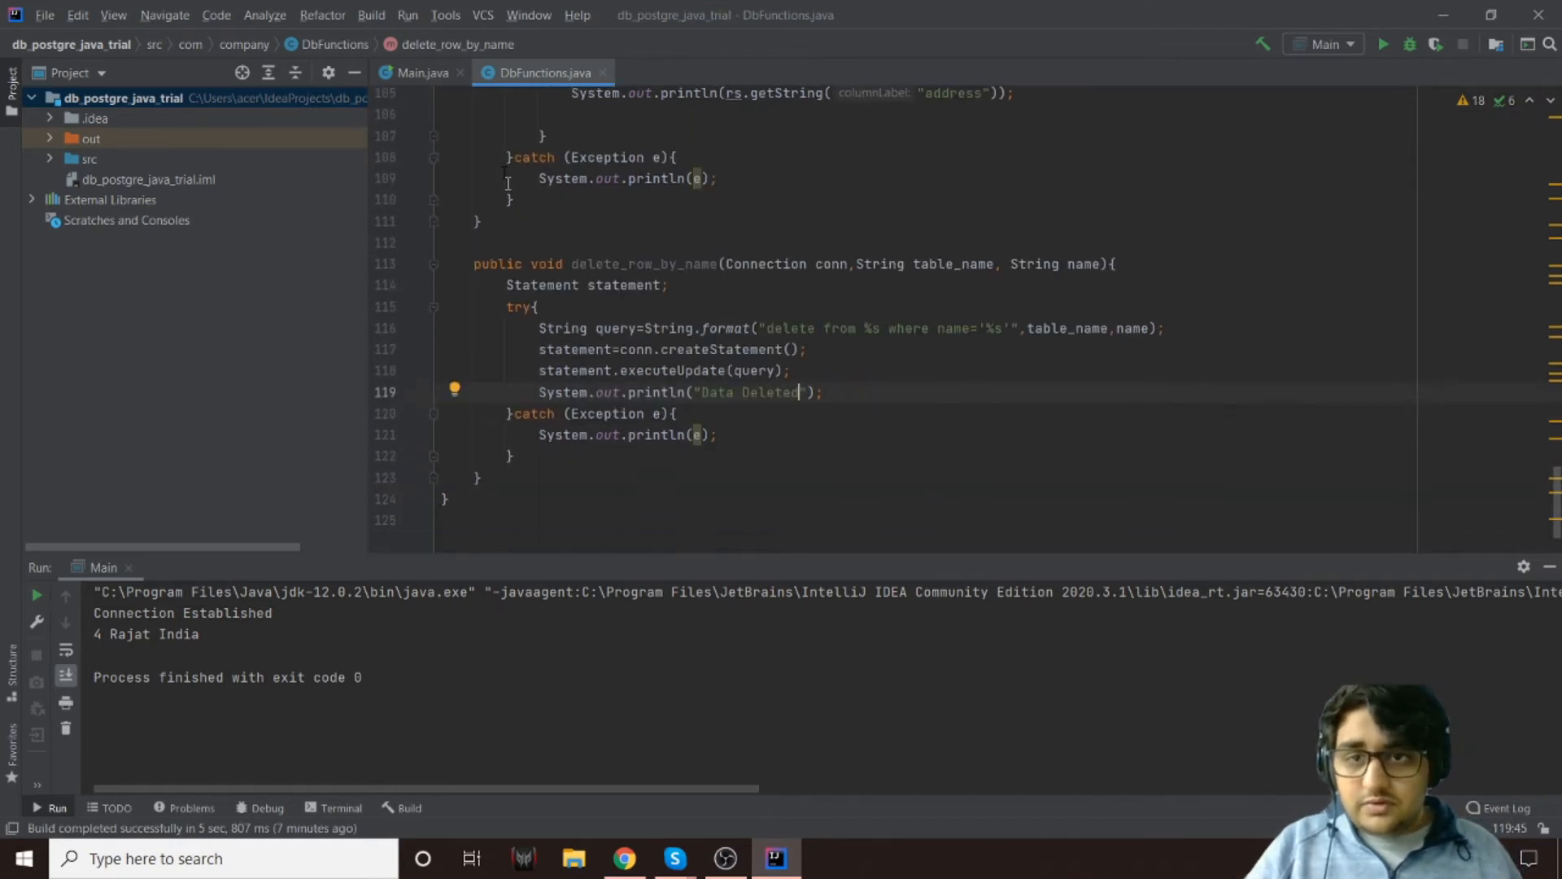
# In Main.java, call db.delete_row_by_name(conn, "employee", "abhishek") and uncomment read_data
pyautogui.click(421, 72)
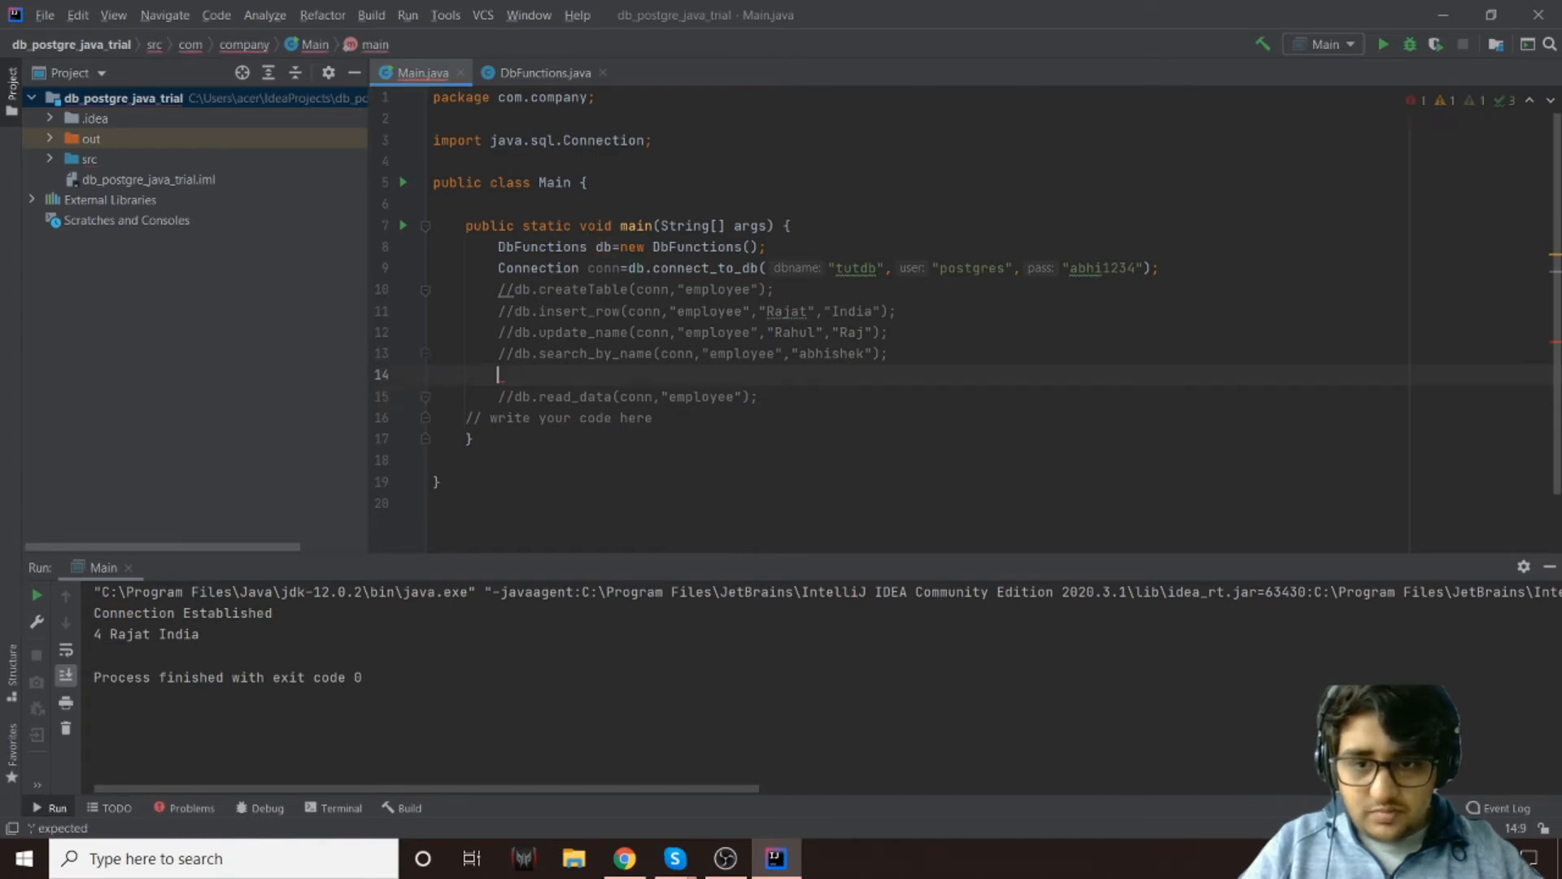
pyautogui.write('db.delete_row_by_name(conn, "");')
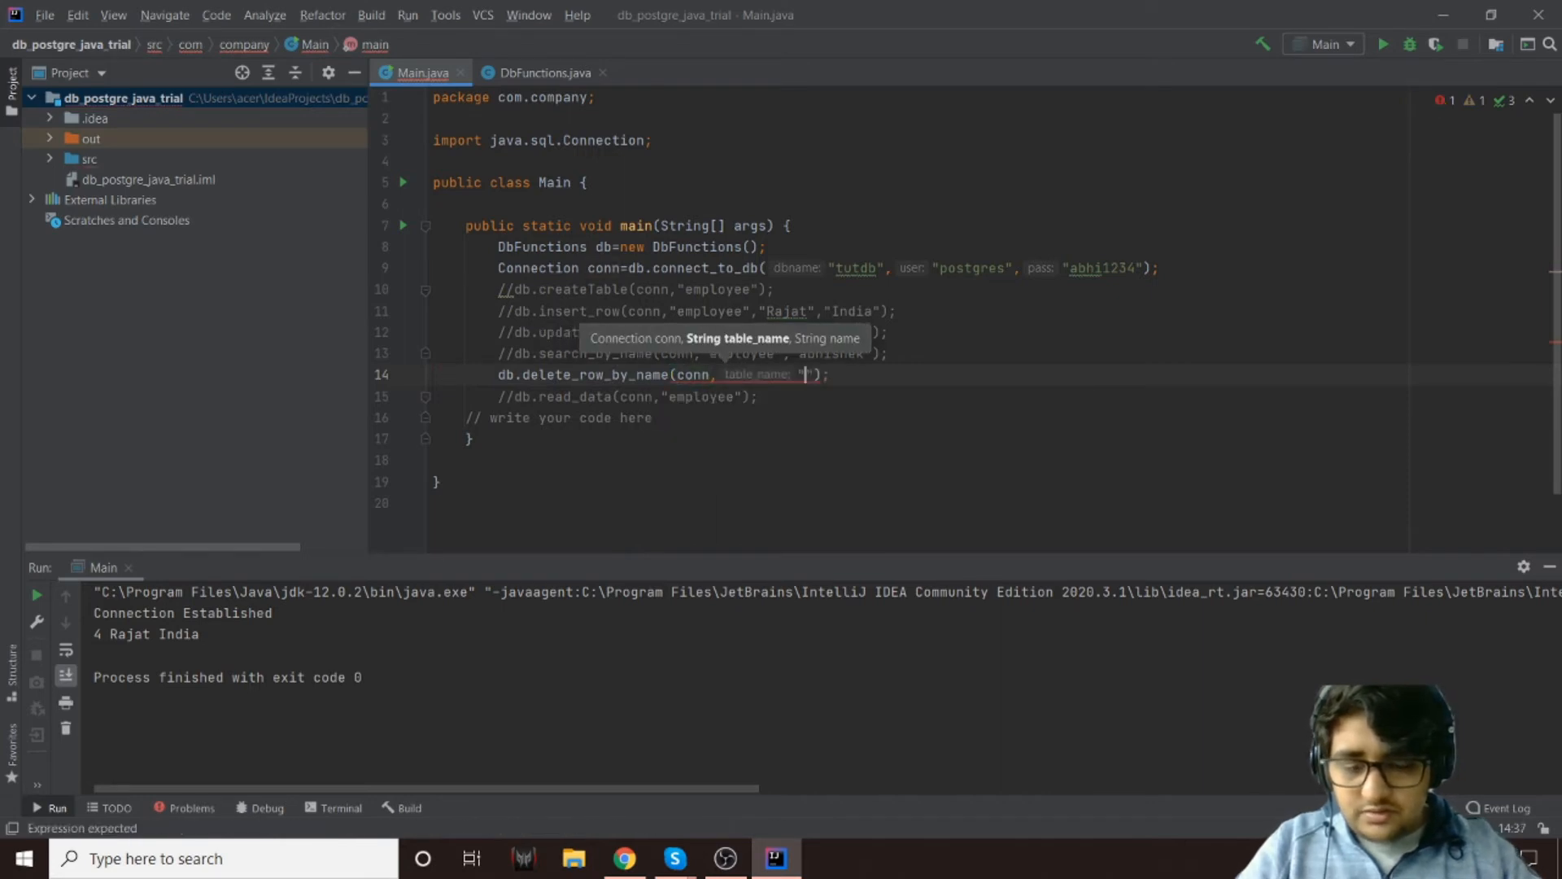
pyautogui.write('employee')
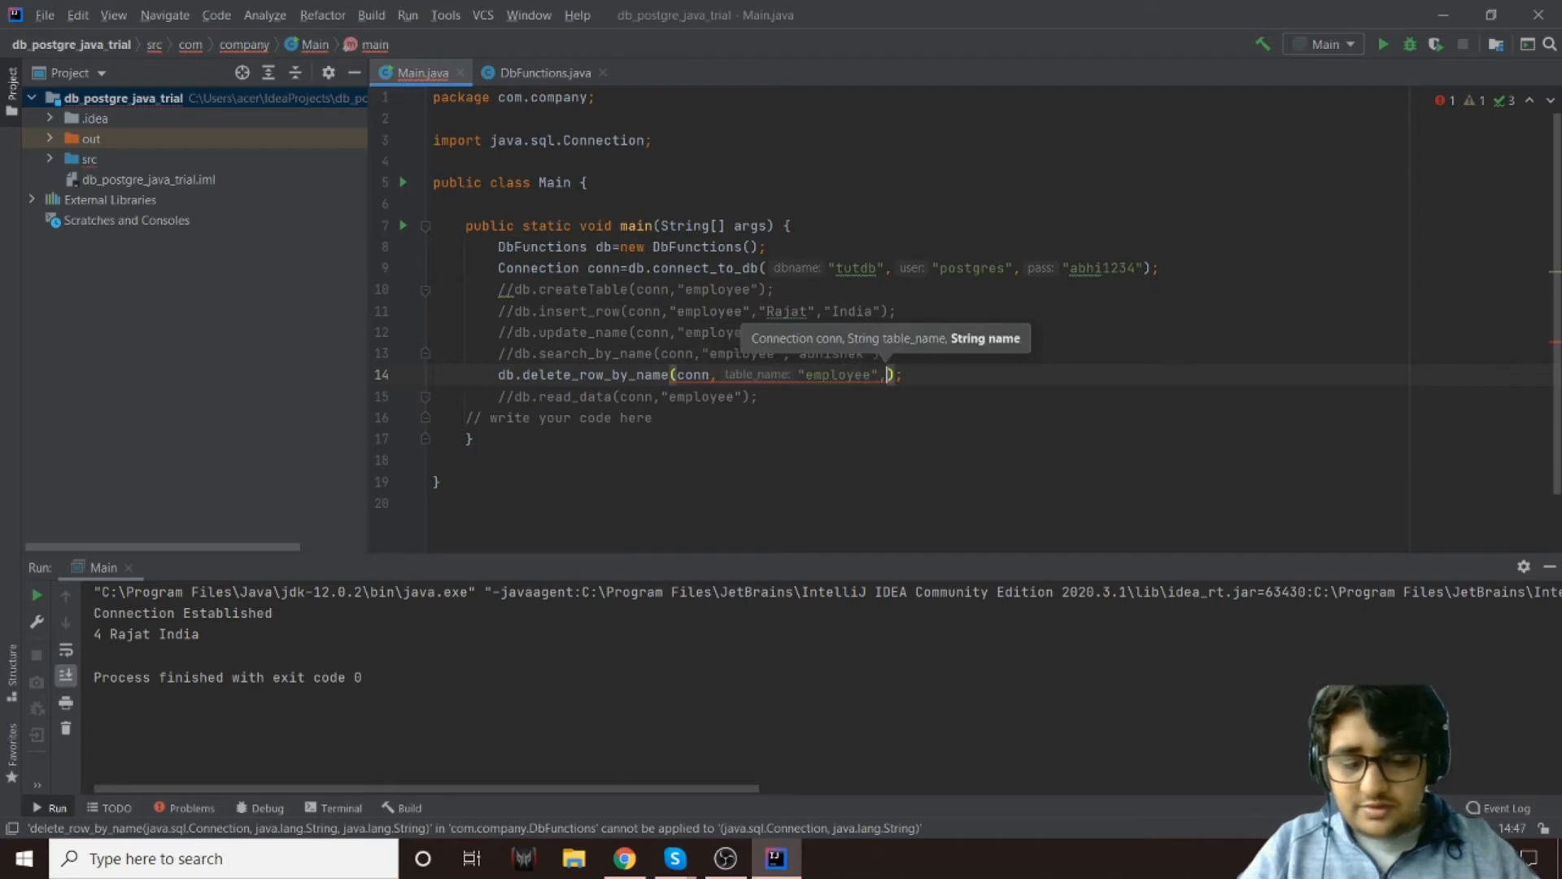
pyautogui.write('"')
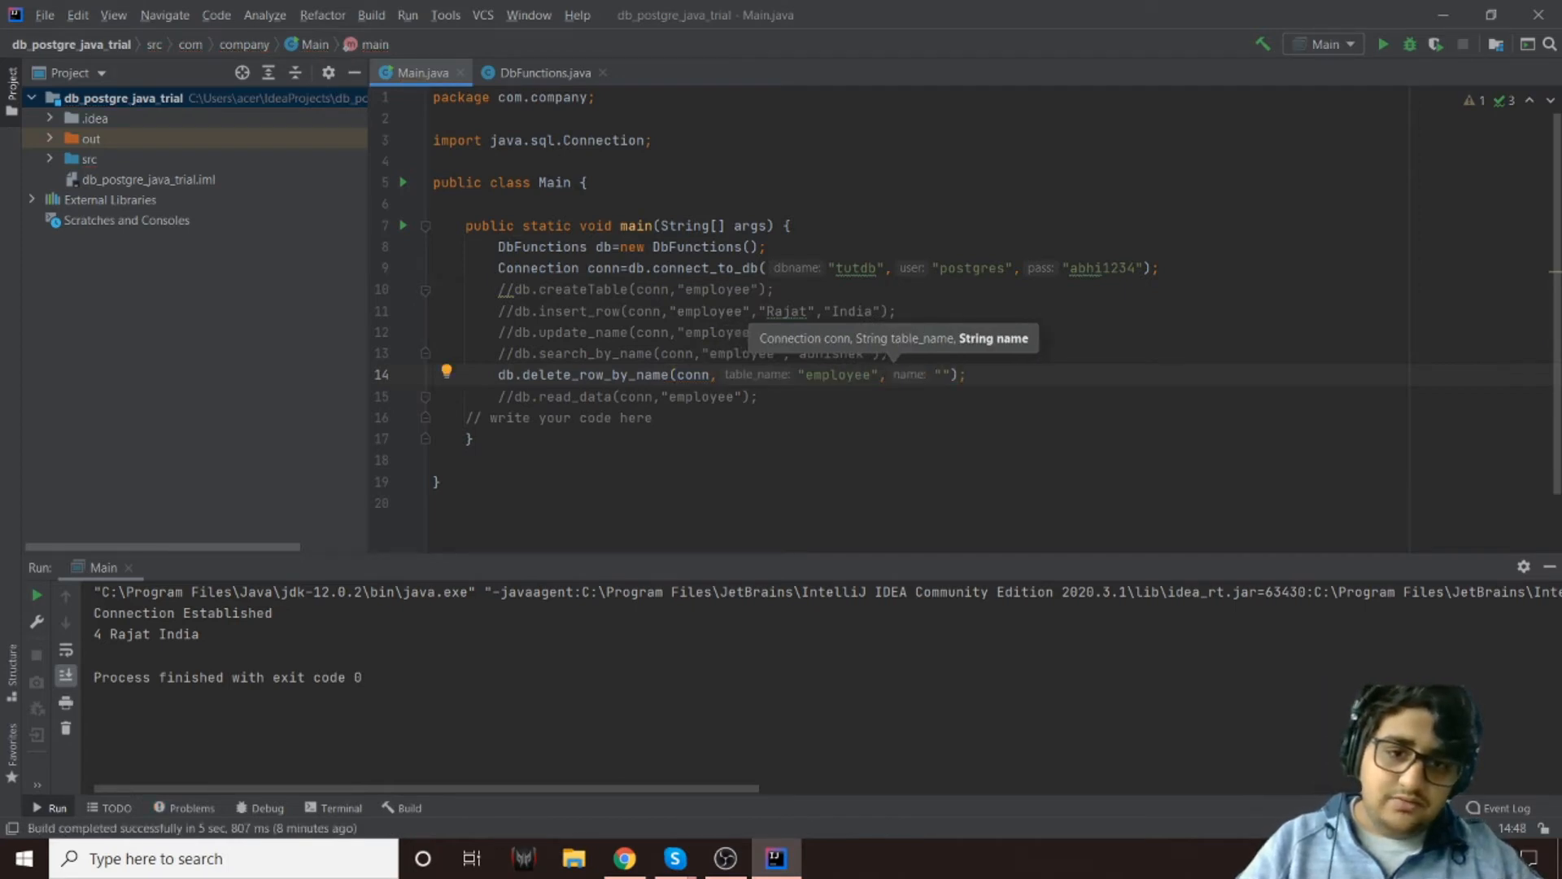
pyautogui.press('capslock')
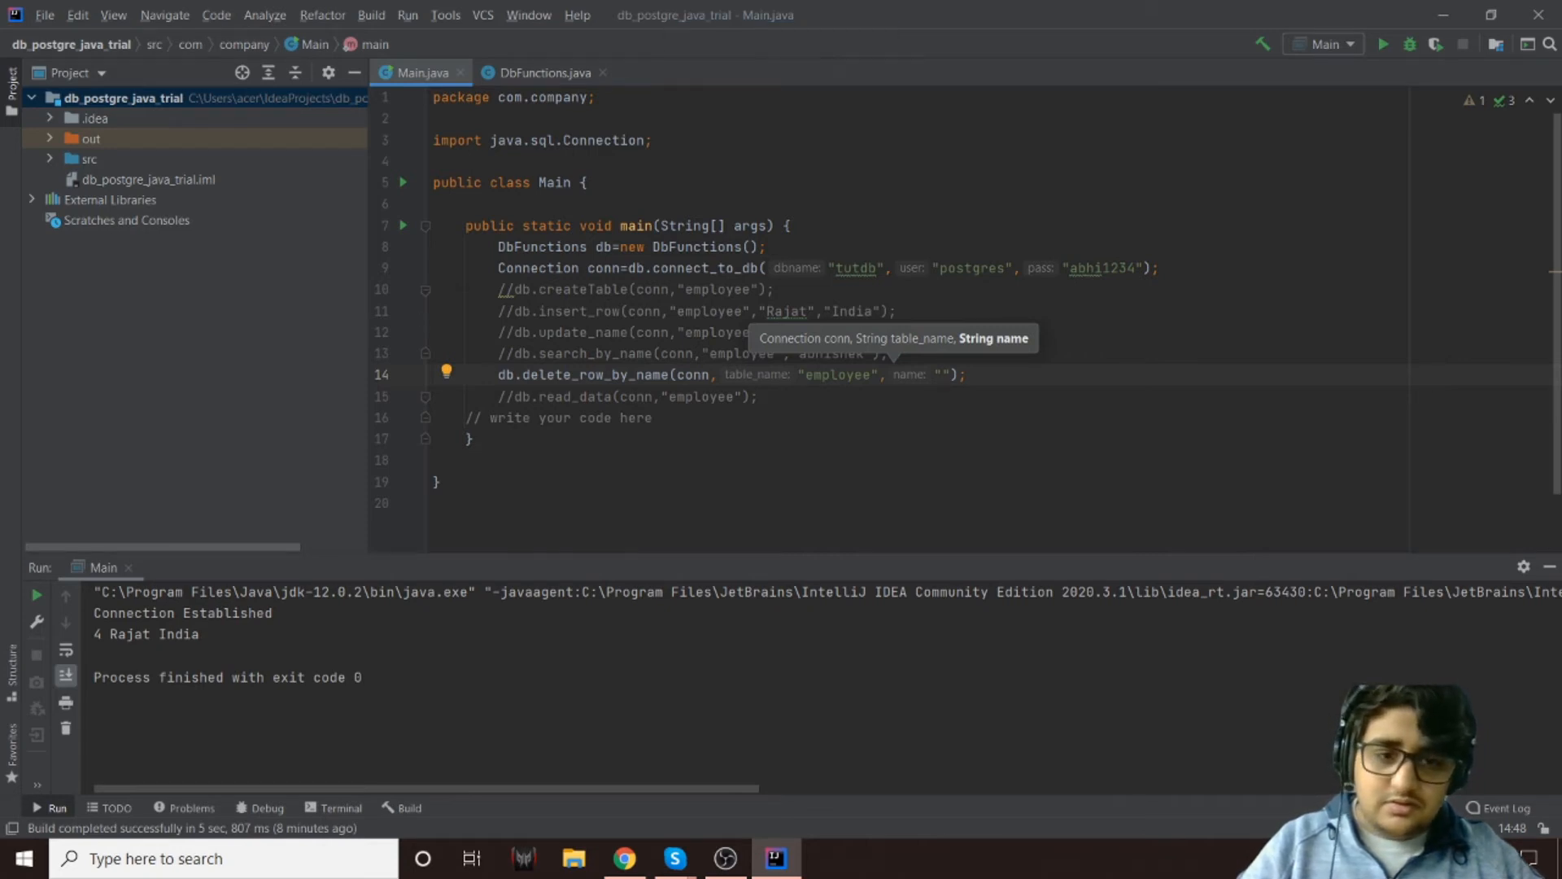
pyautogui.write('a')
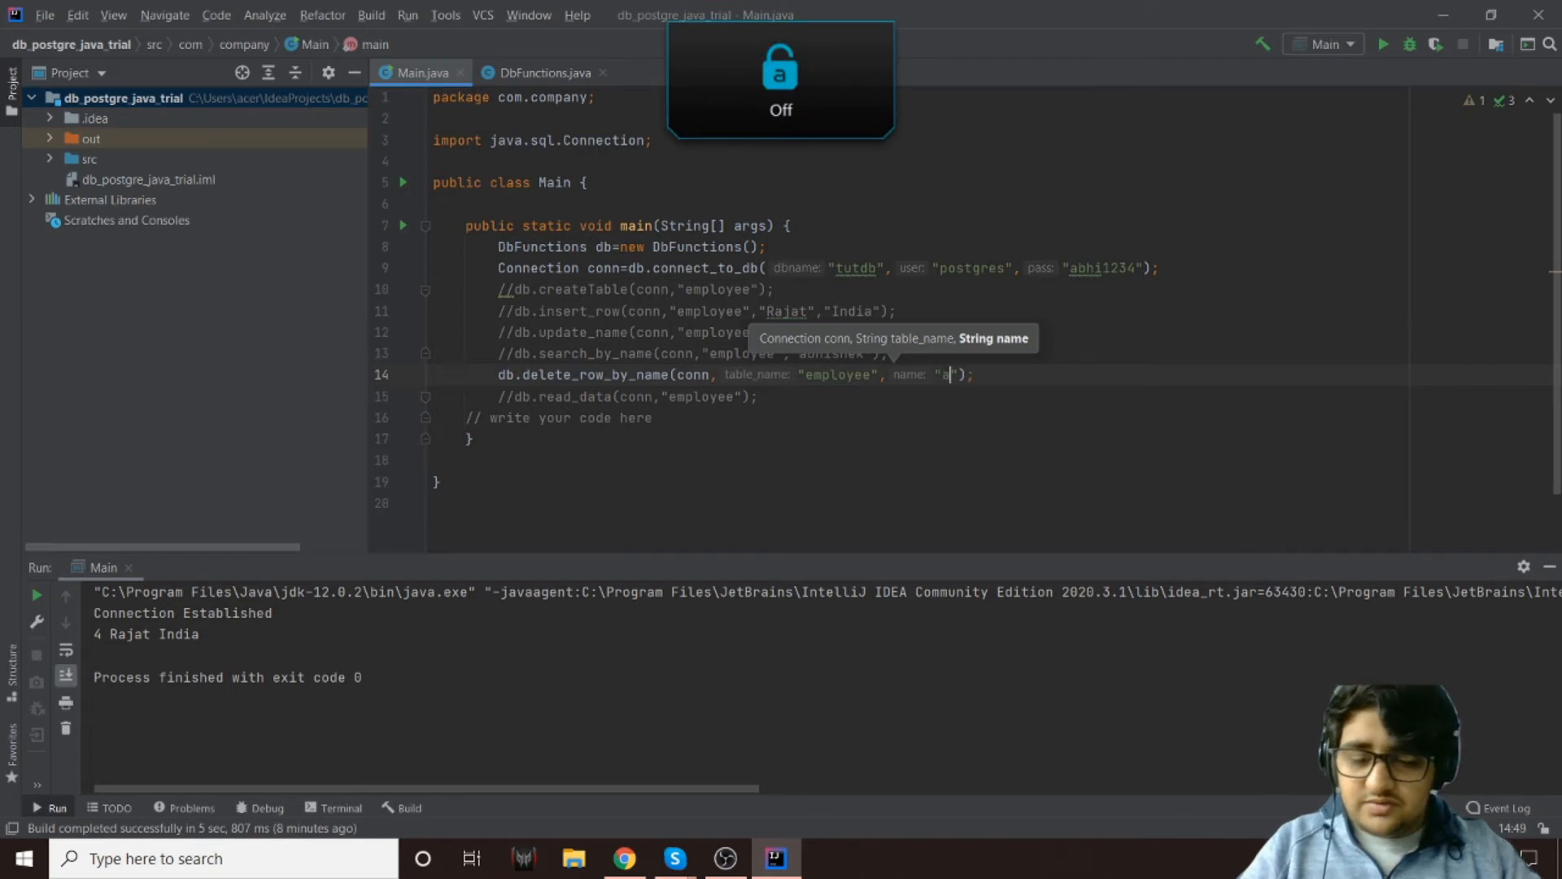
pyautogui.write('bhishek')
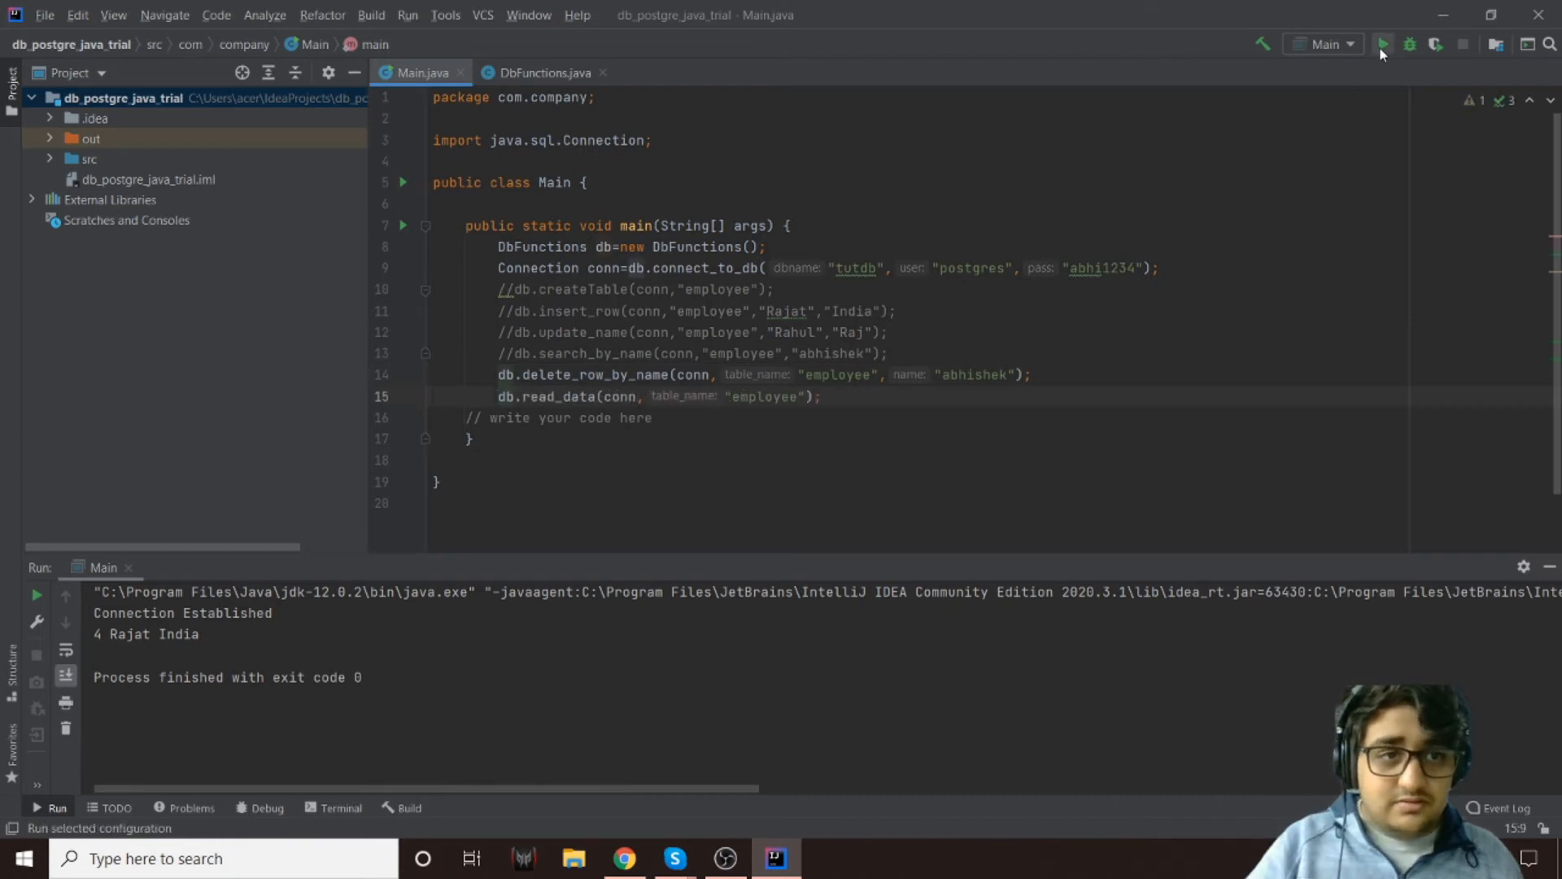
# Run Main and select the output showing Data Deleted and the remaining employee rows
pyautogui.click(1384, 44)
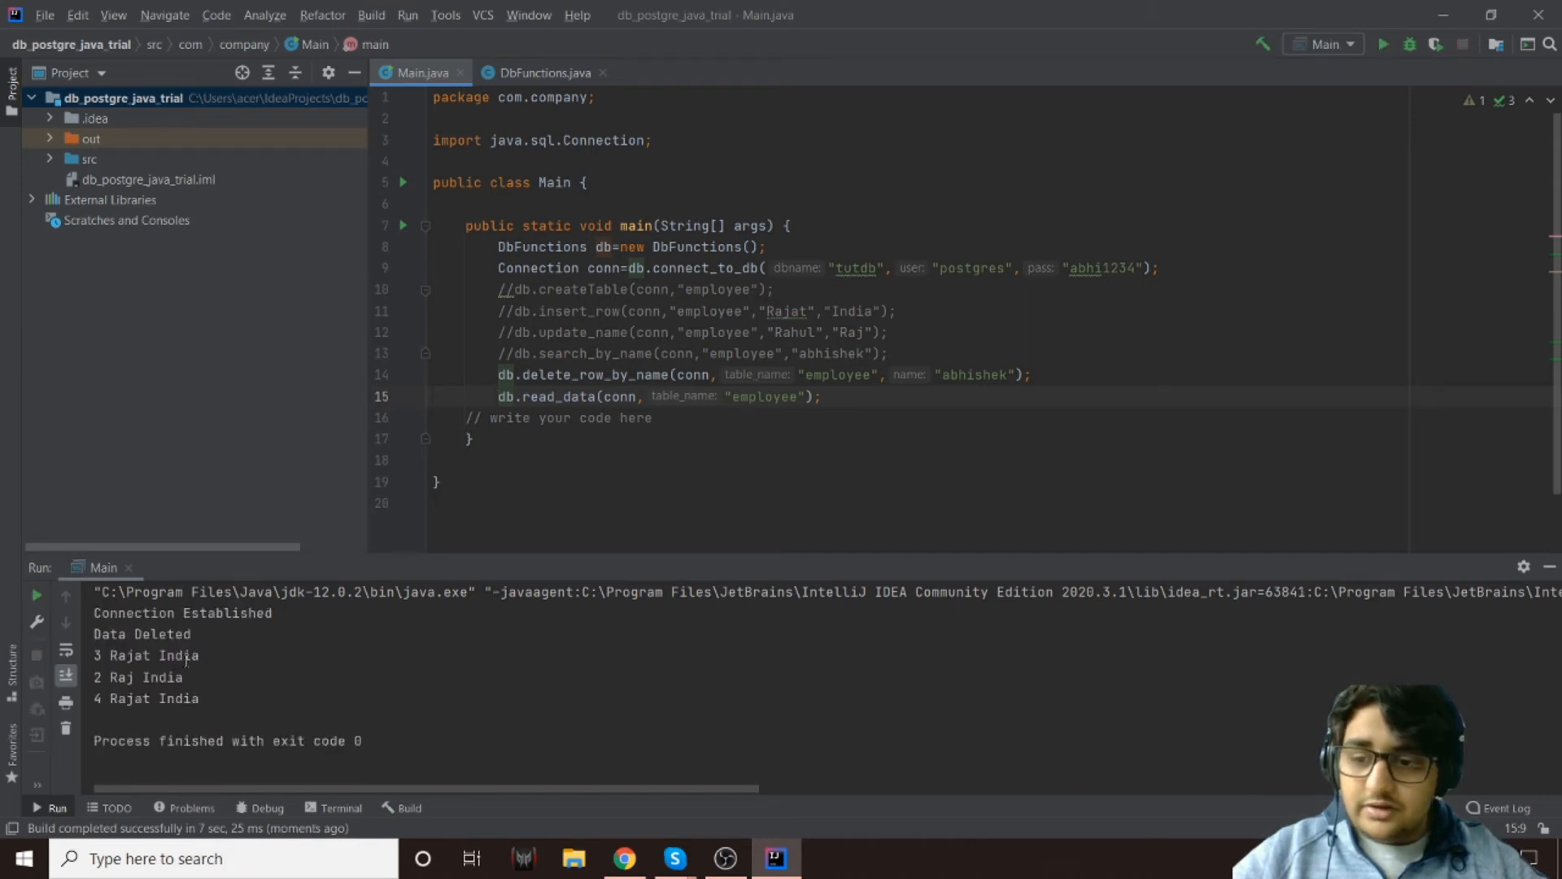
pyautogui.moveTo(96, 654); pyautogui.dragTo(199, 698)
pyautogui.write('//')
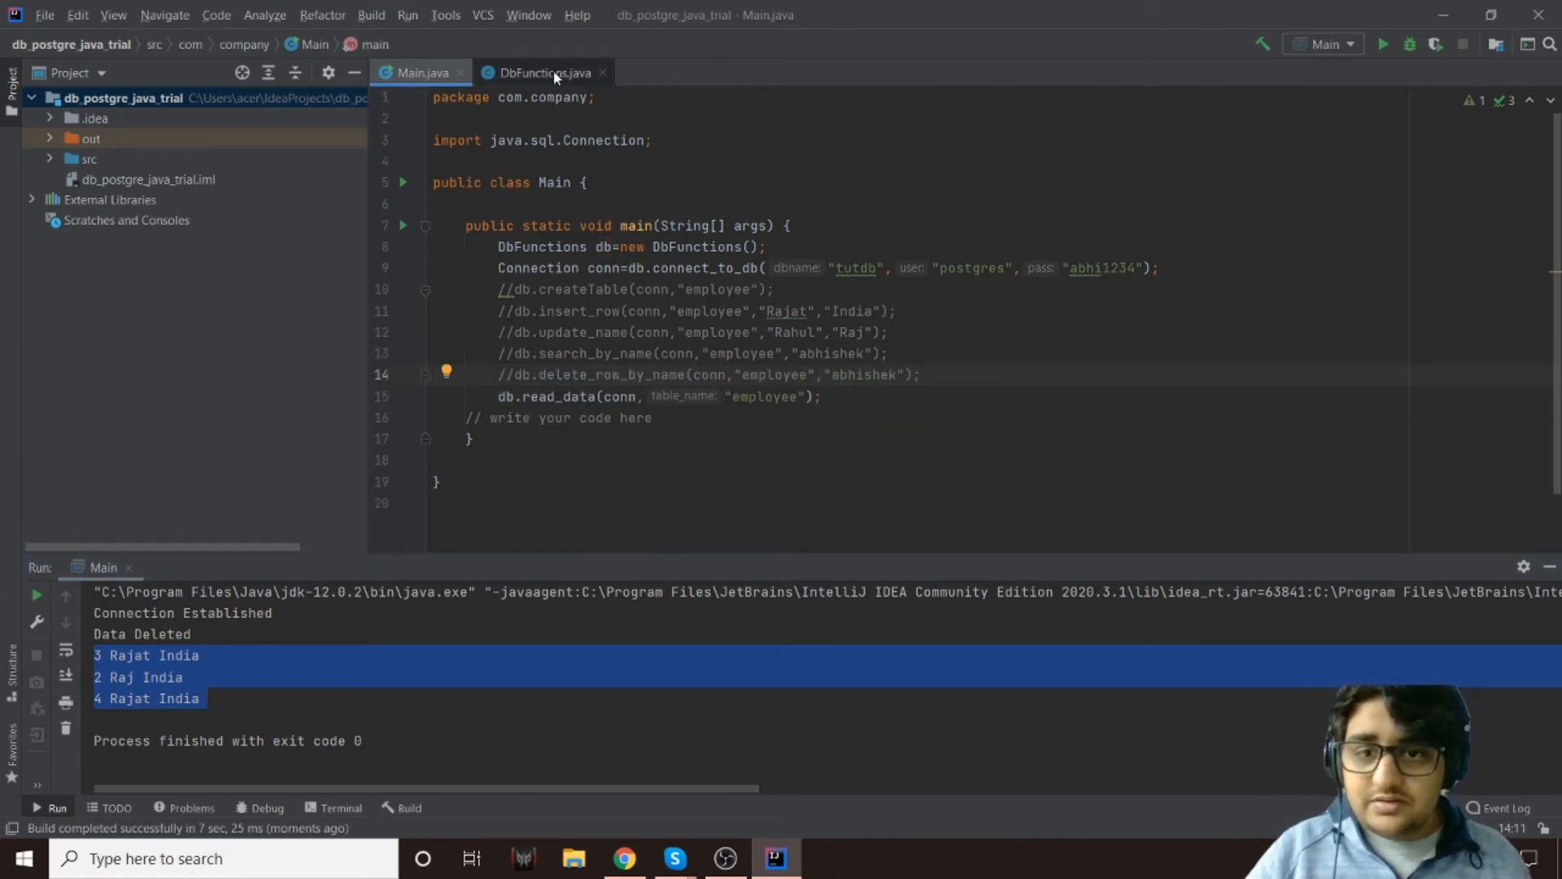
# Duplicate the delete method for deleting by id, taking int id and deleting where empid=%s
pyautogui.click(543, 72)
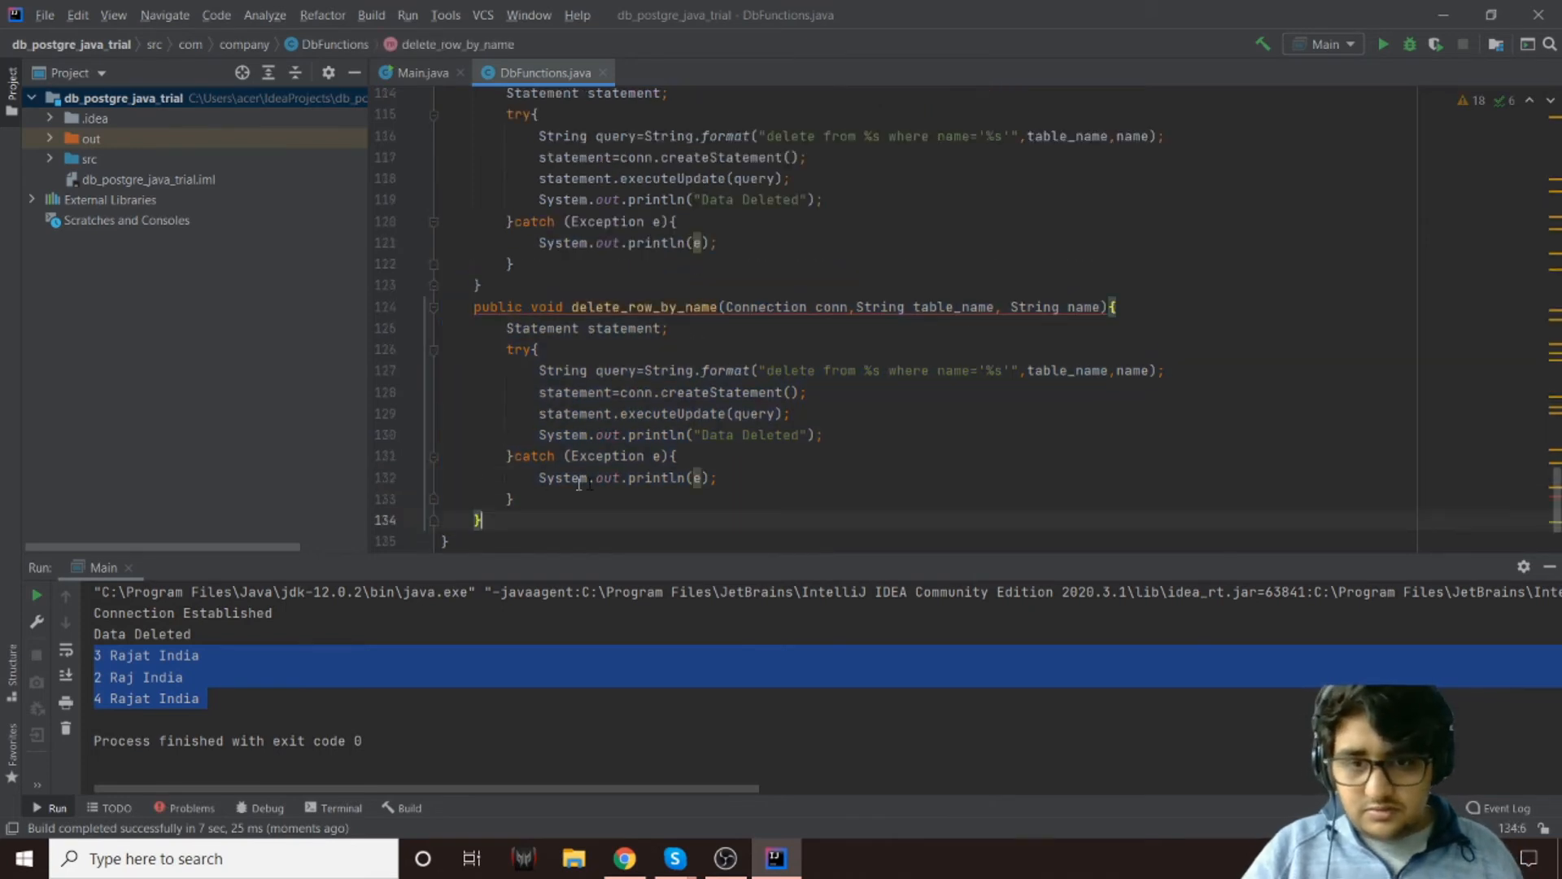
pyautogui.click(685, 307)
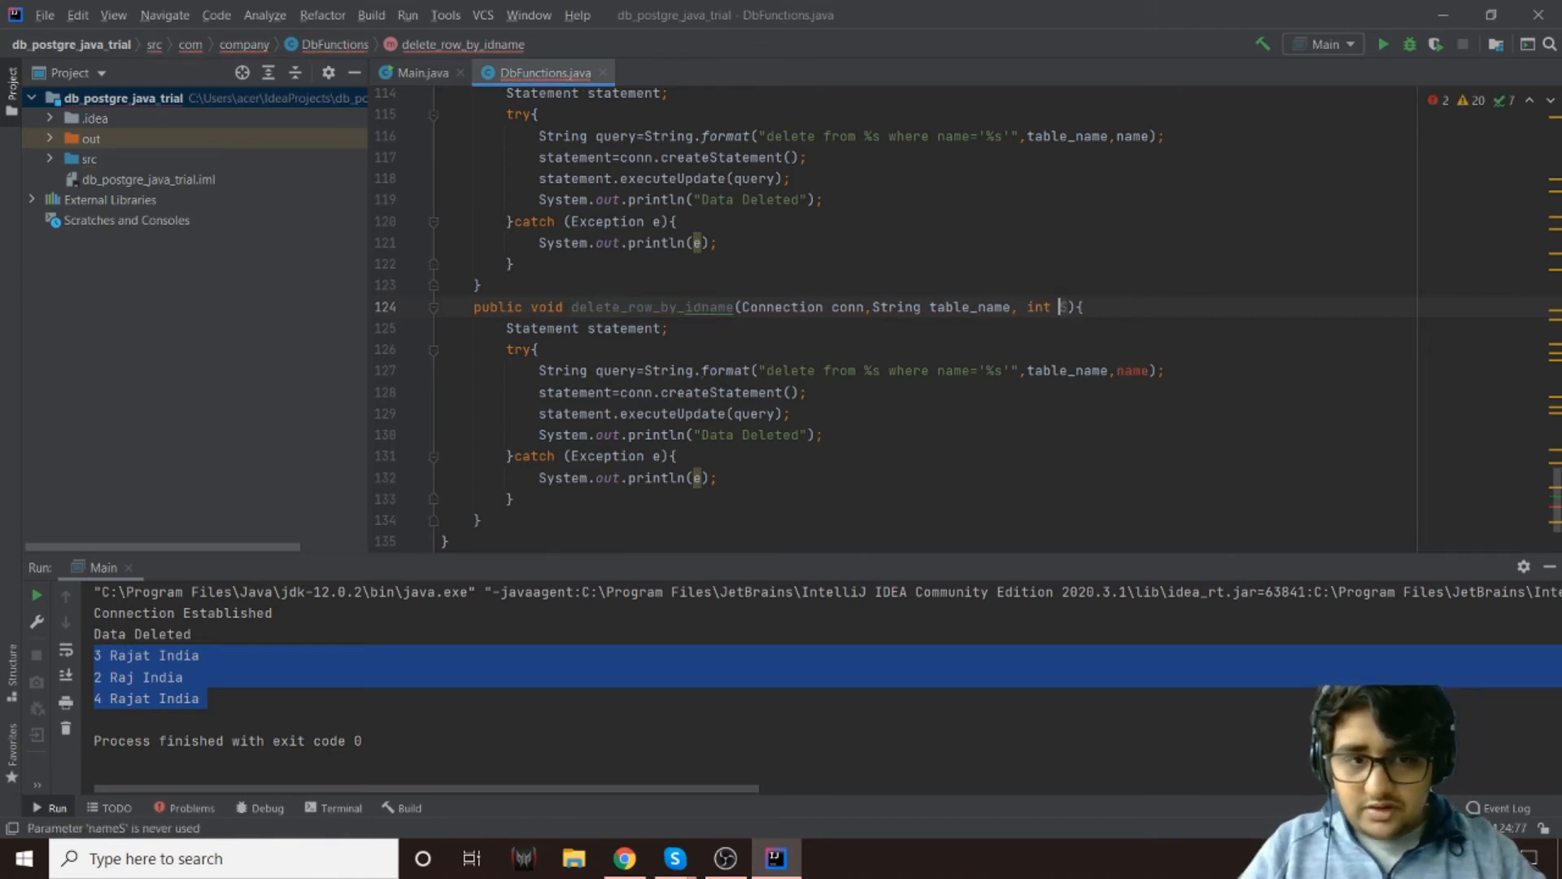
pyautogui.write('id')
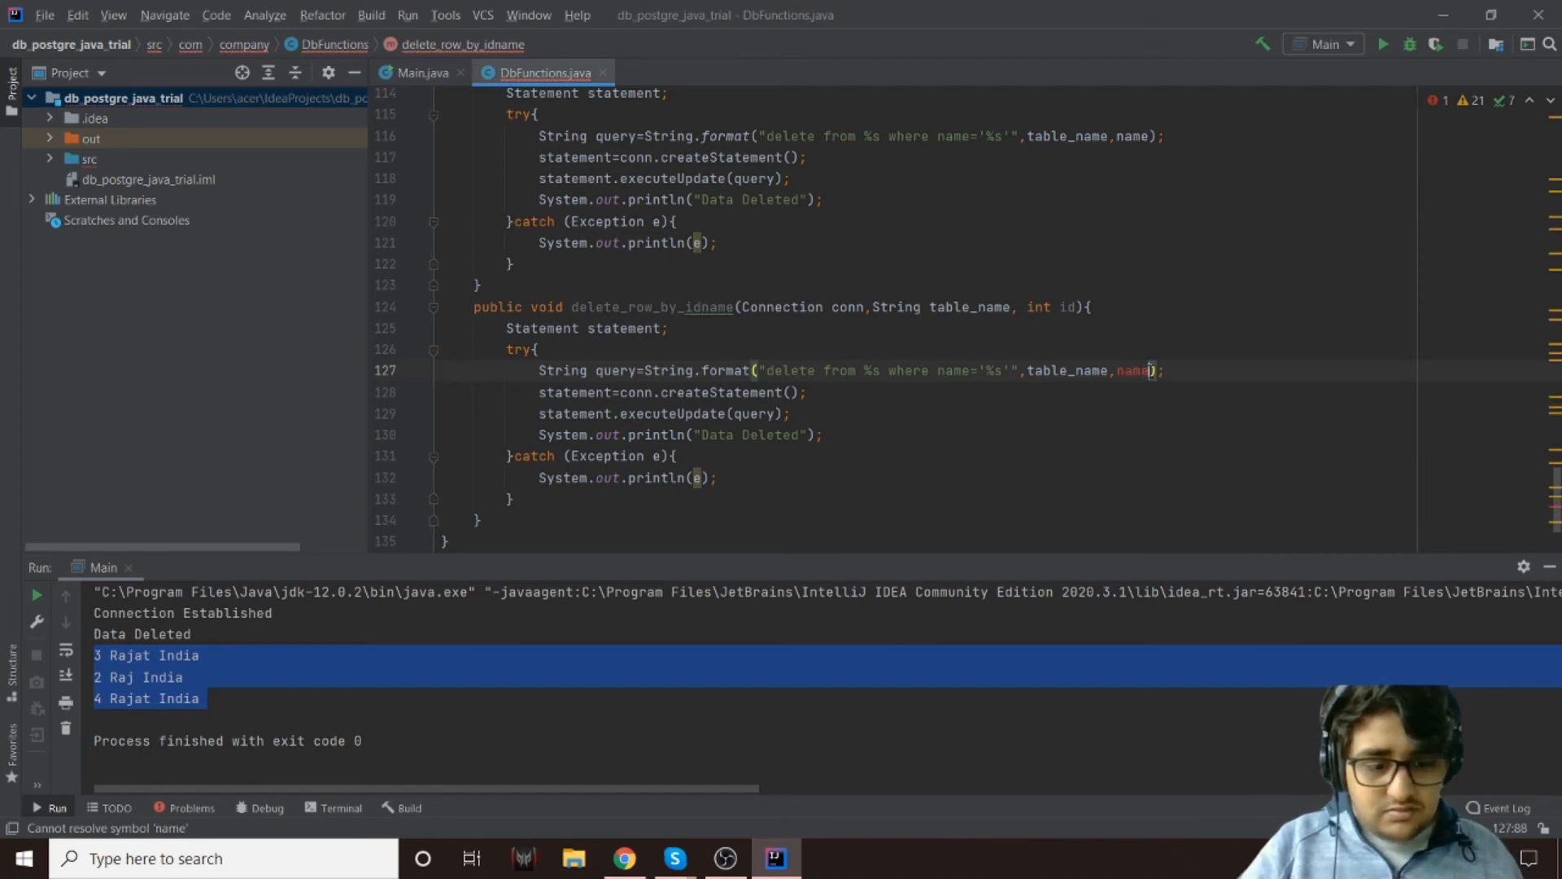
pyautogui.write('id')
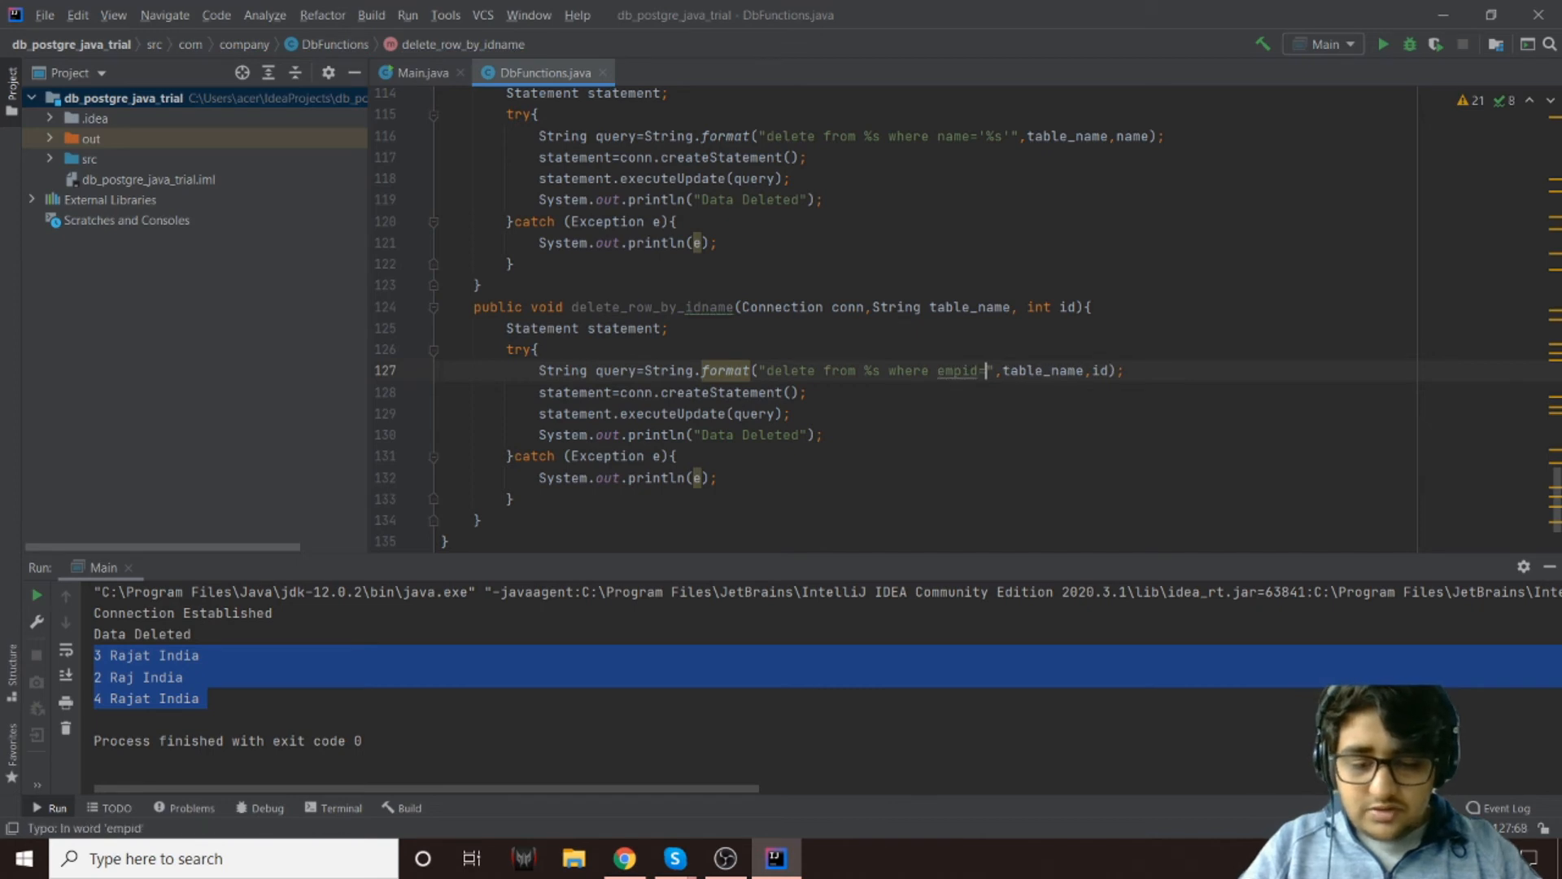
pyautogui.write('%s')
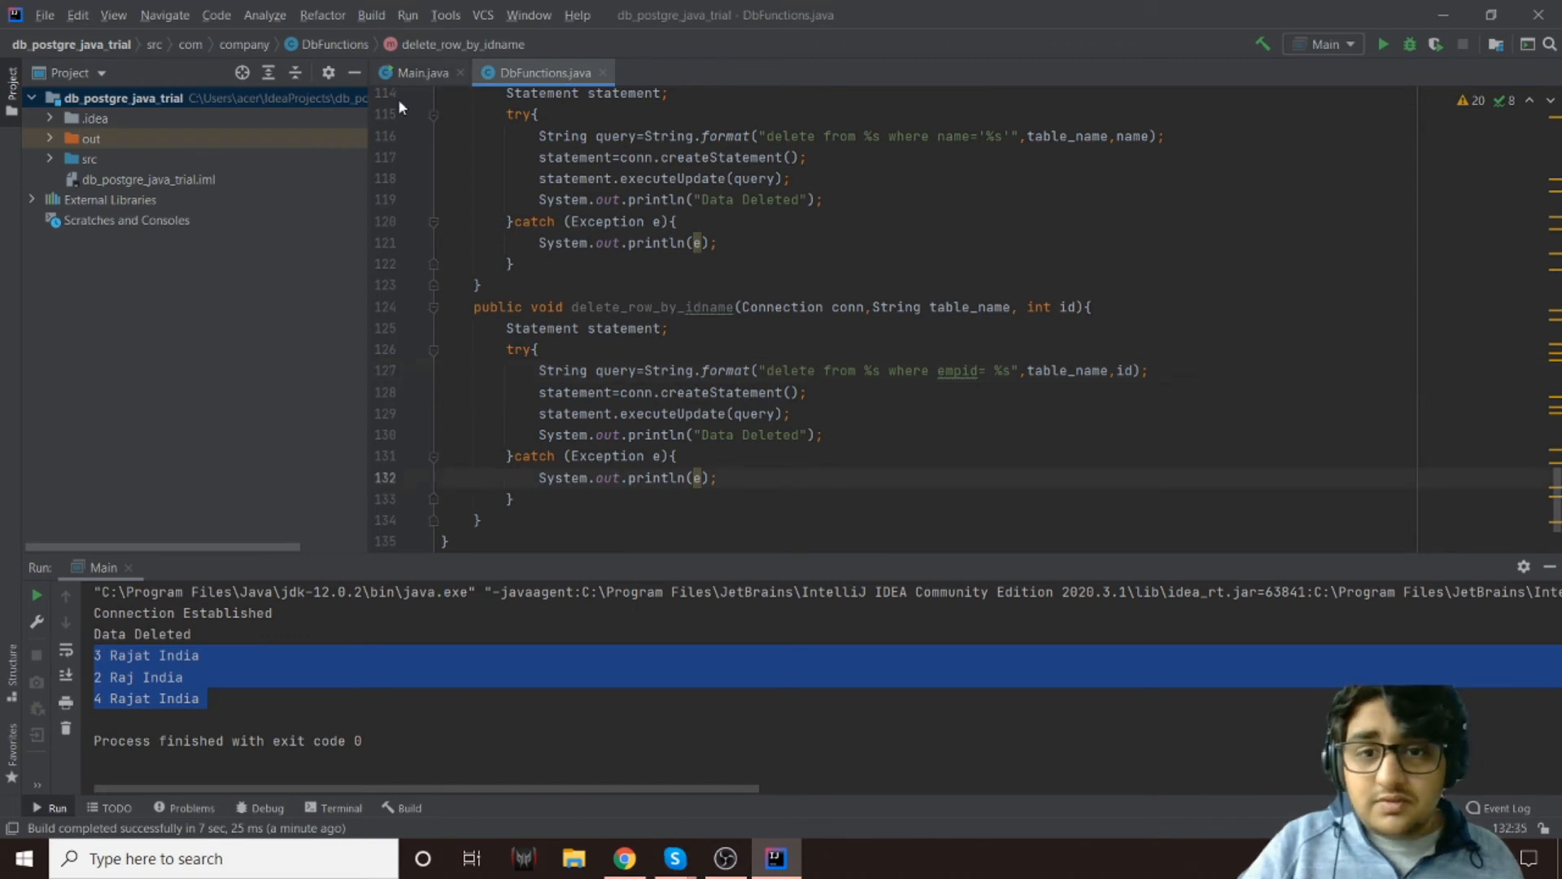
# In Main.java, call delete_row_by_id on the employee table with id 4
pyautogui.click(422, 71)
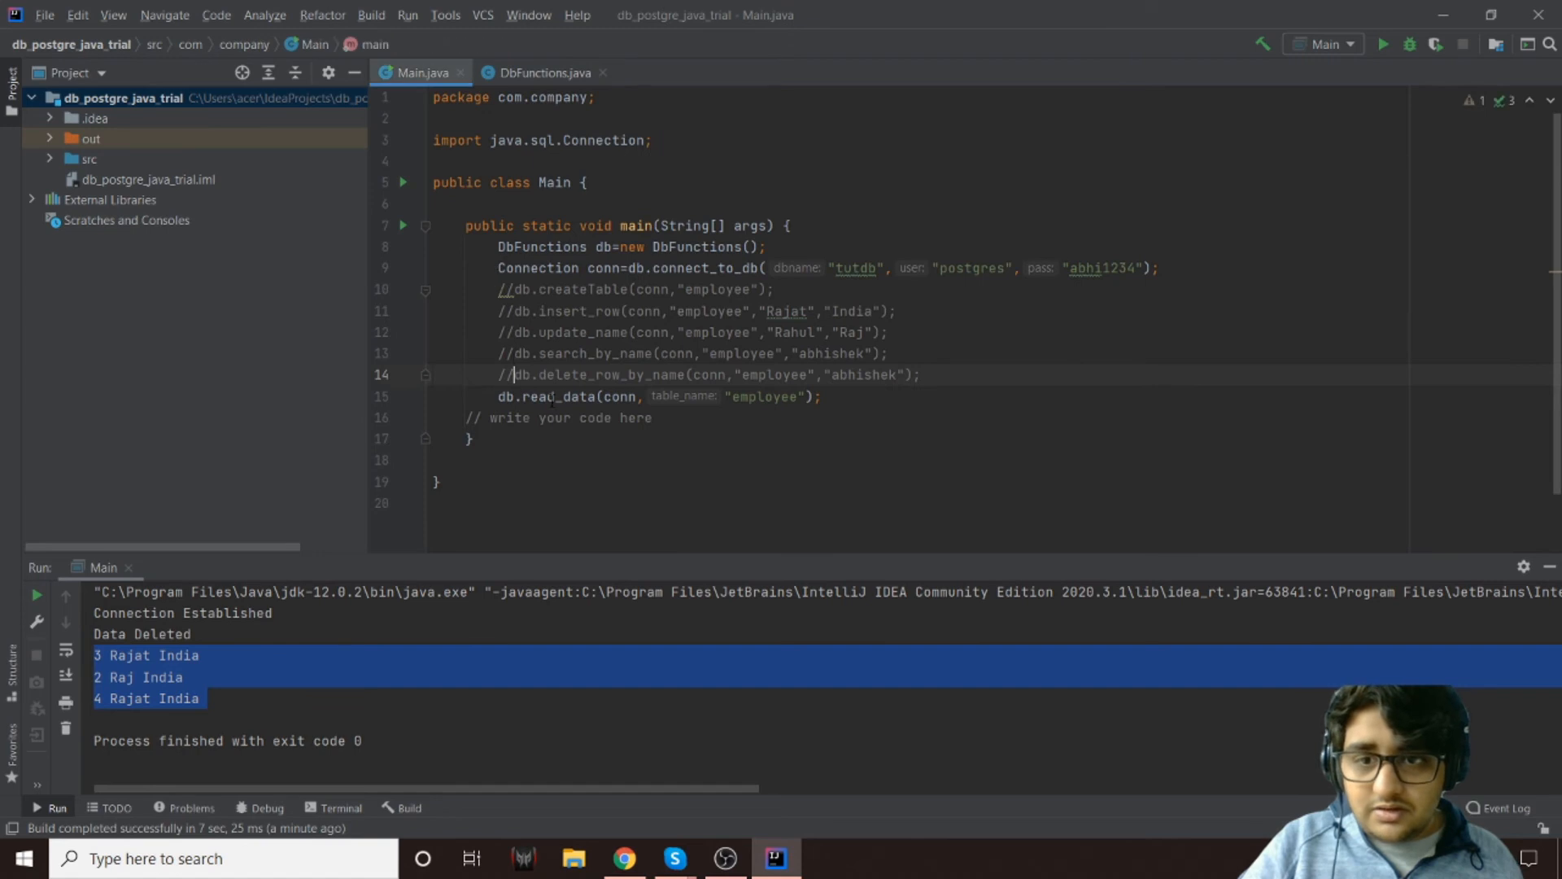
pyautogui.write('db')
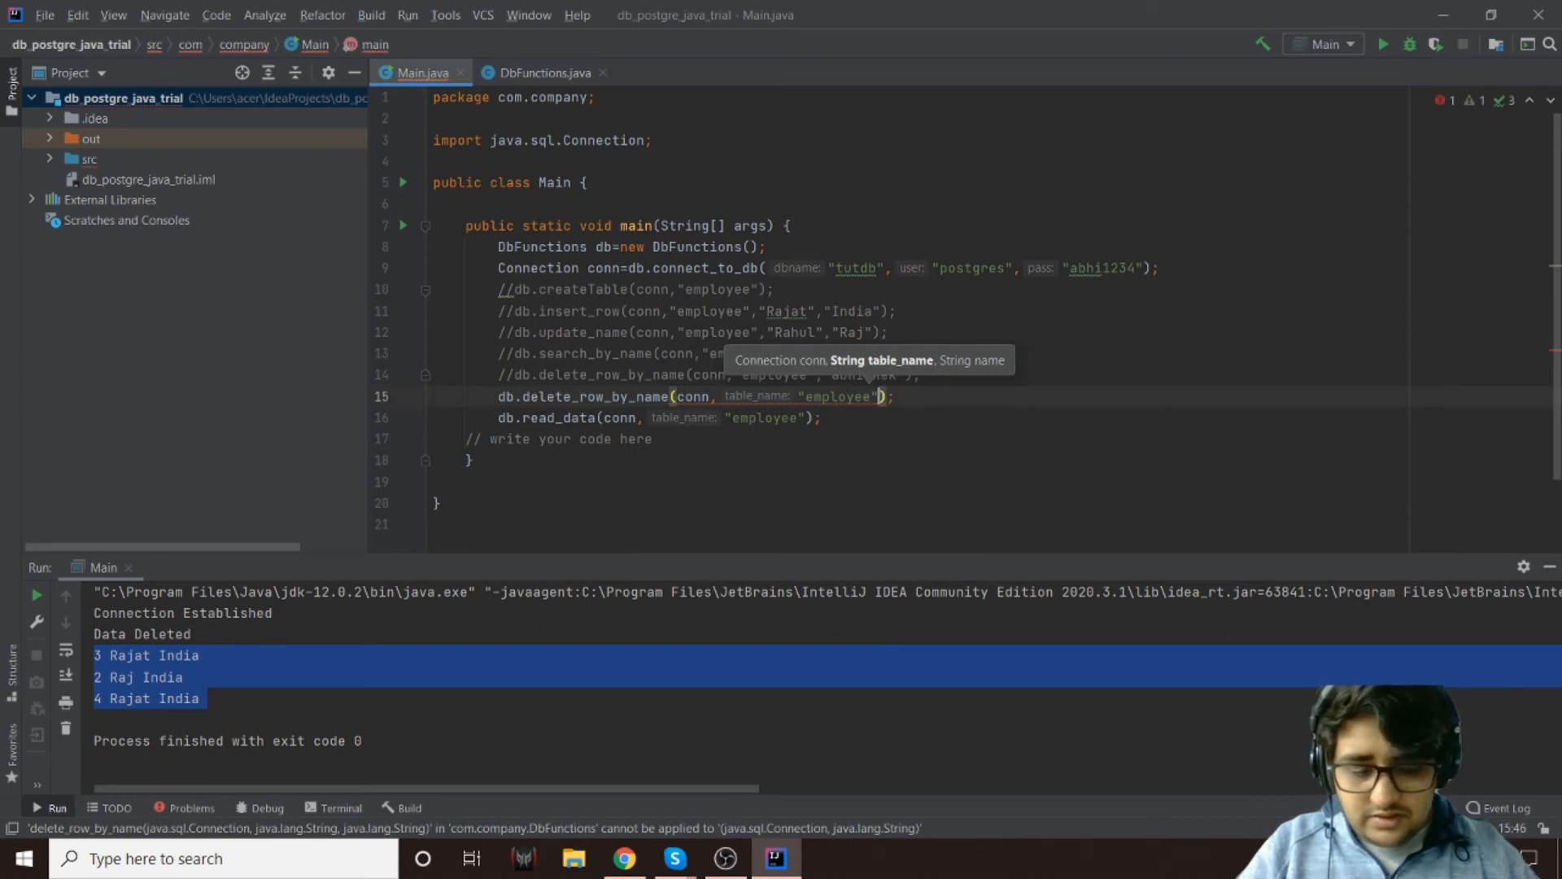
pyautogui.write(',')
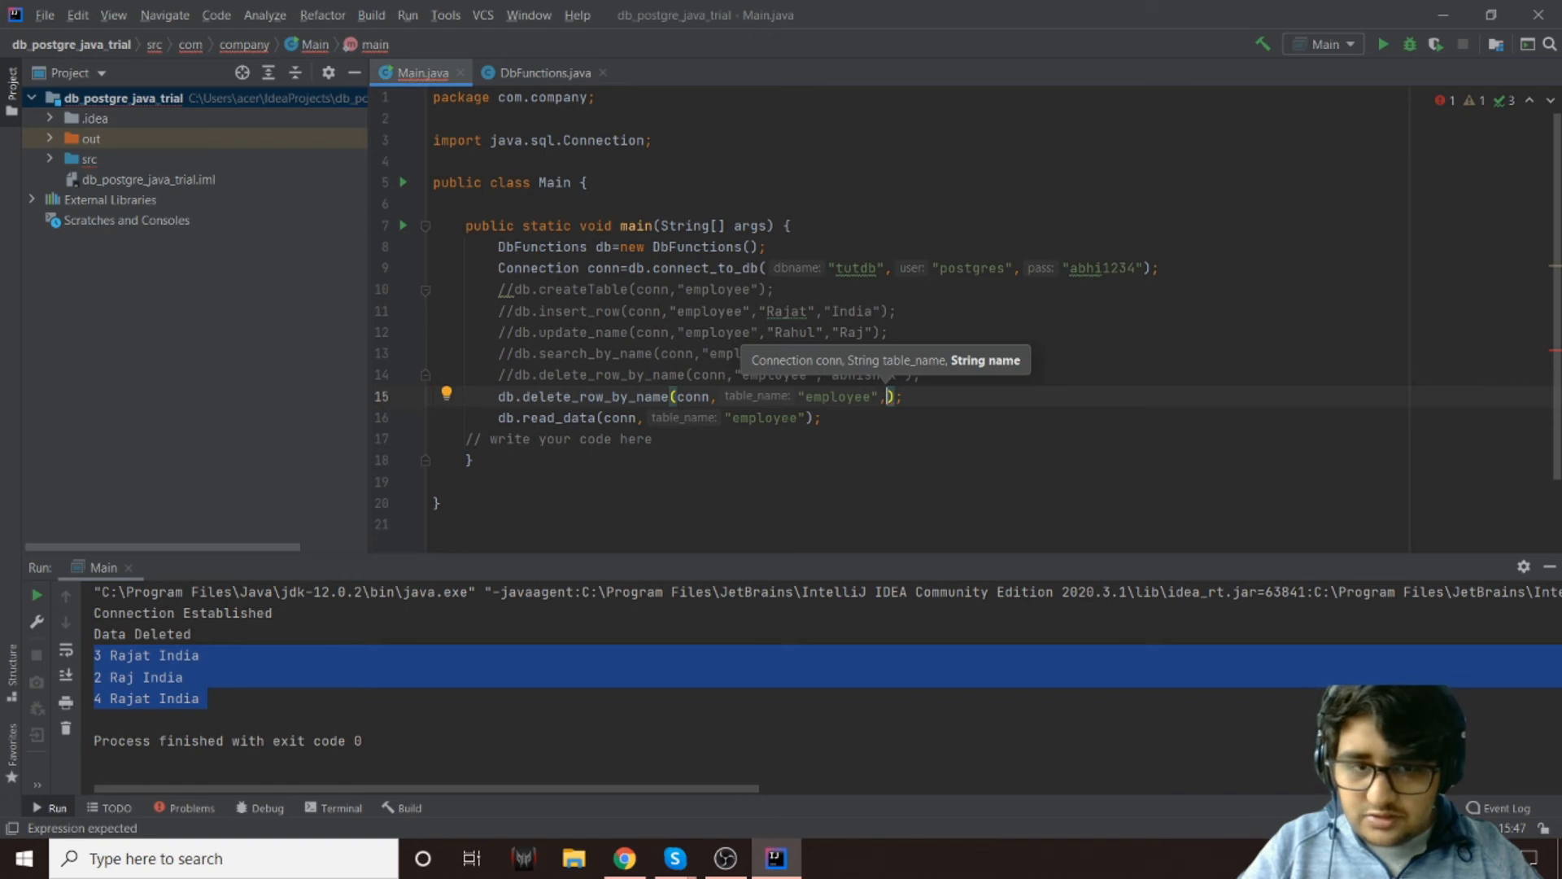
pyautogui.write('4')
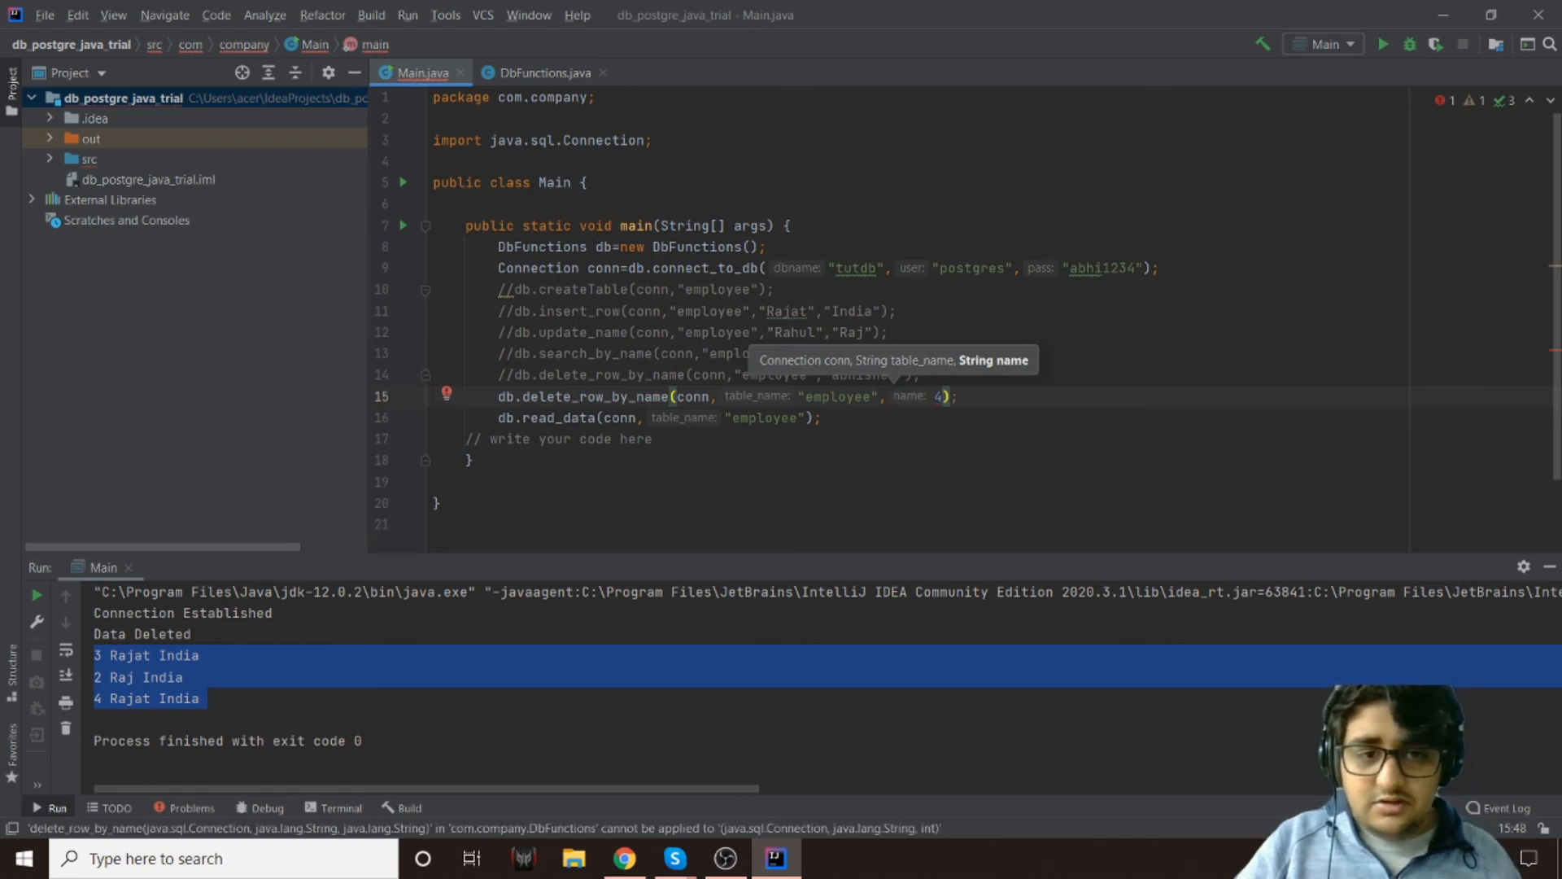
pyautogui.click(541, 72)
pyautogui.write('id')
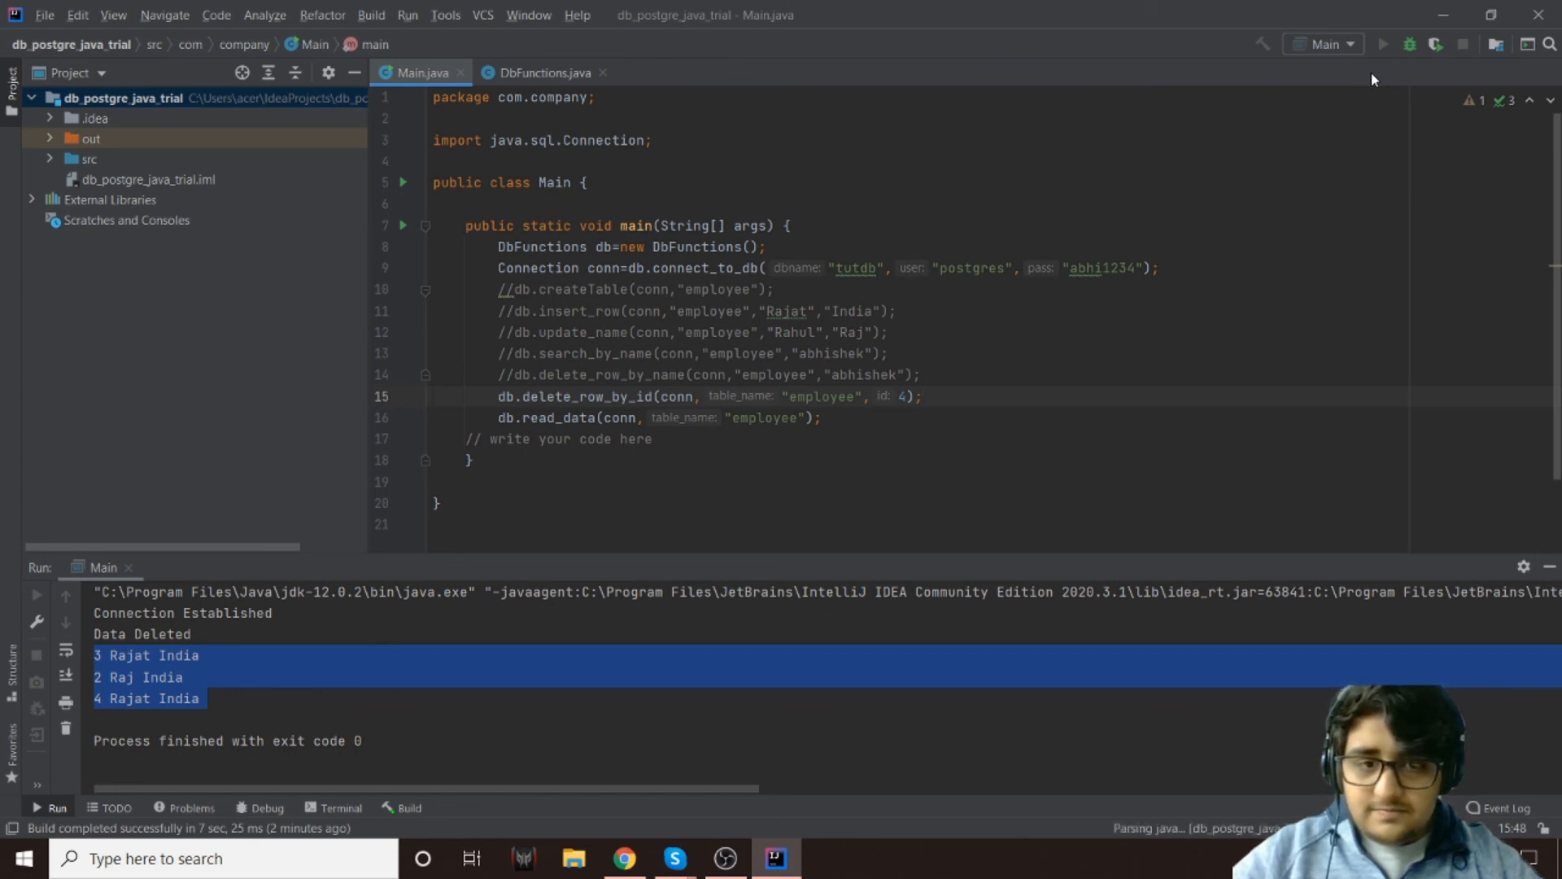
# Run Main again and highlight the output rows 3 Rajat India and 2 Raj India
pyautogui.click(1383, 44)
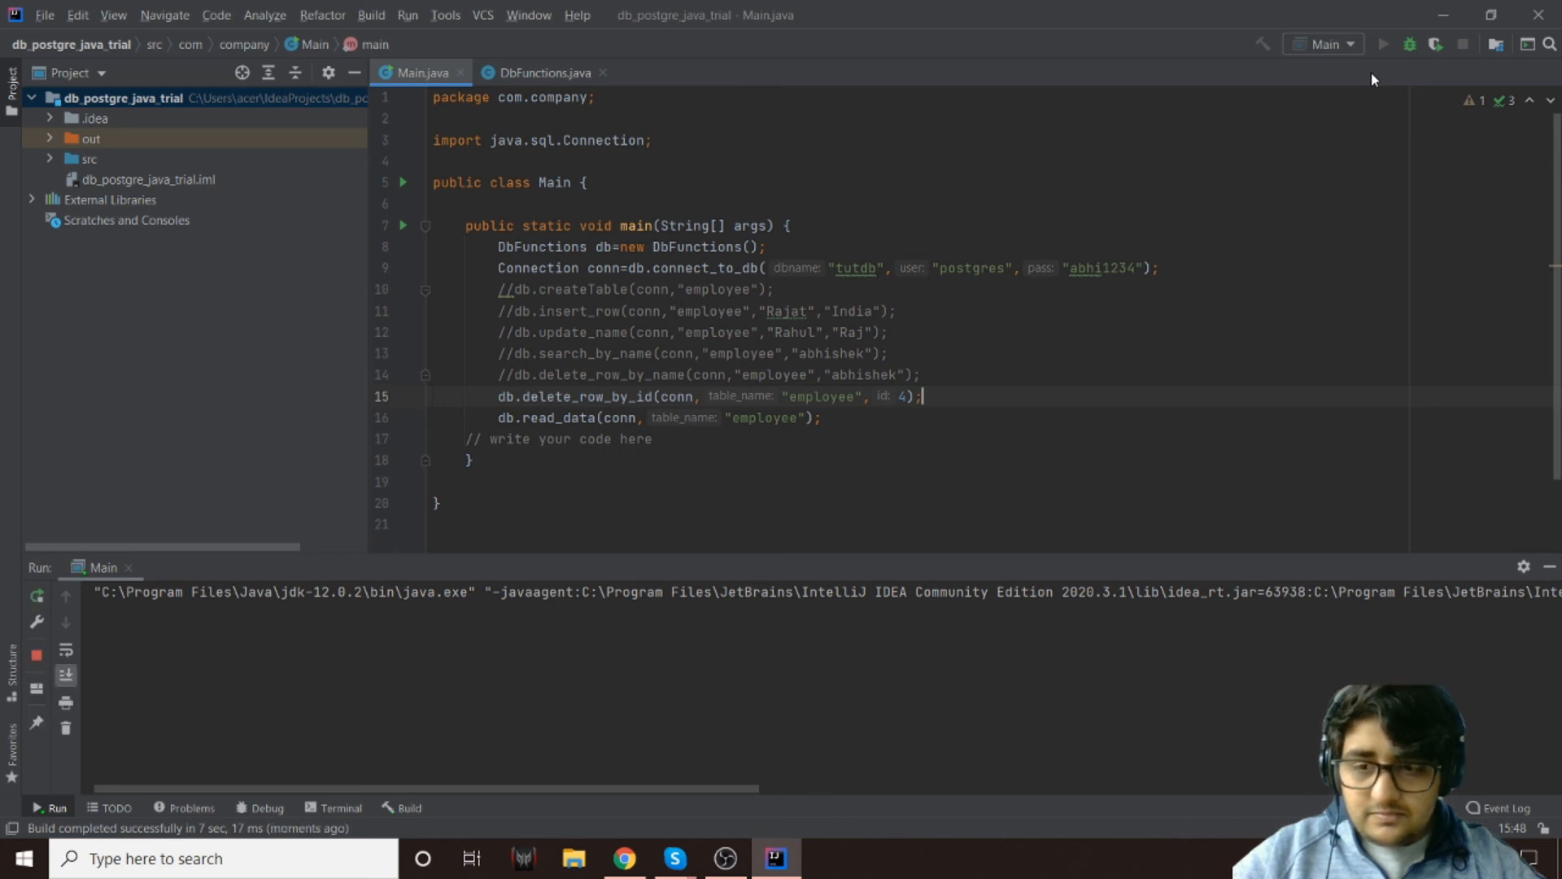
pyautogui.click(1383, 44)
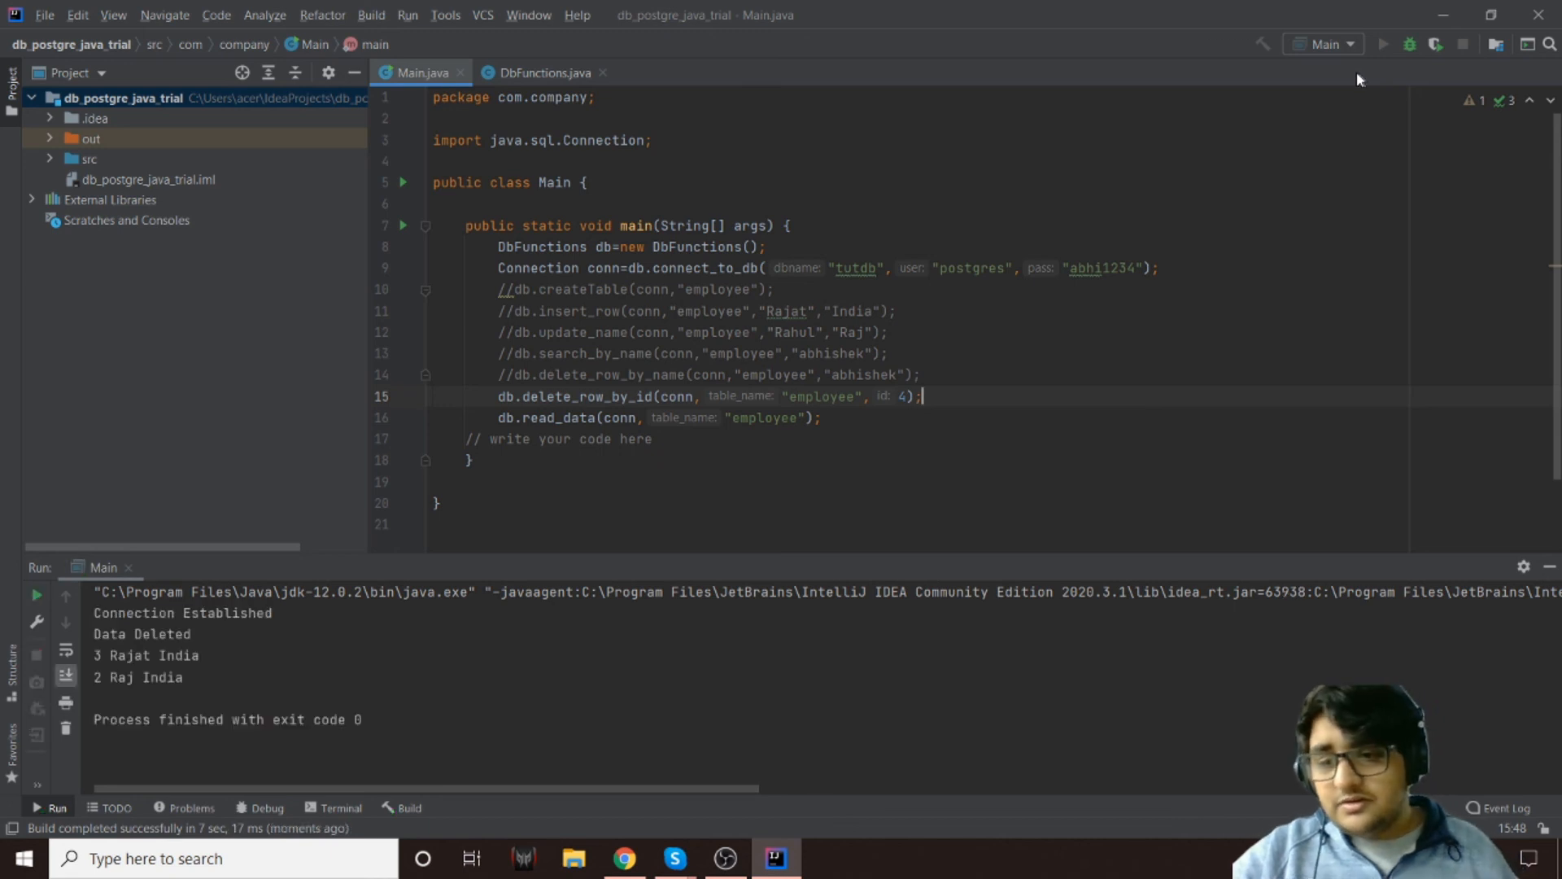
pyautogui.moveTo(139, 654); pyautogui.dragTo(139, 676)
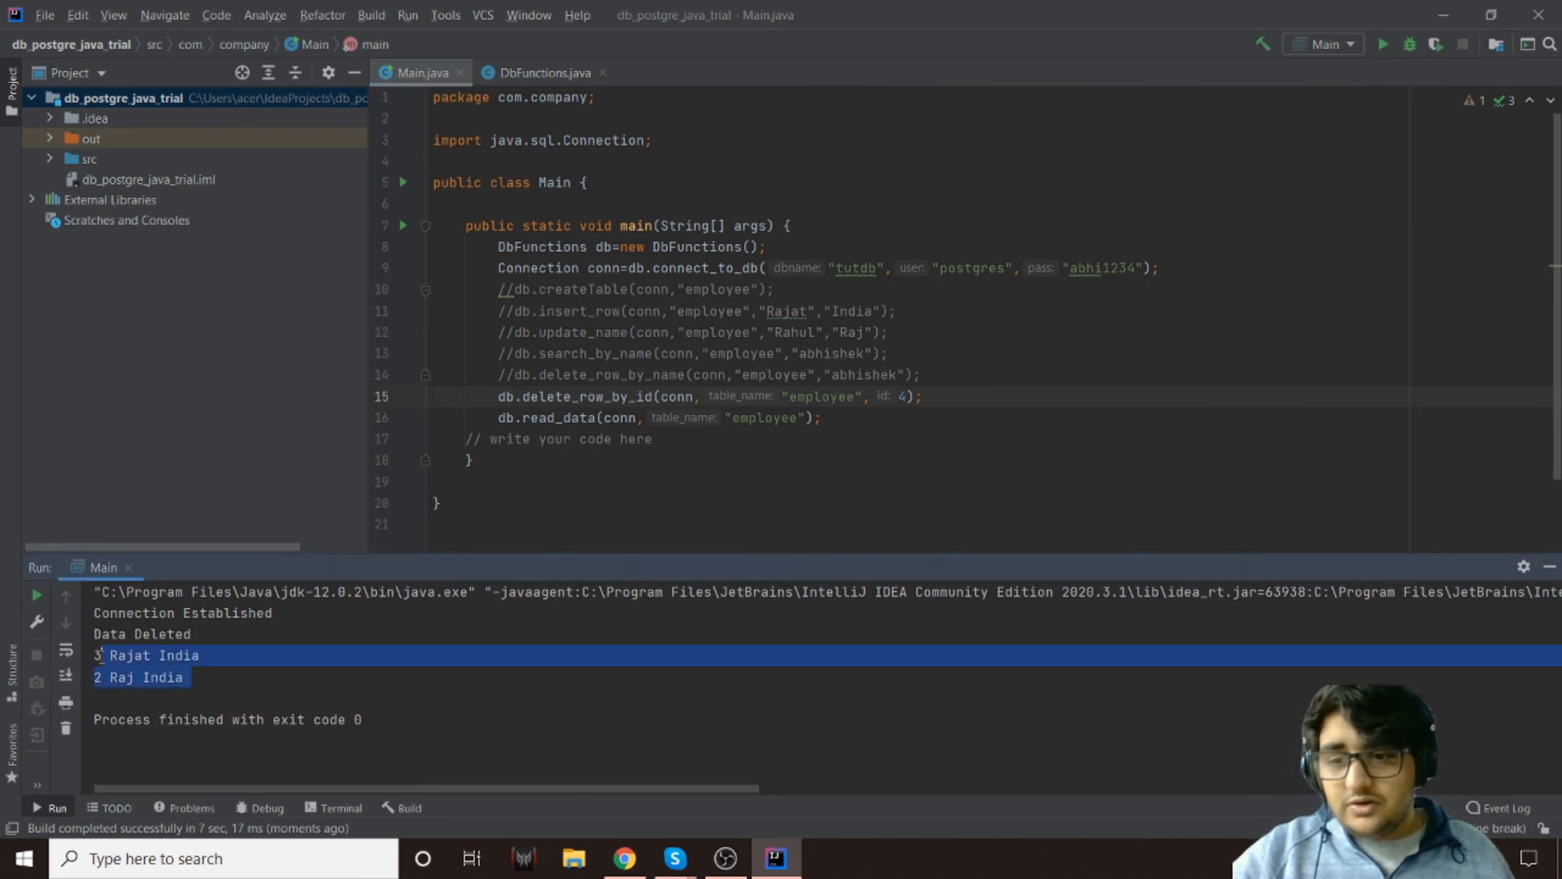